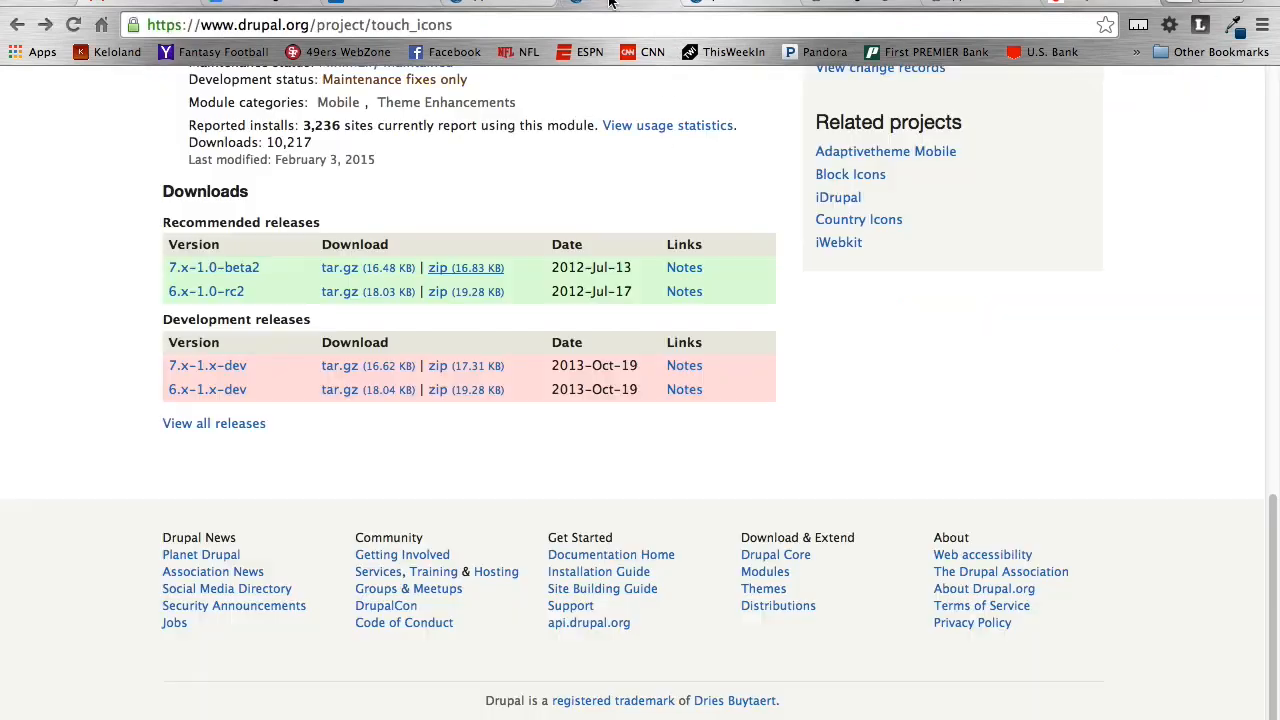
Scroll through the page and highlight the apple-touch-icon rel value.
scroll(up, 3)
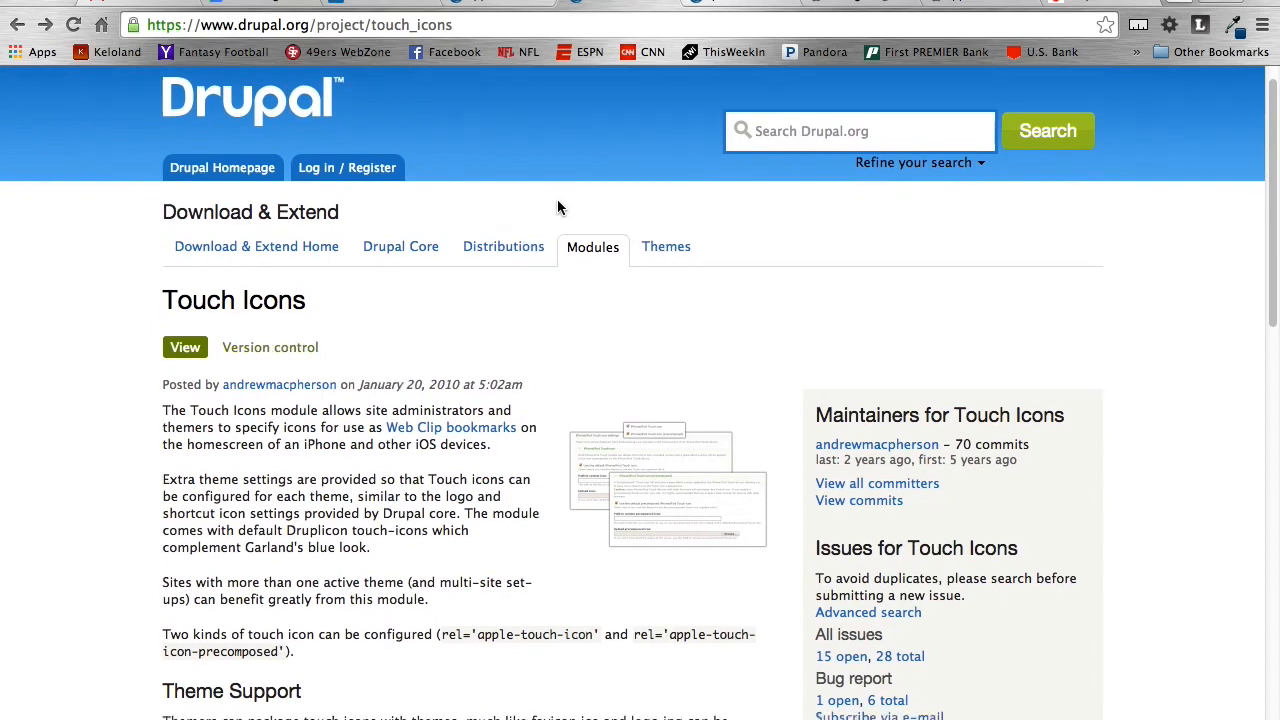
scroll(down, 3)
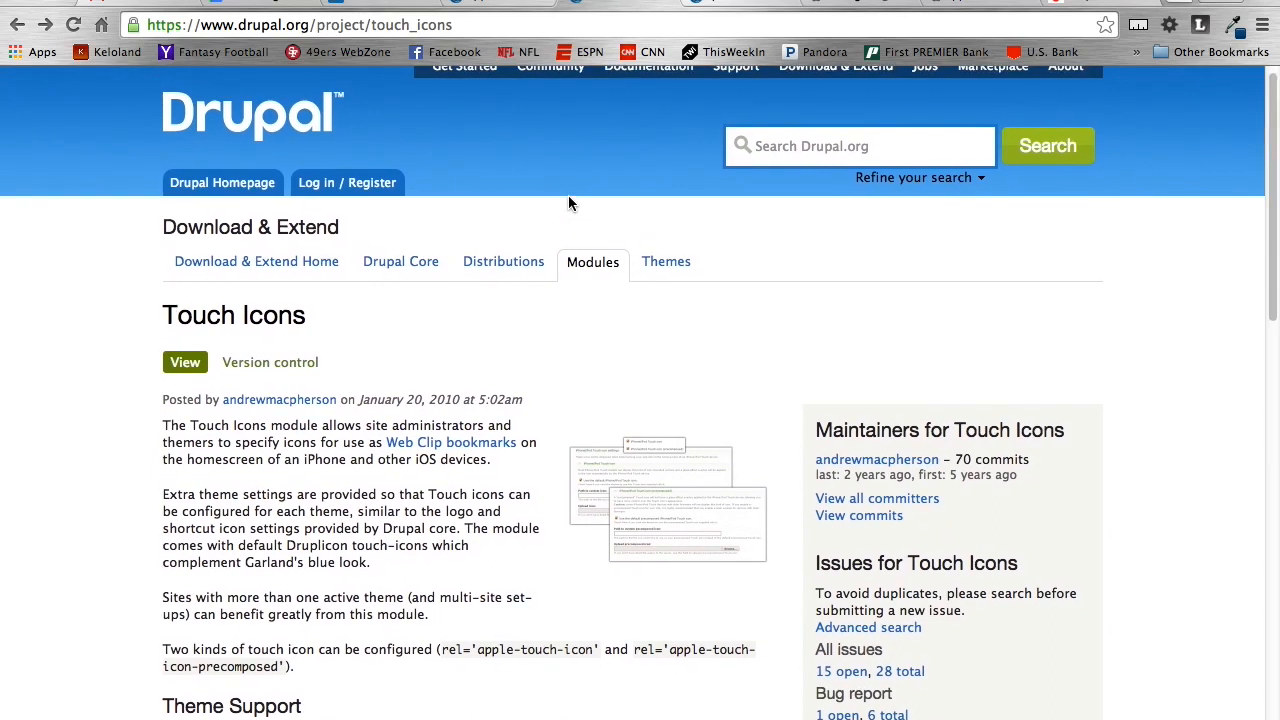
scroll(down, 3)
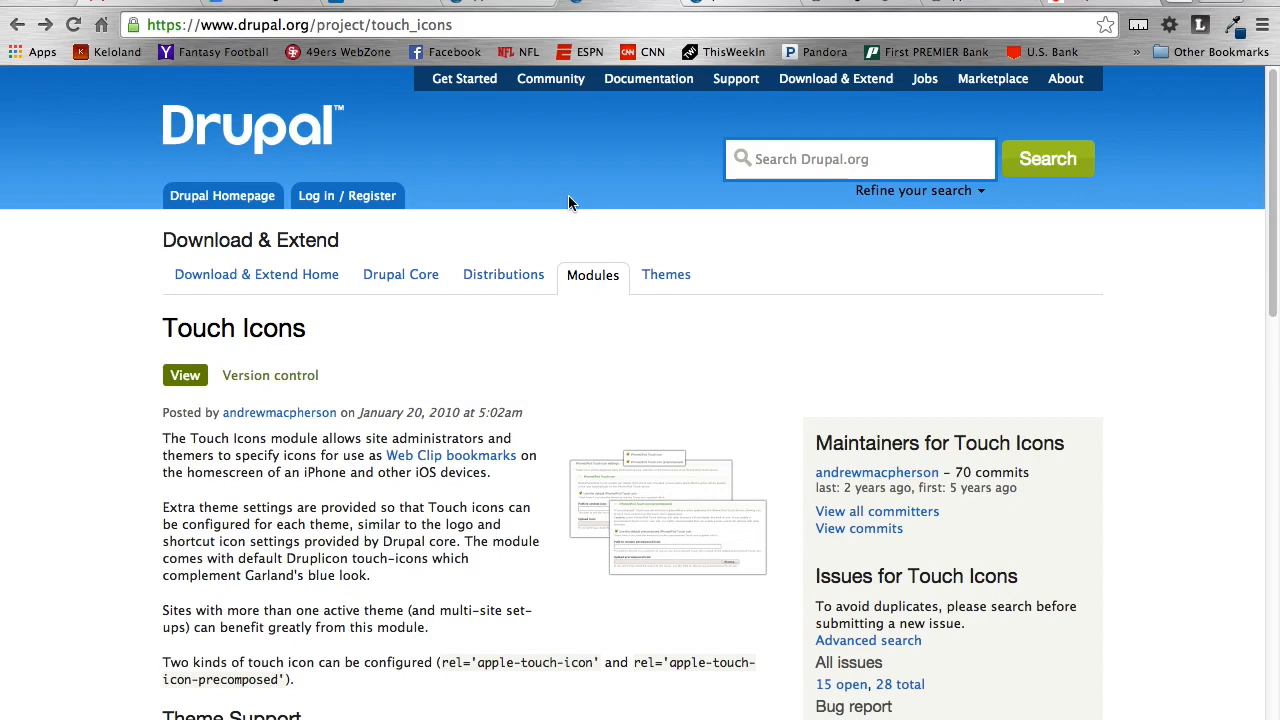
scroll(down, 3)
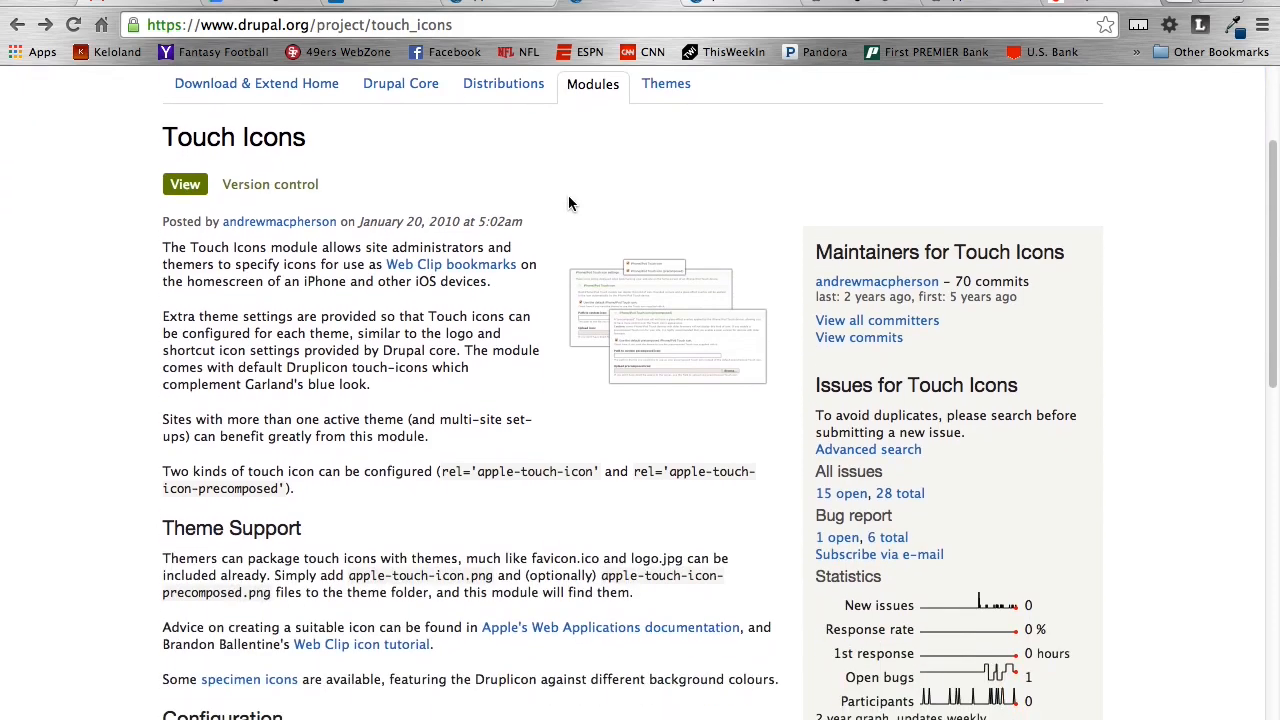
mouse_move(568, 203)
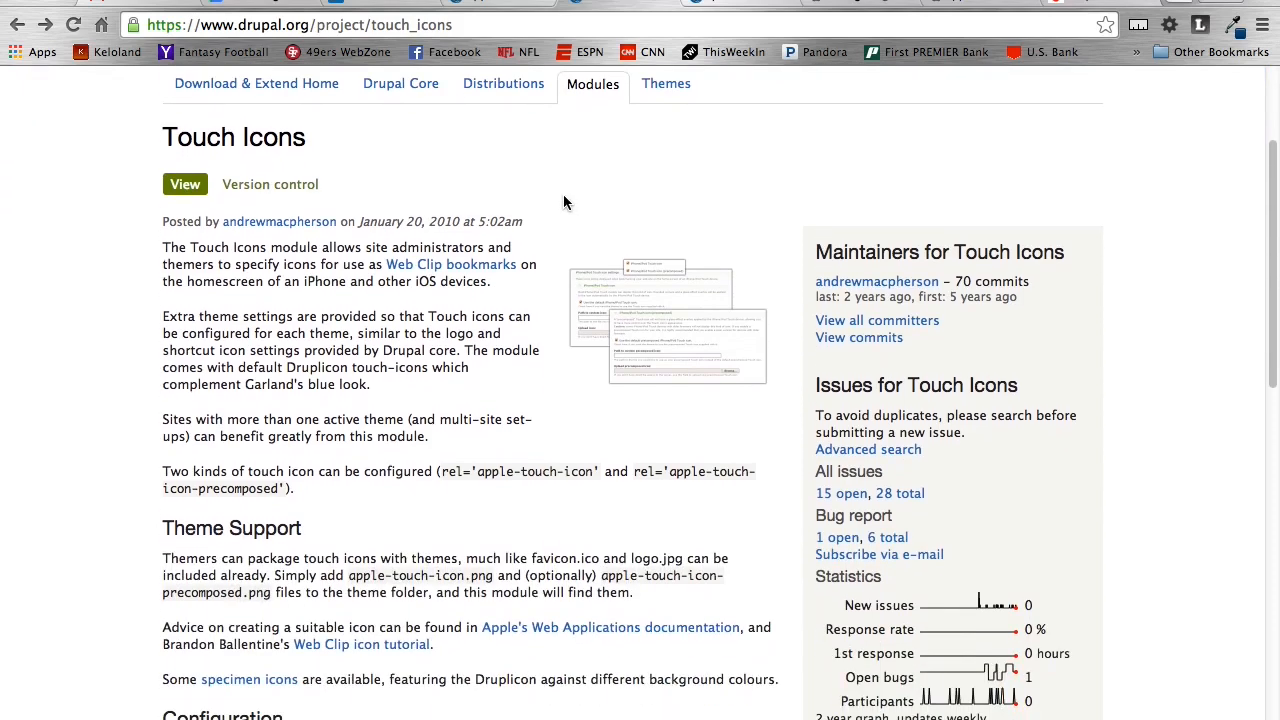
scroll(down, 3)
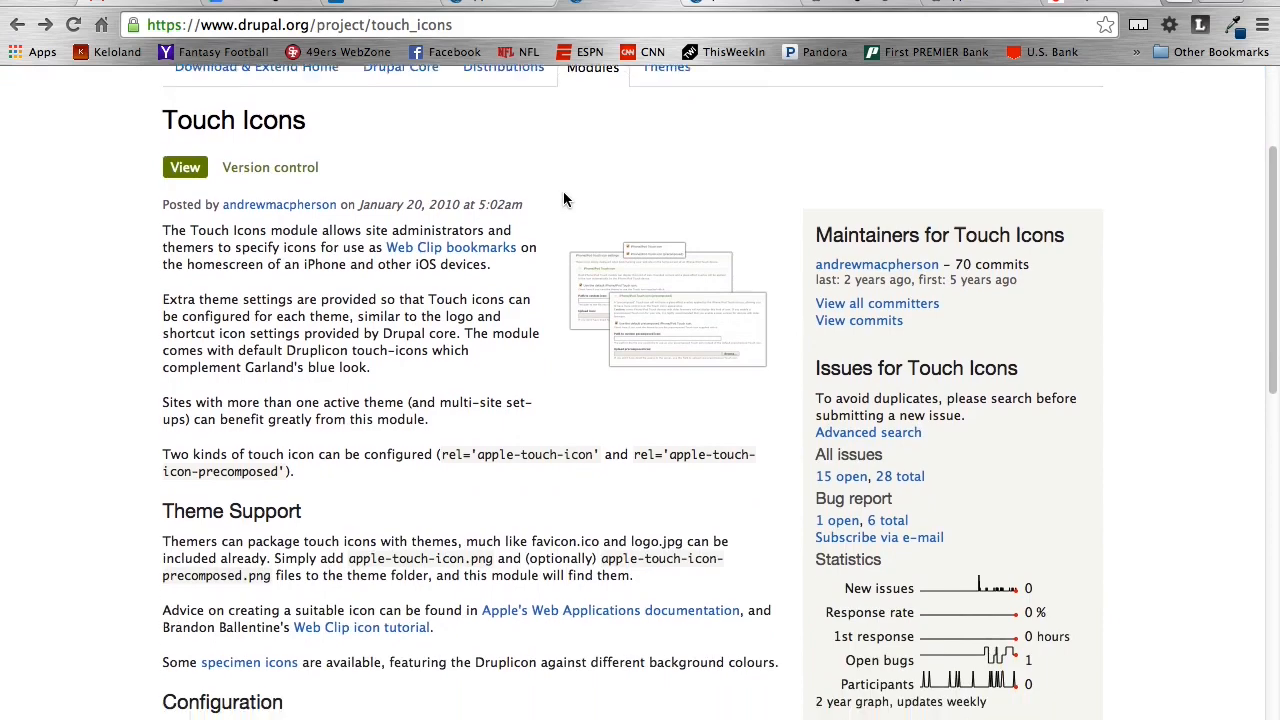
scroll(down, 3)
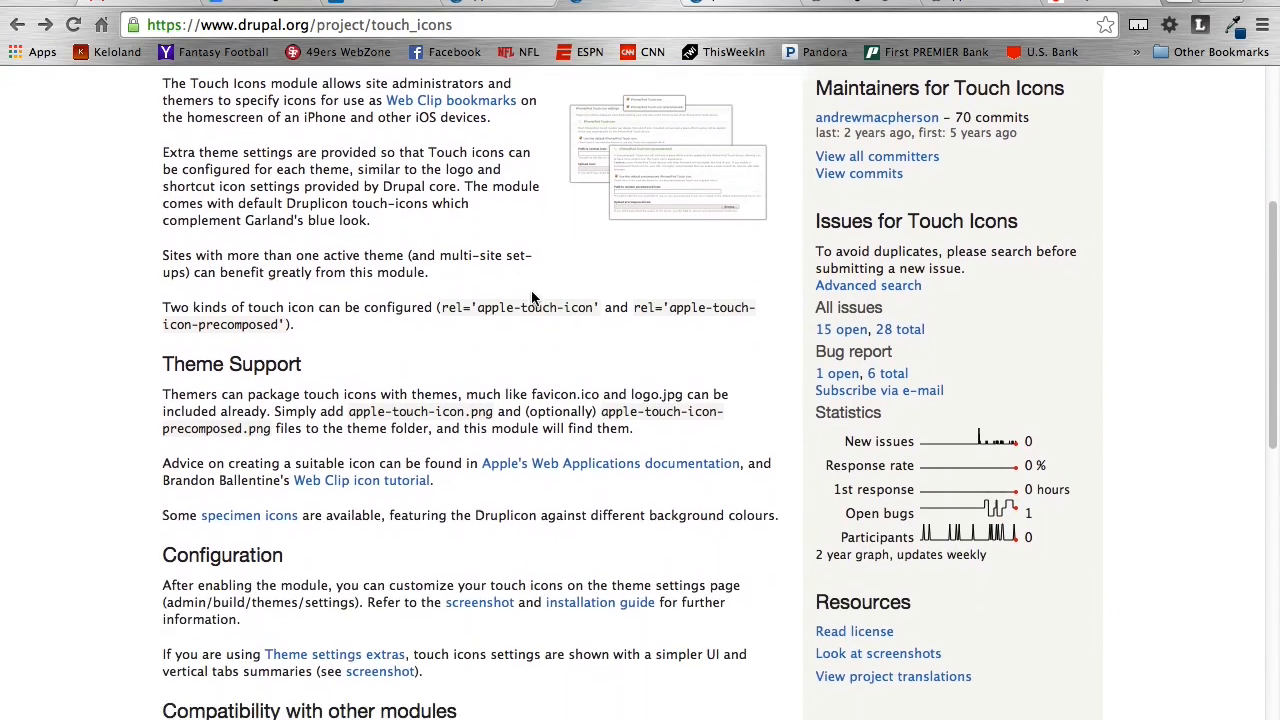
scroll(down, 3)
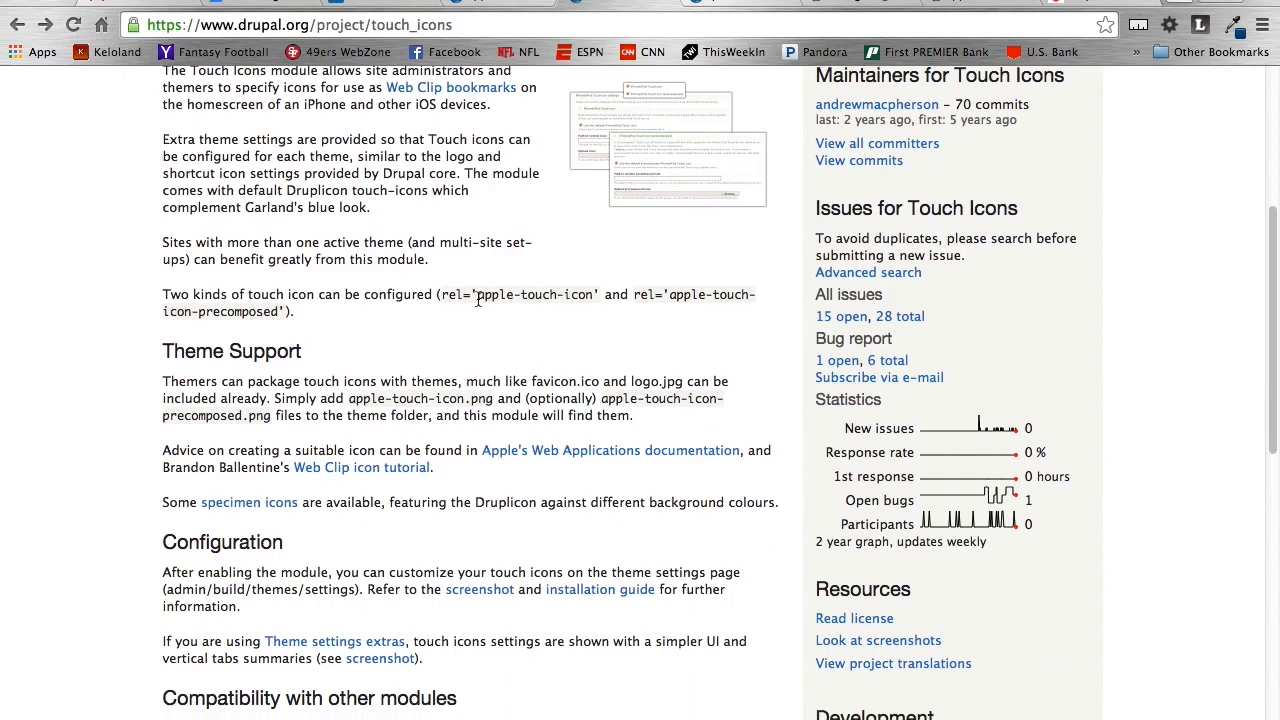
double_click(533, 294)
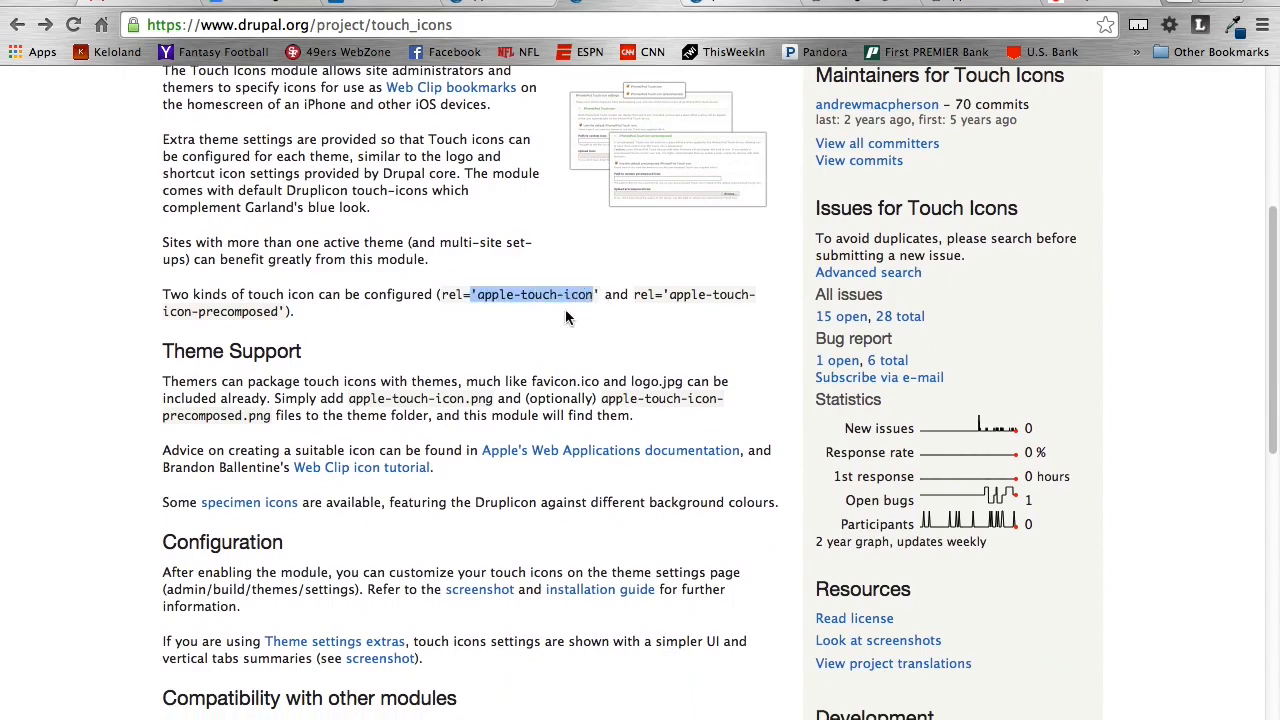
scroll(down, 3)
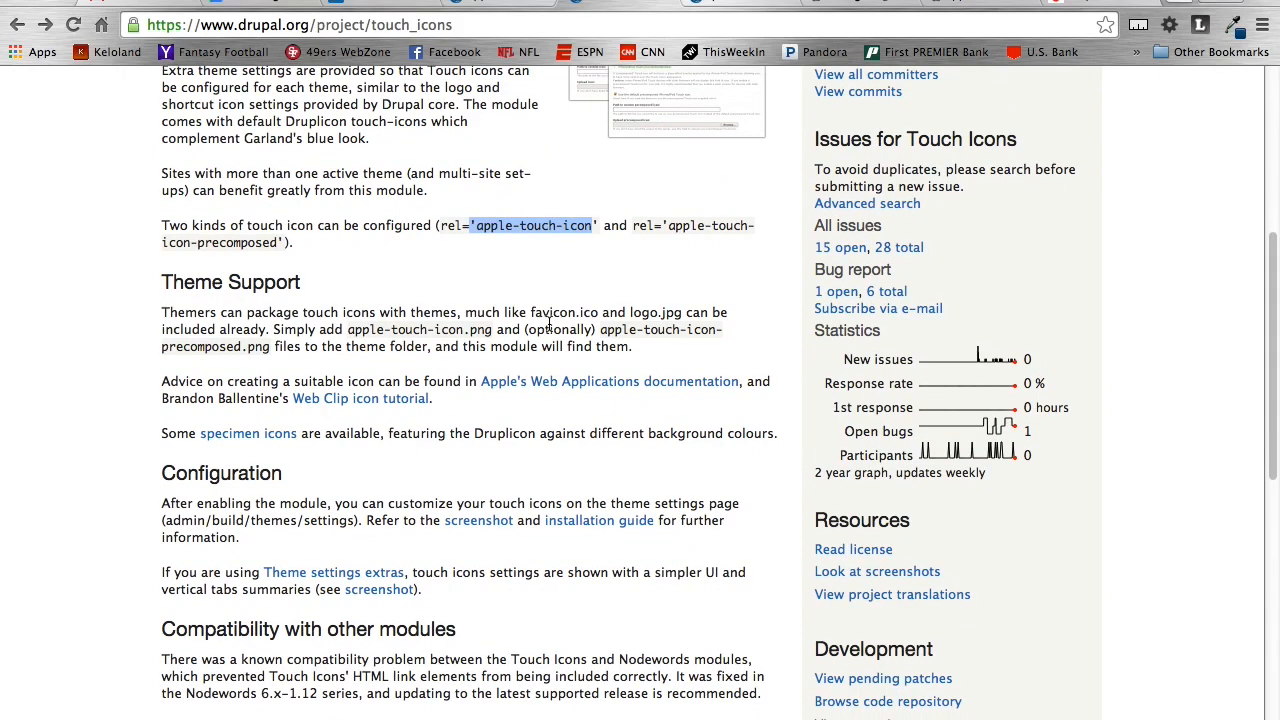
scroll(down, 3)
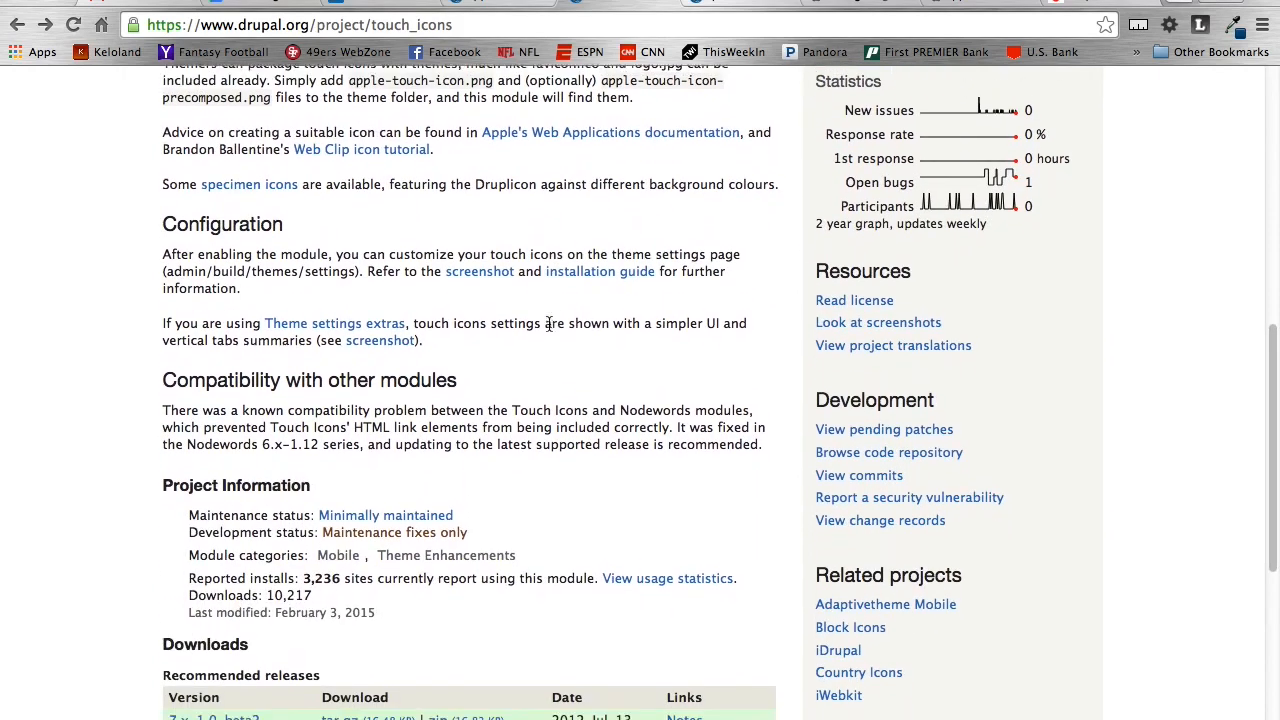
scroll(down, 3)
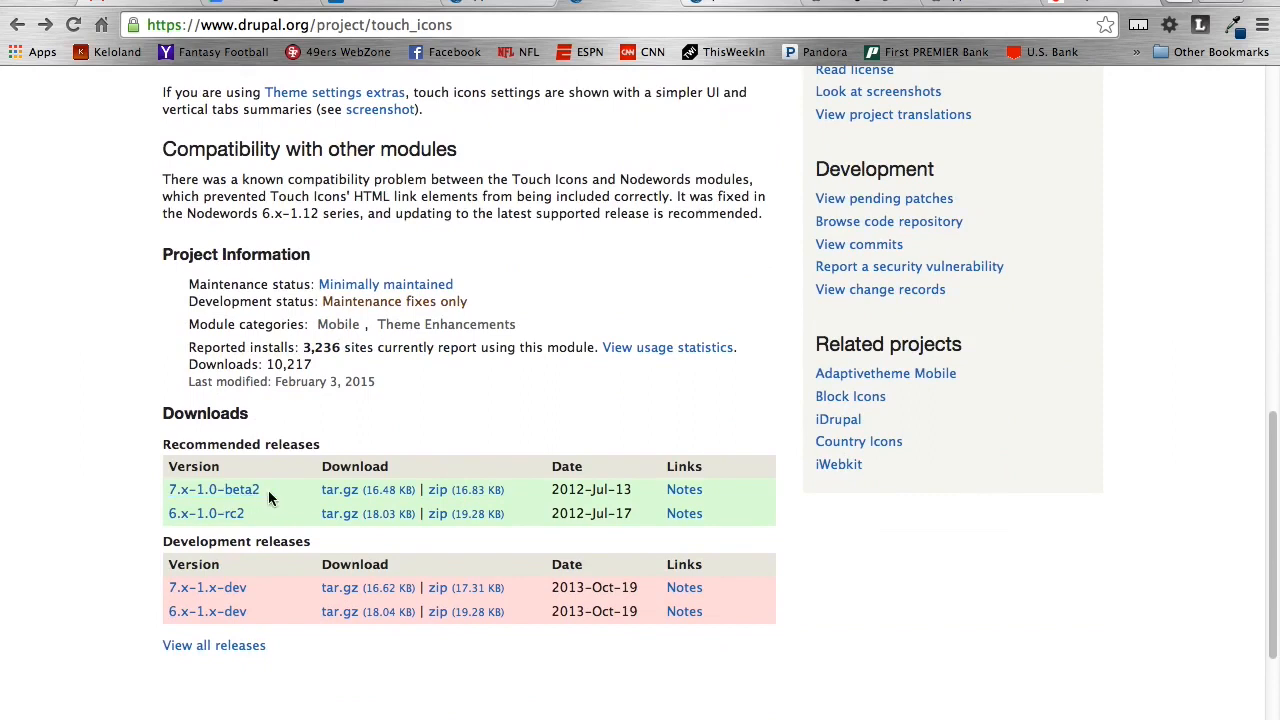
mouse_move(520, 392)
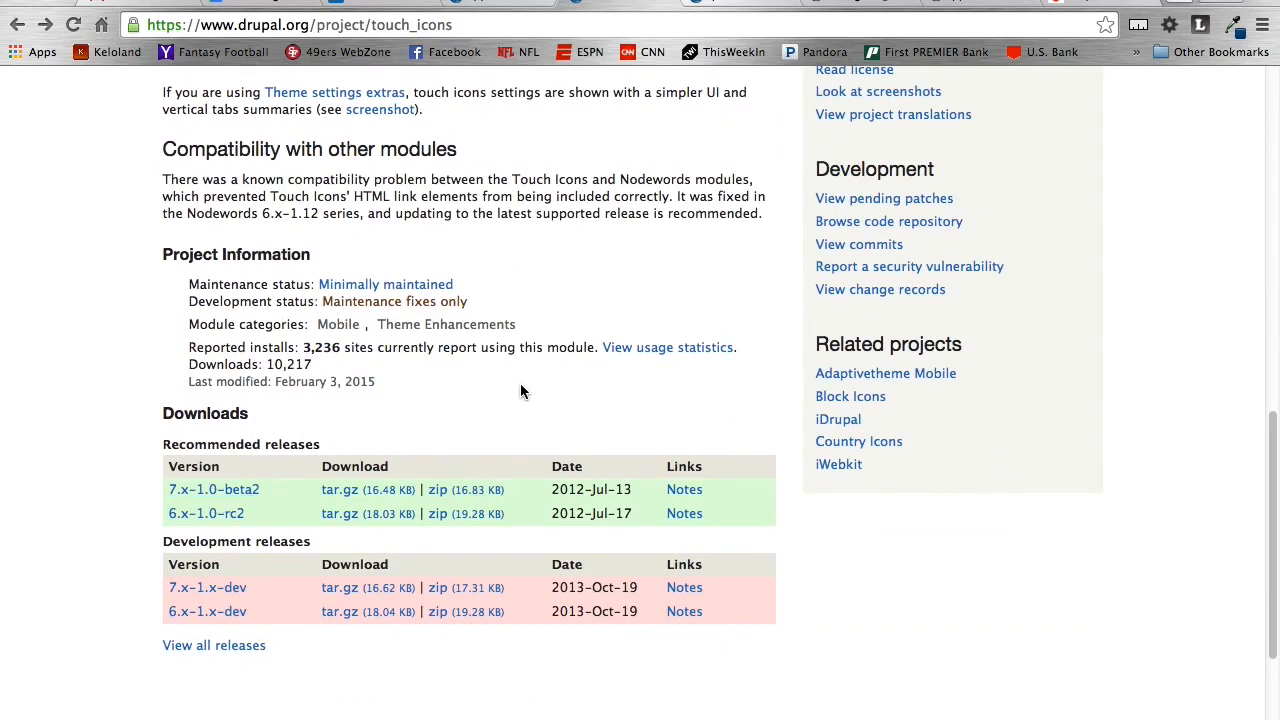
mouse_move(553, 489)
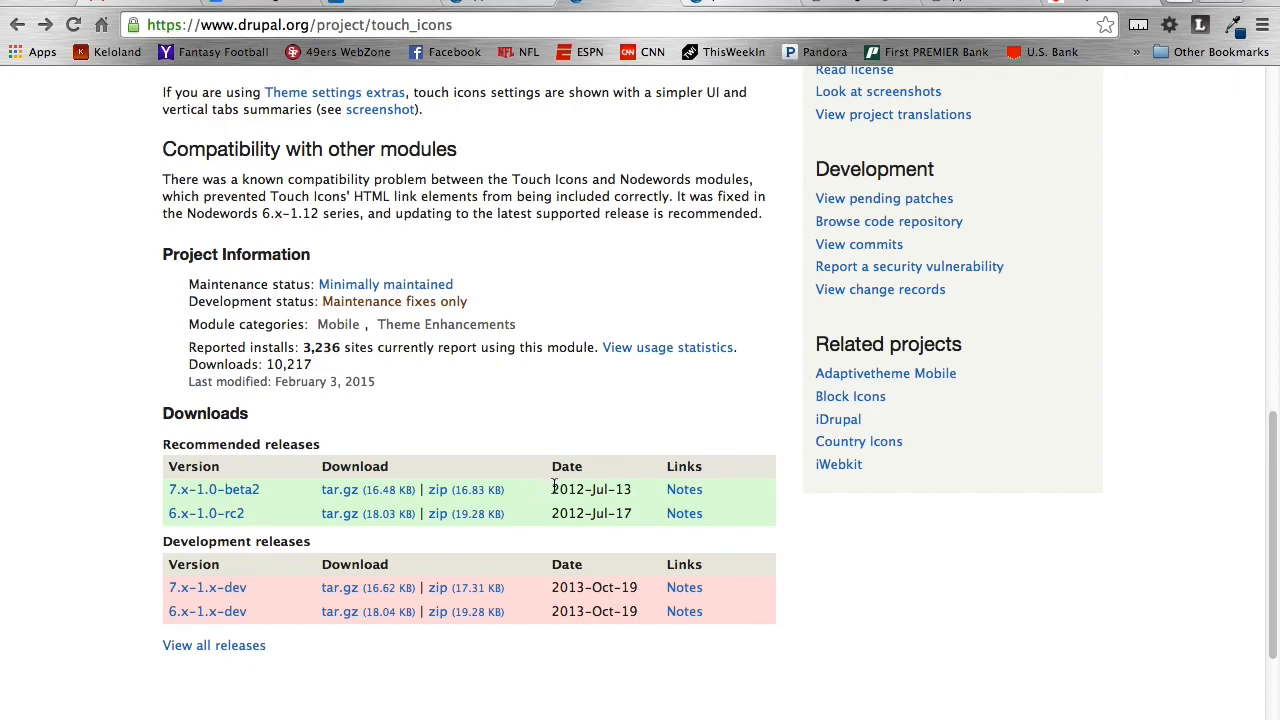
mouse_move(561, 407)
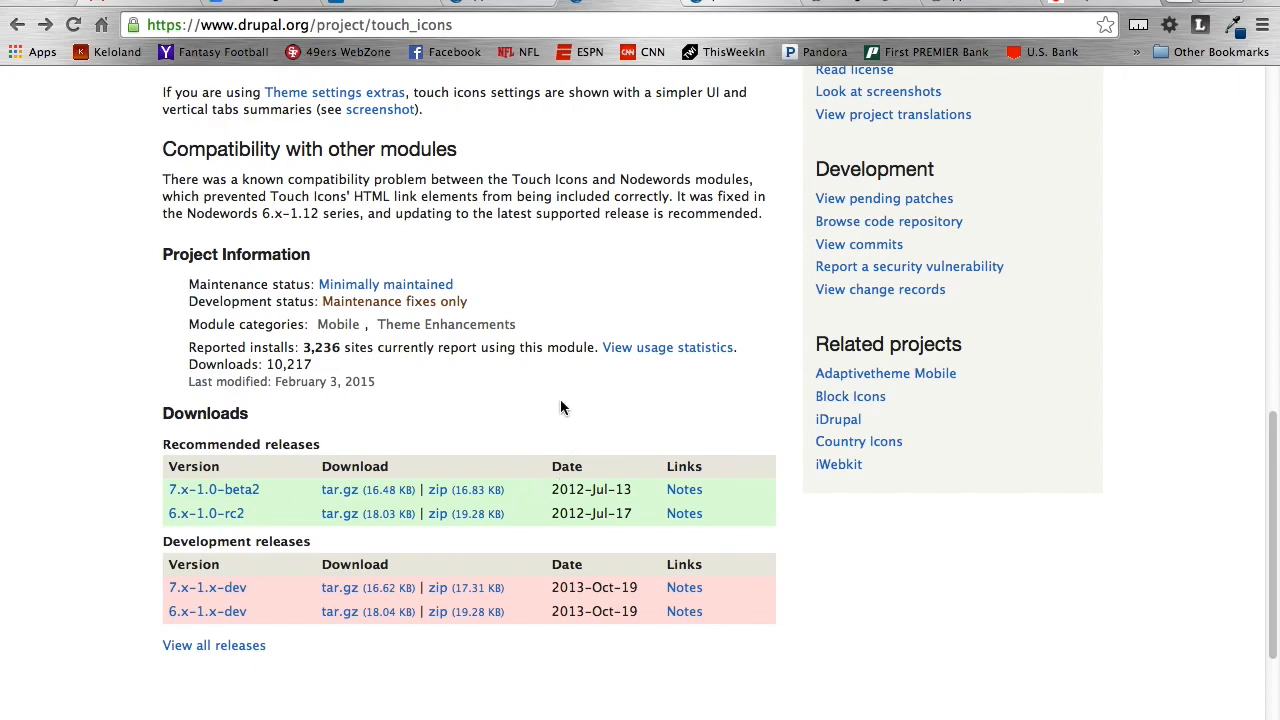
scroll(up, 3)
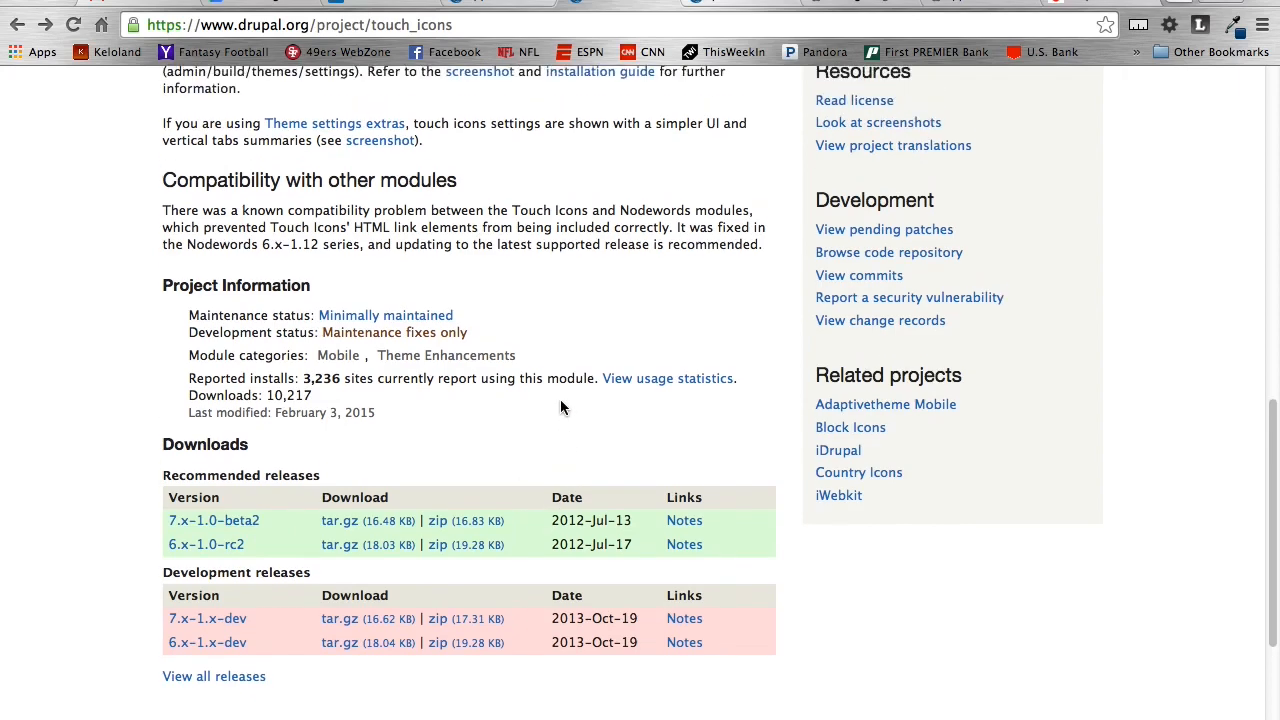
scroll(up, 3)
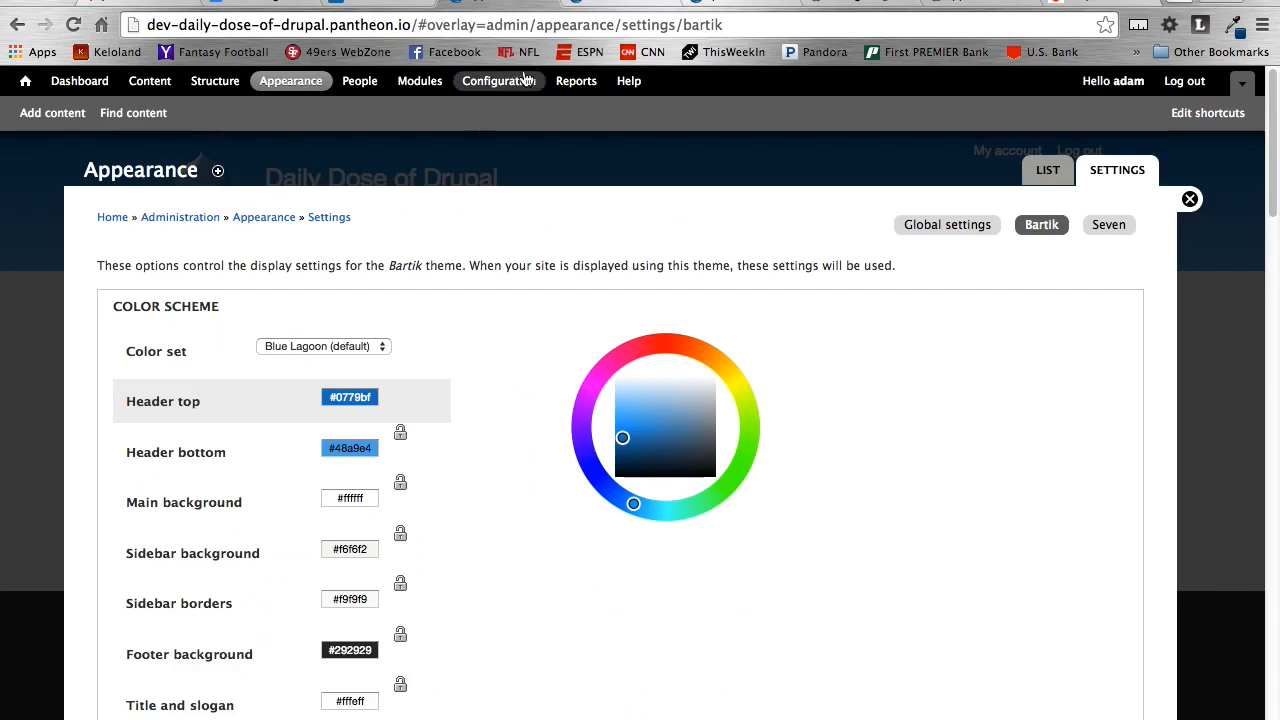
Search the Modules page for 'touch' and scroll to the enabled Touch icons module.
click(419, 81)
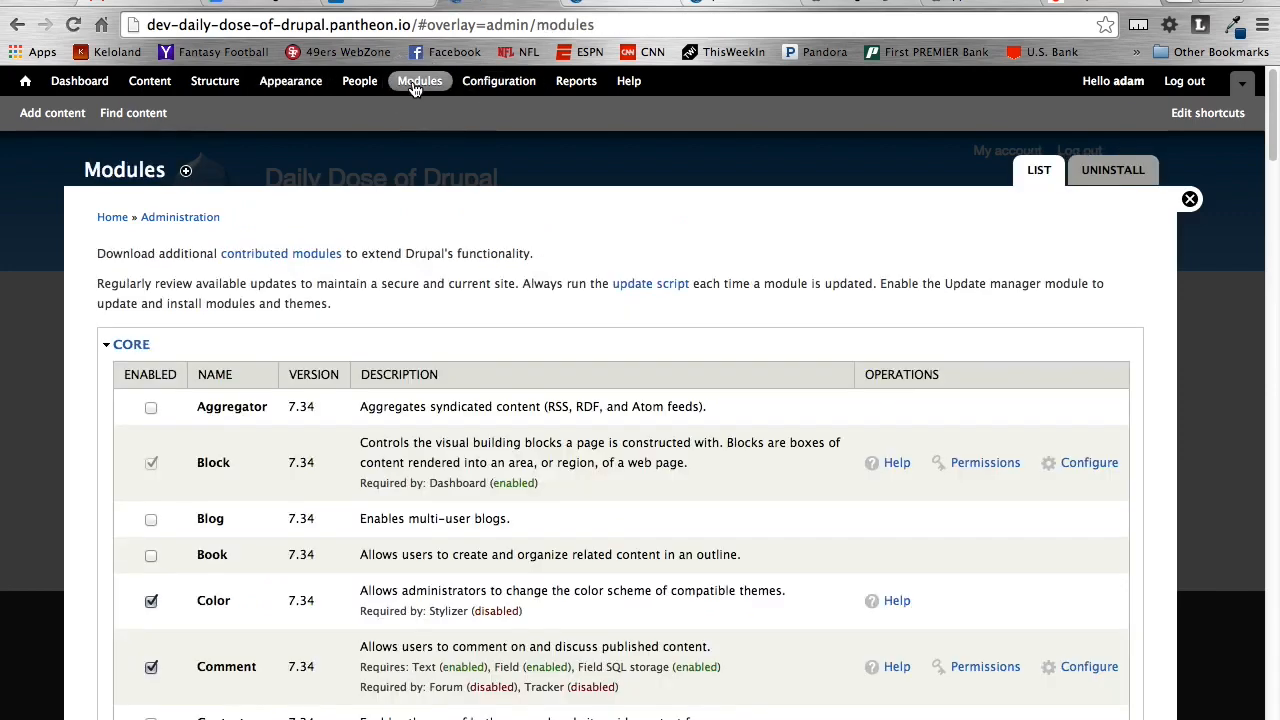
text(tou)
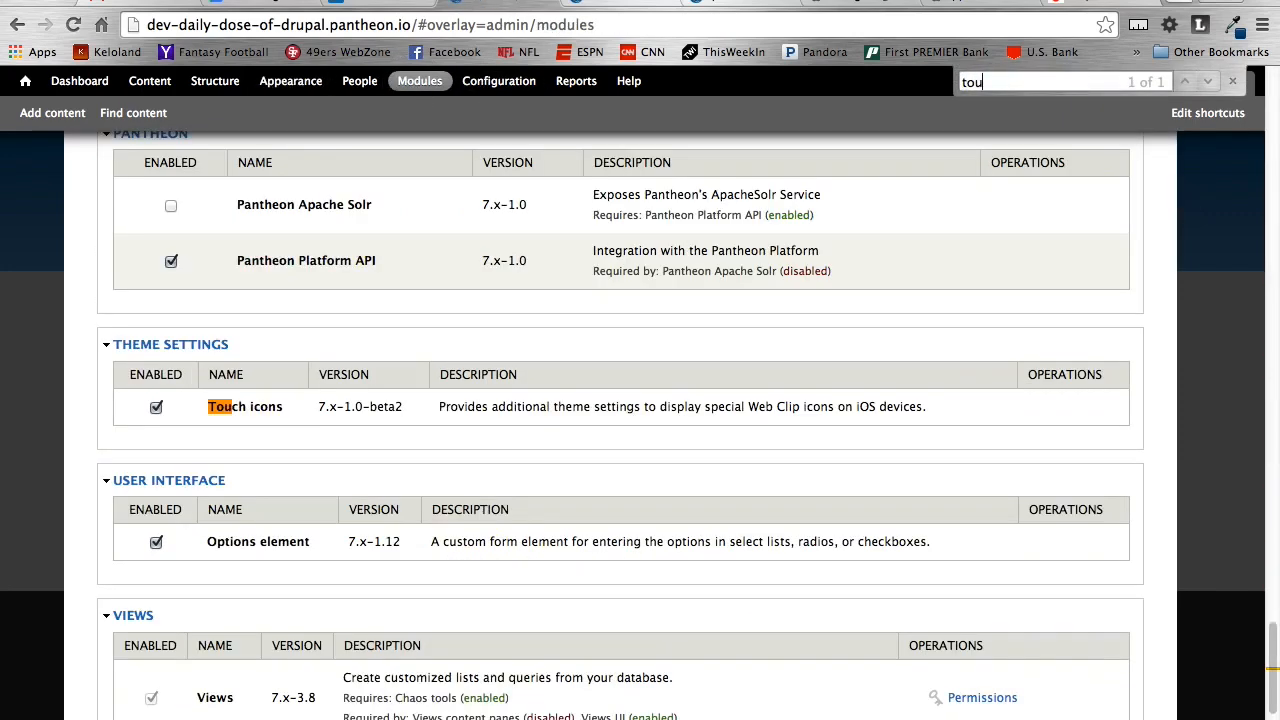
text(ch)
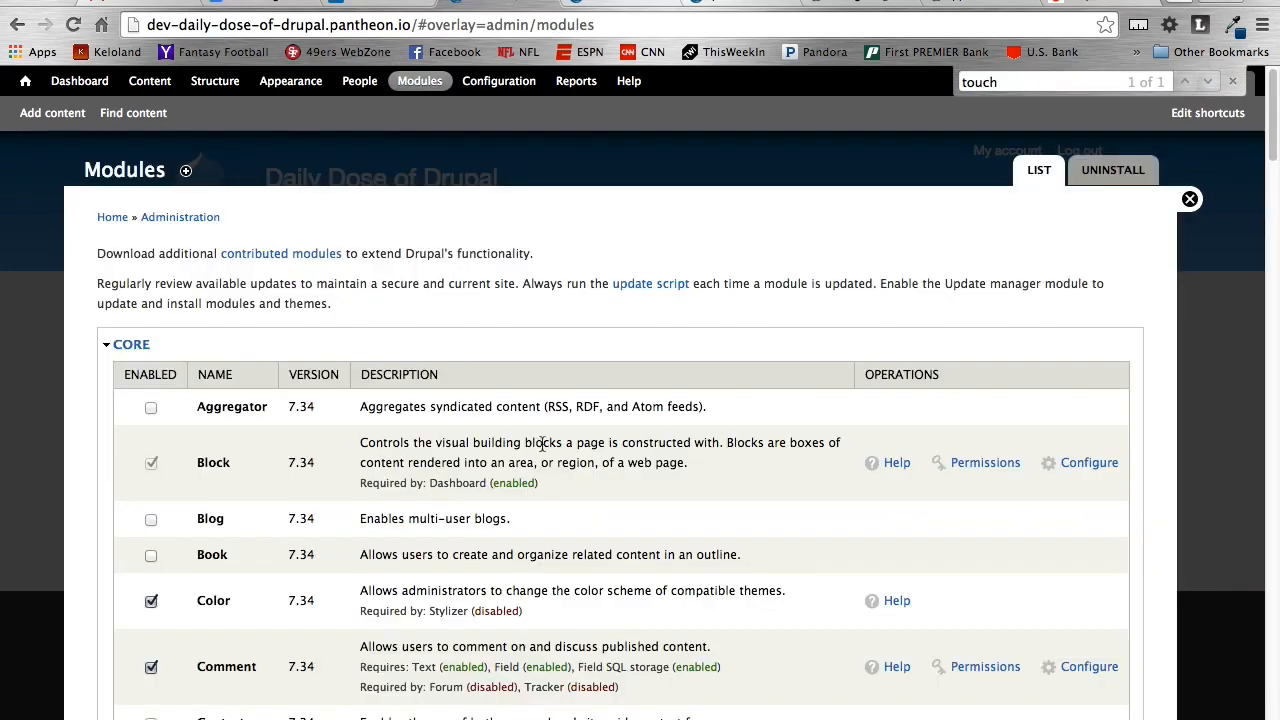
scroll(down, 3)
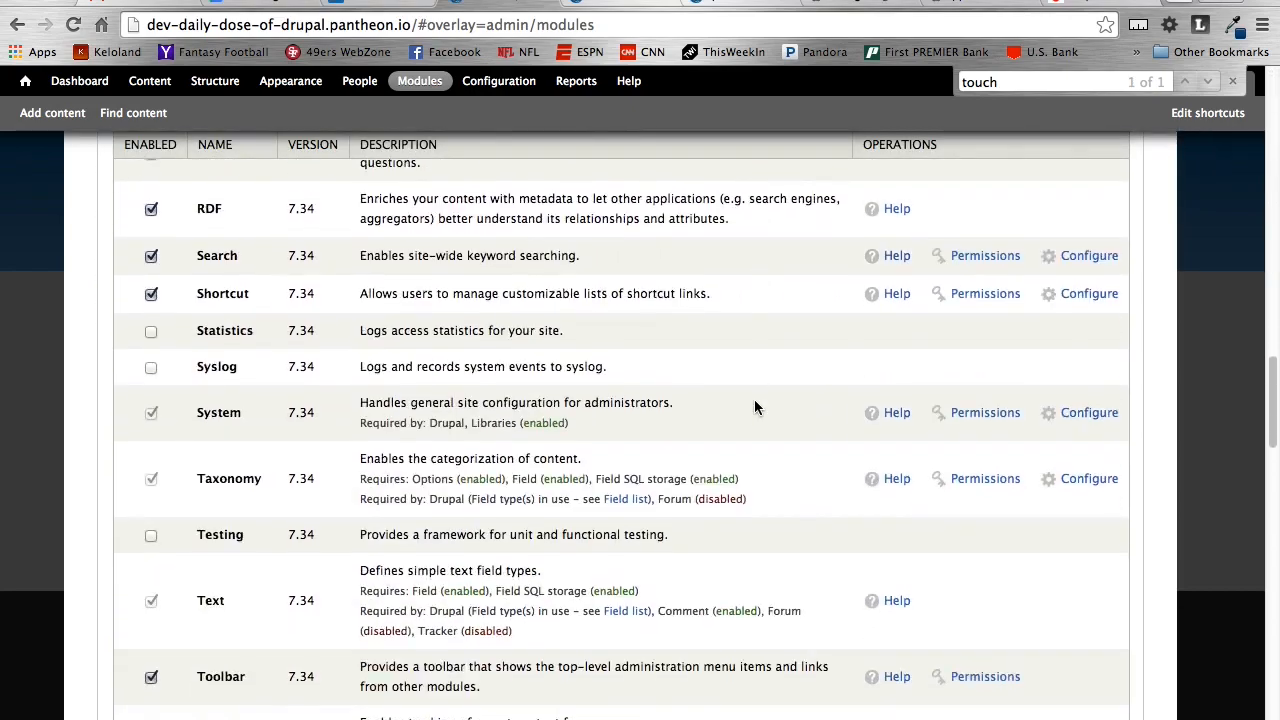
scroll(down, 3)
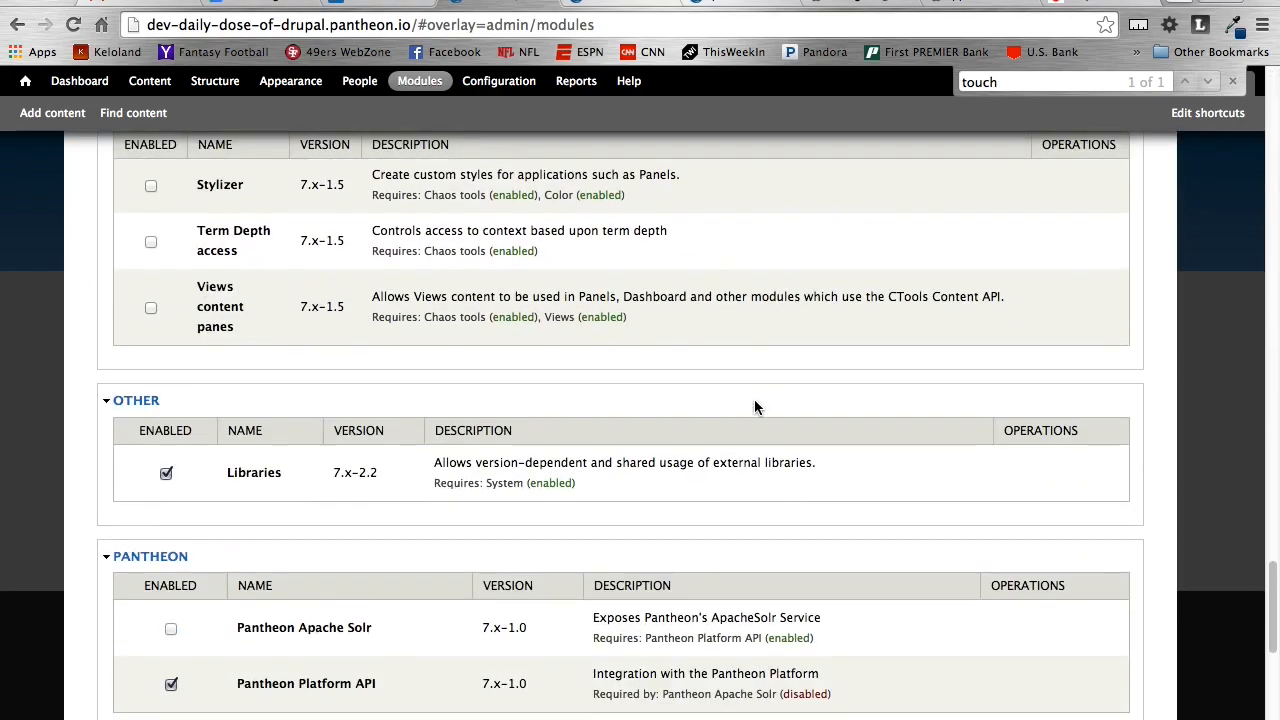
scroll(down, 3)
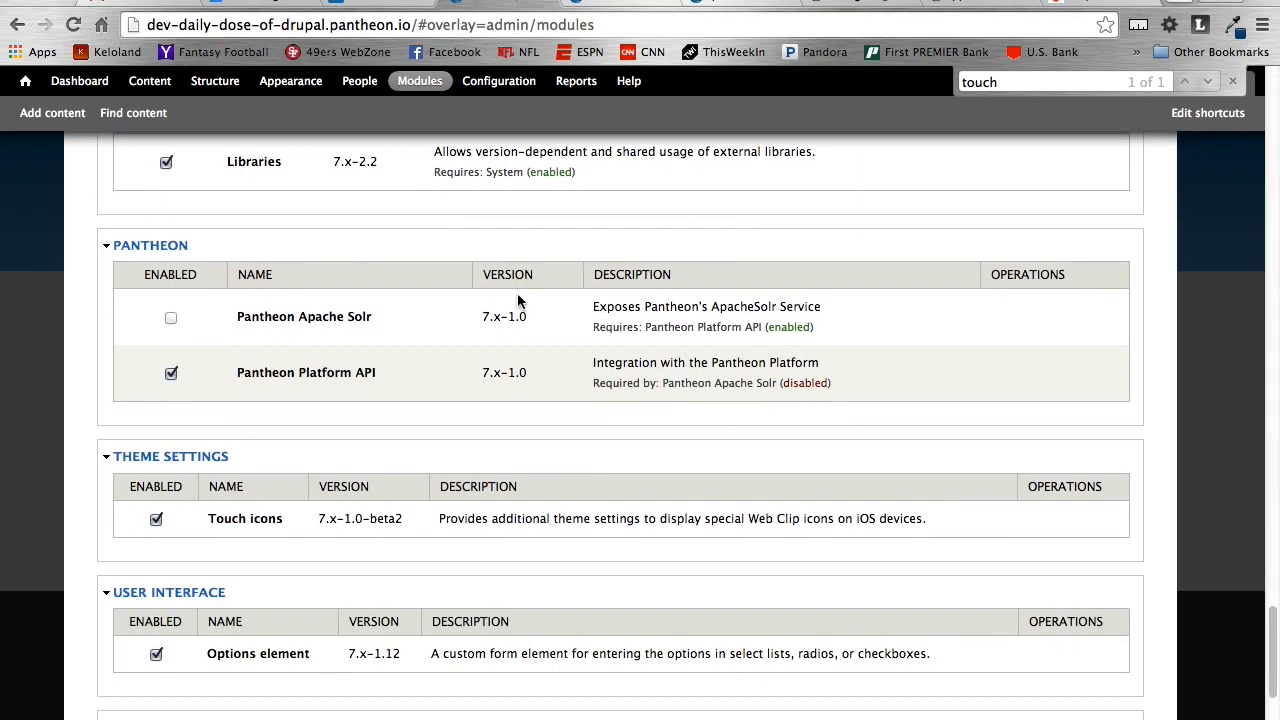
mouse_move(290, 81)
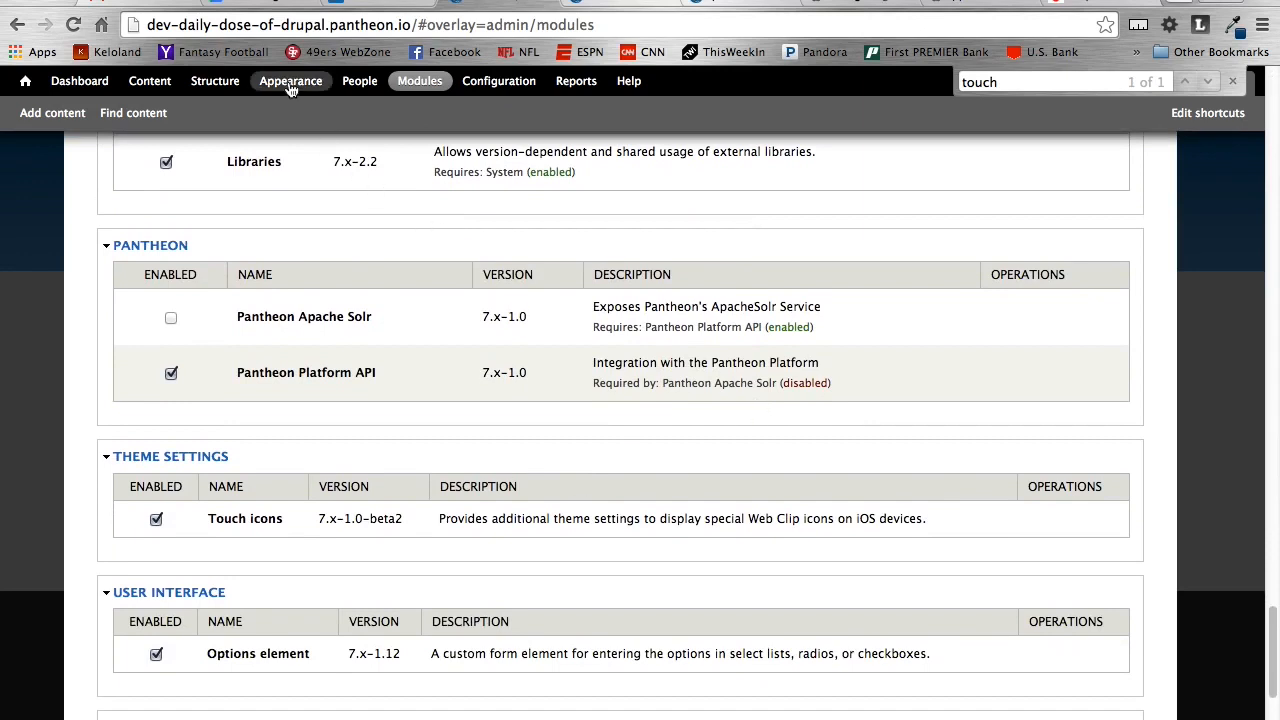
mouse_move(290, 81)
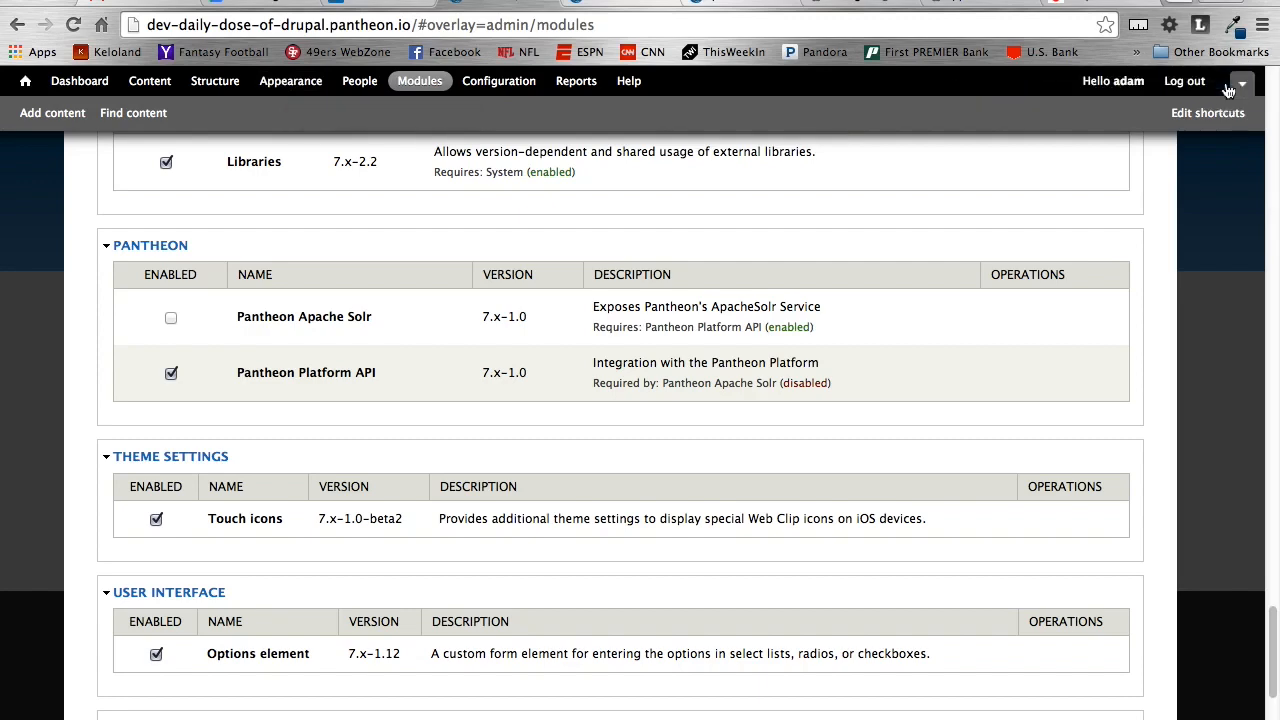
Open Bartik's settings under Appearance and scroll to the iOS touch icon settings.
click(290, 81)
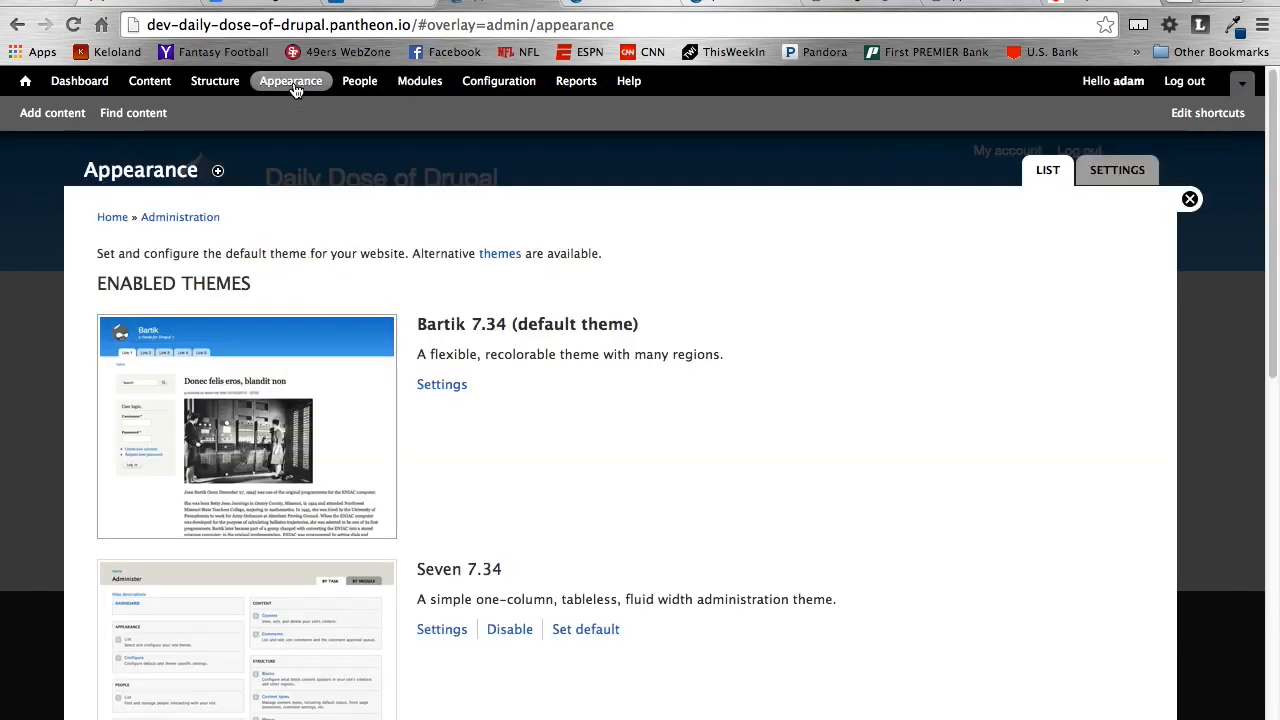
scroll(down, 3)
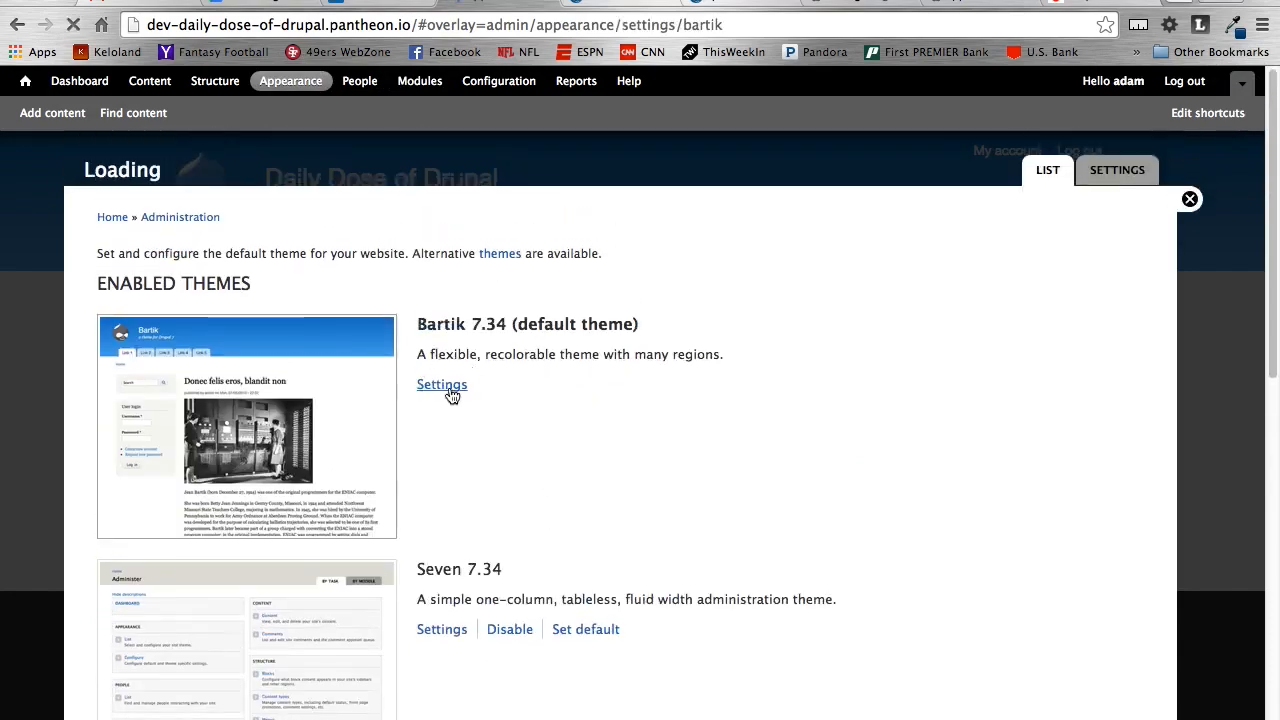
click(441, 384)
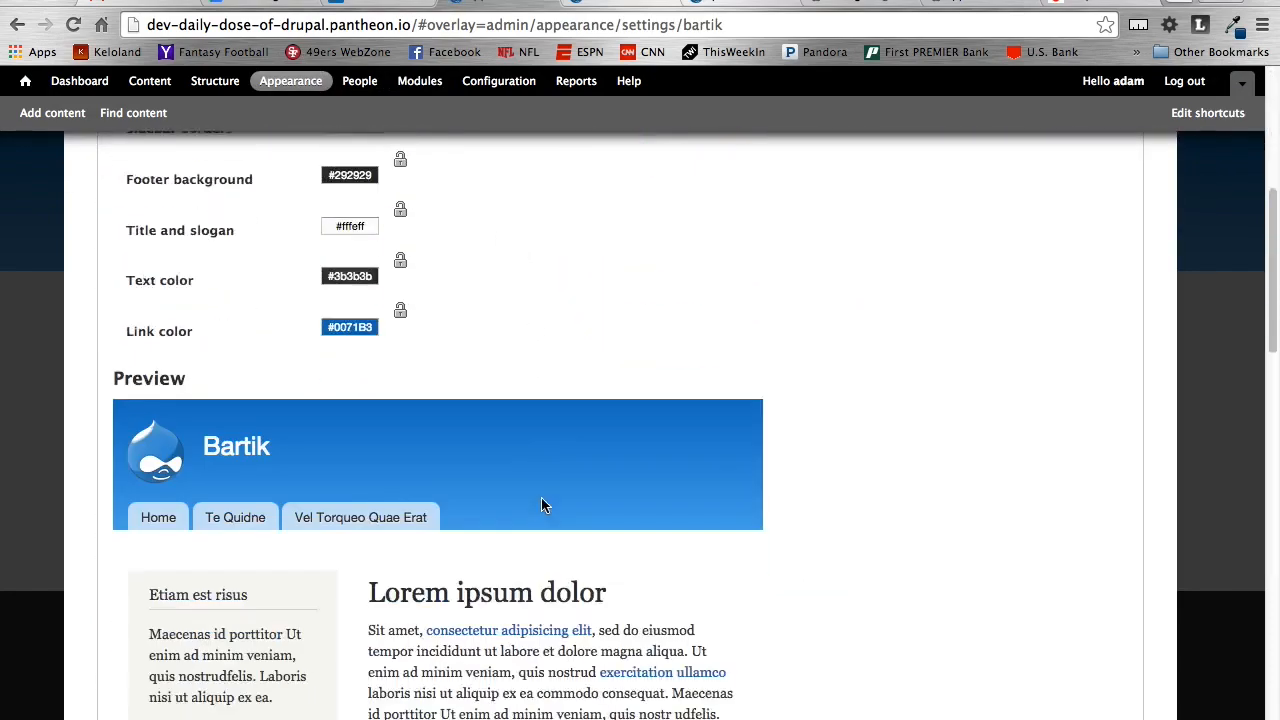
scroll(down, 3)
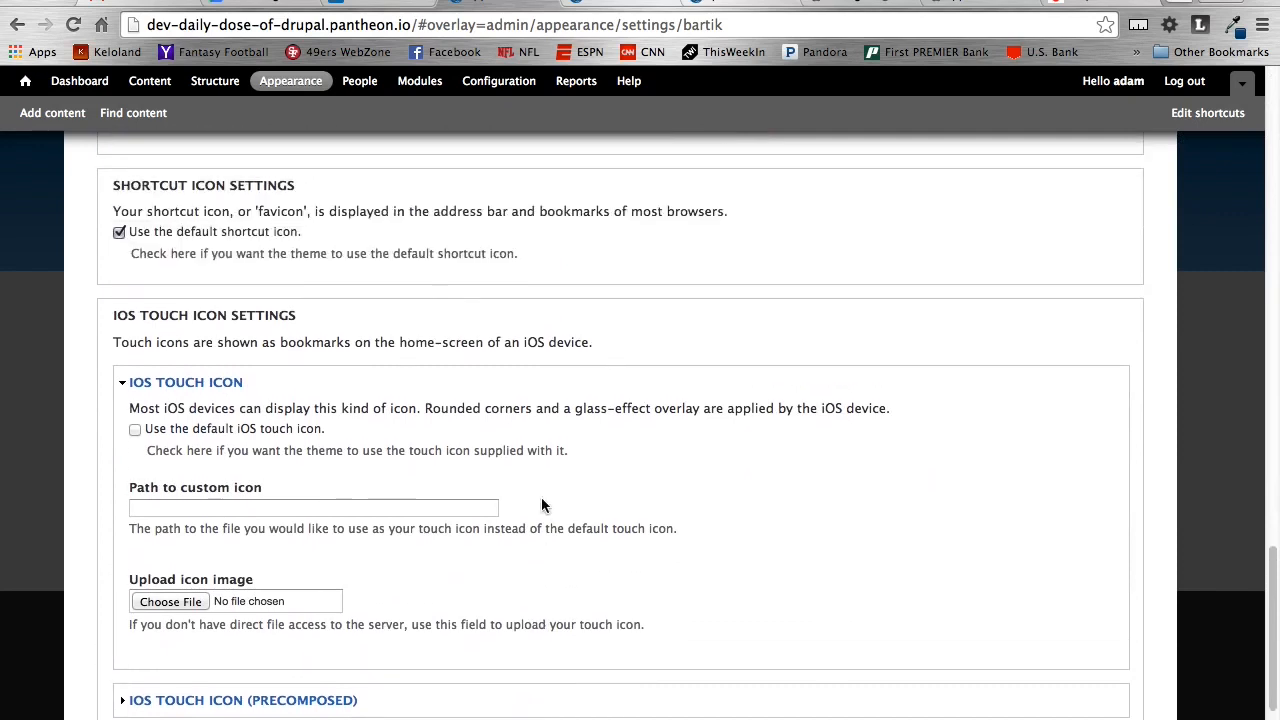
scroll(down, 3)
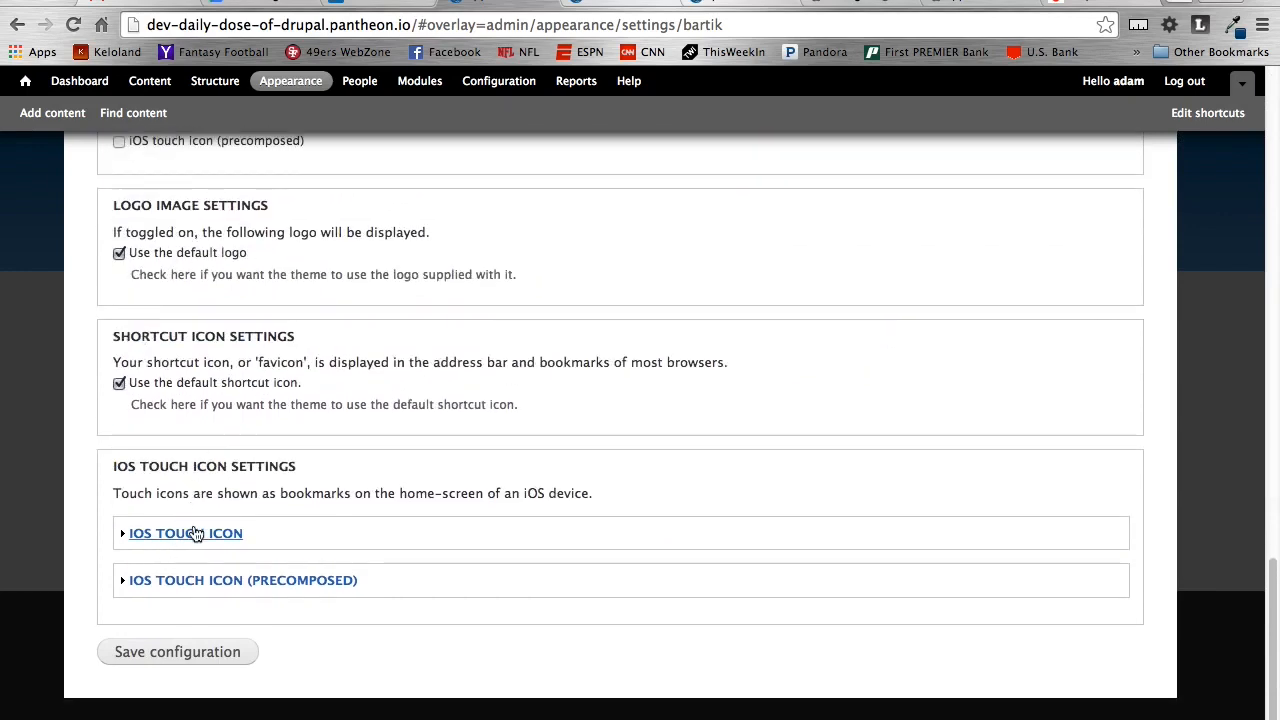
mouse_move(276, 589)
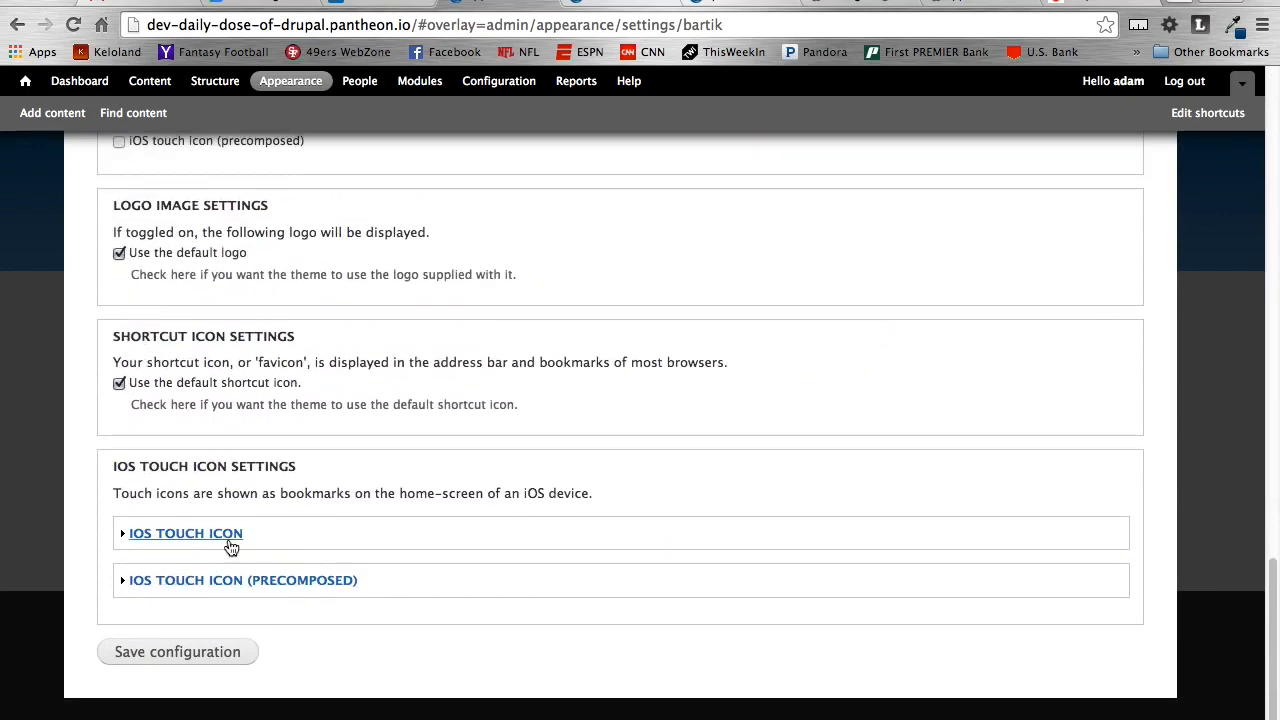
Expand the plain iOS touch icon subsection and review its path and upload options.
click(185, 533)
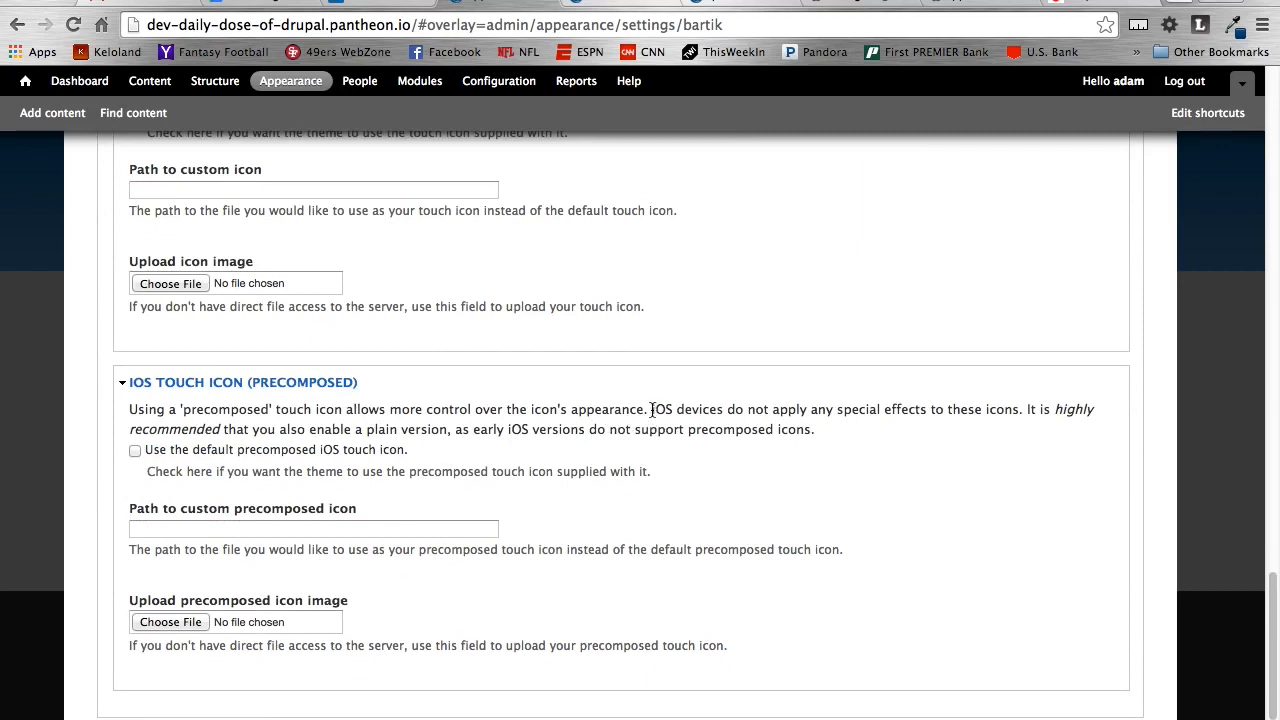
mouse_move(746, 414)
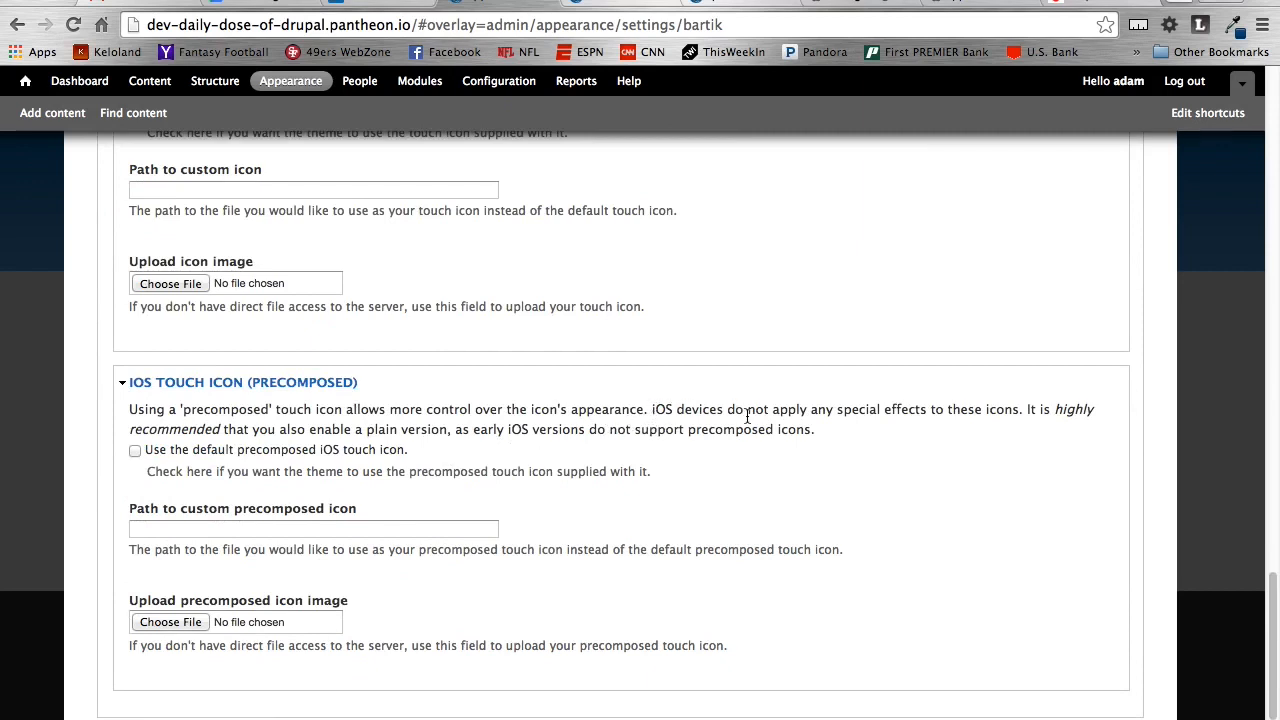
mouse_move(650, 420)
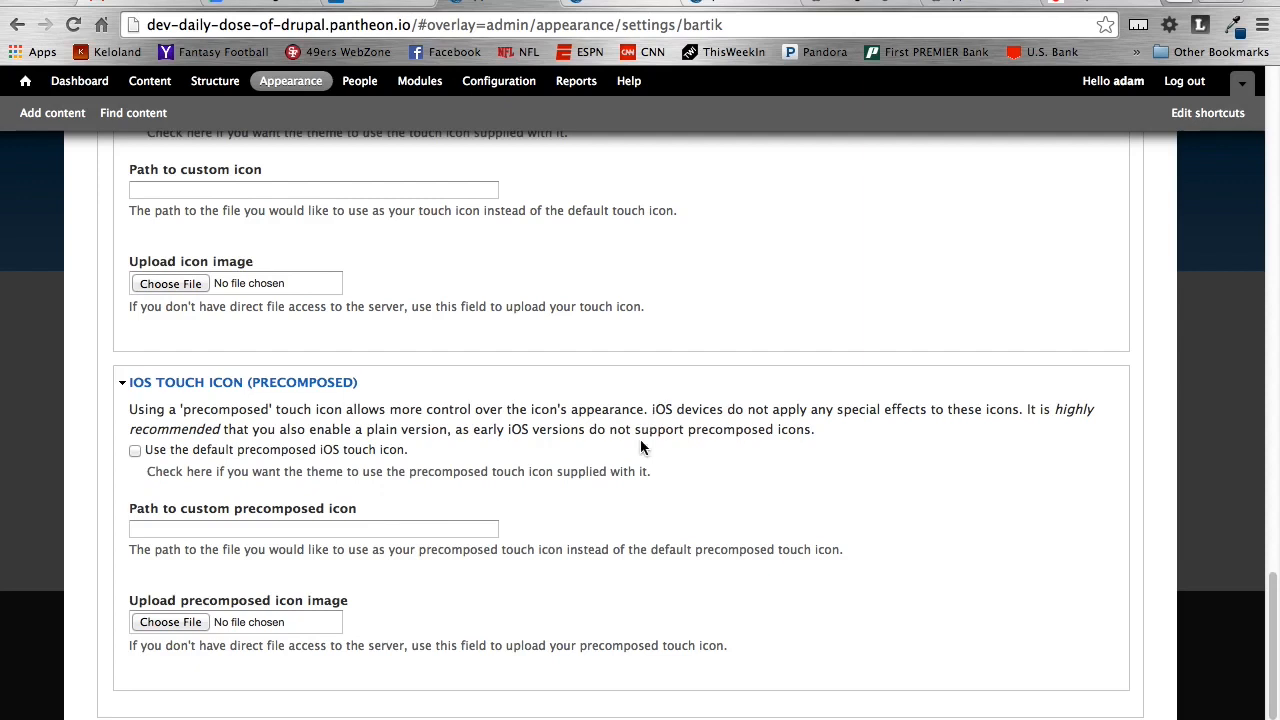
scroll(up, 3)
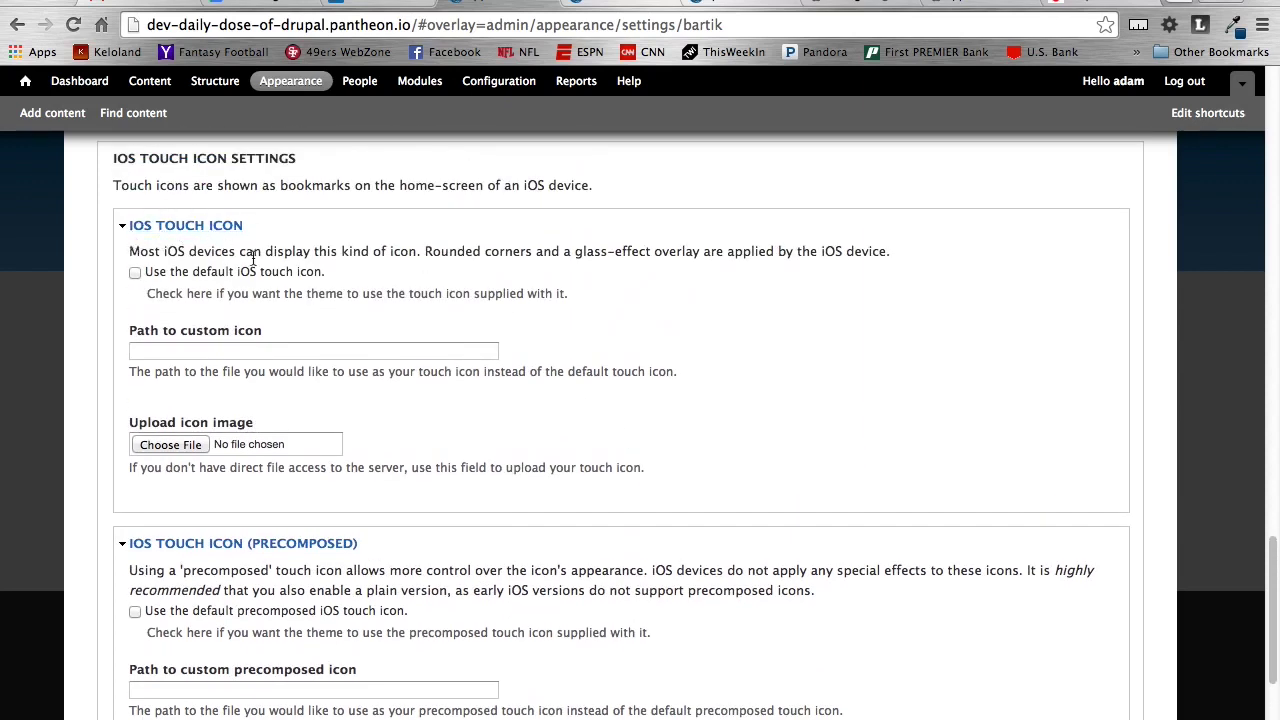
mouse_move(212, 262)
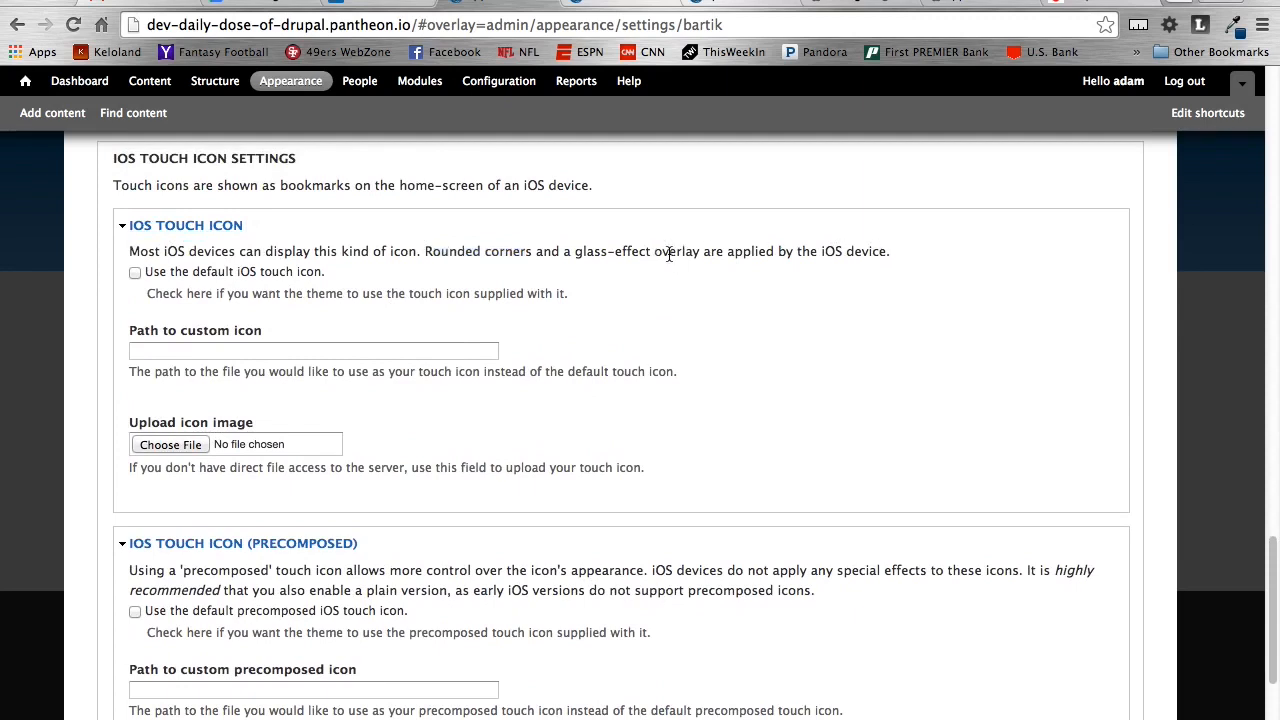
scroll(down, 3)
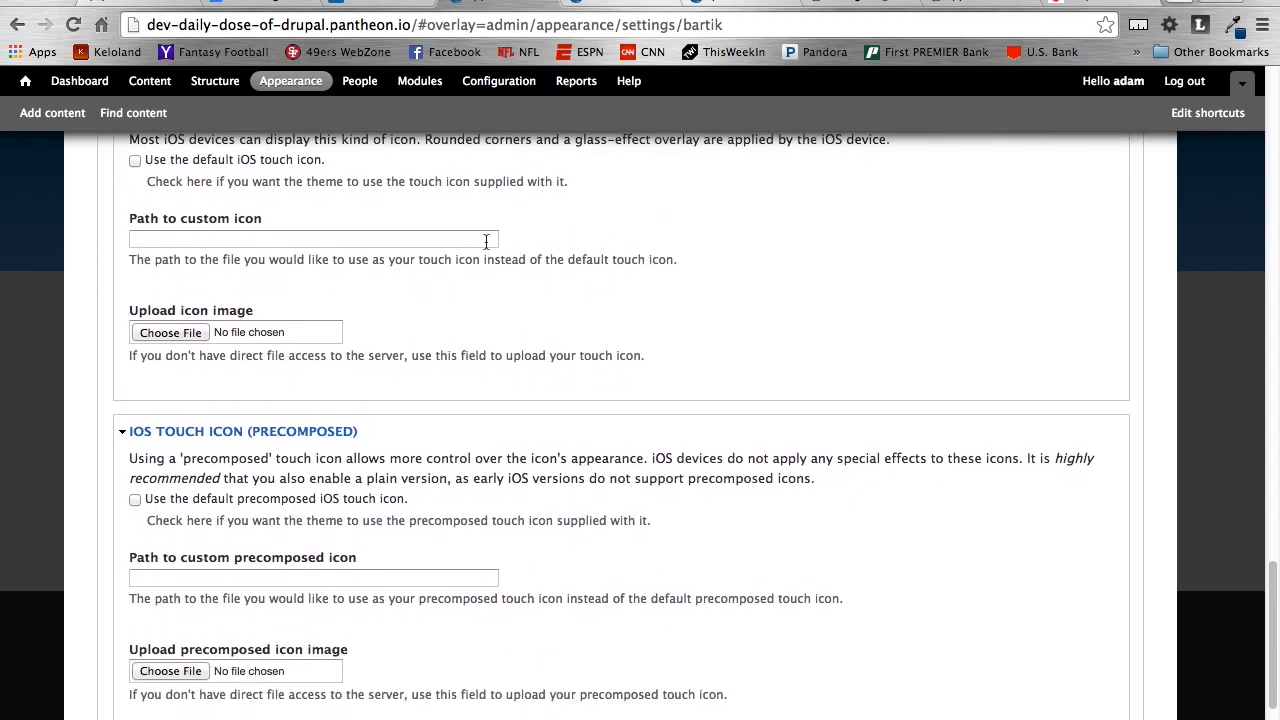
mouse_move(446, 385)
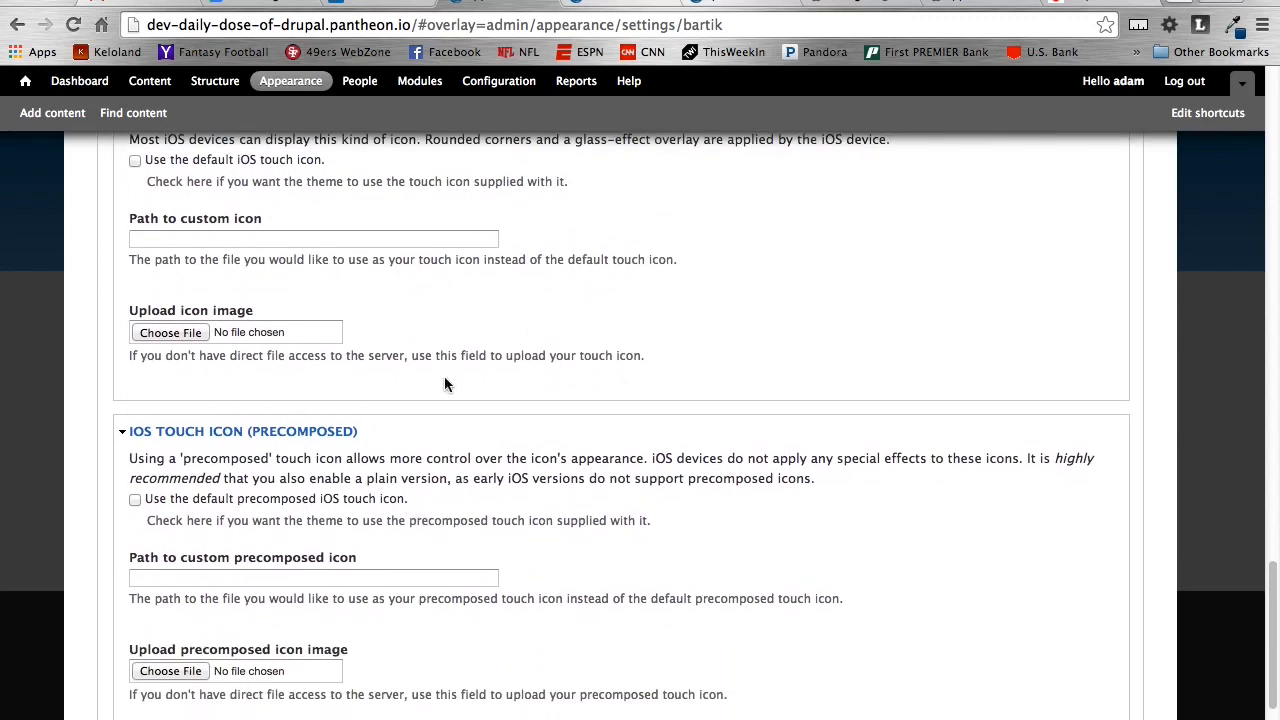
scroll(up, 3)
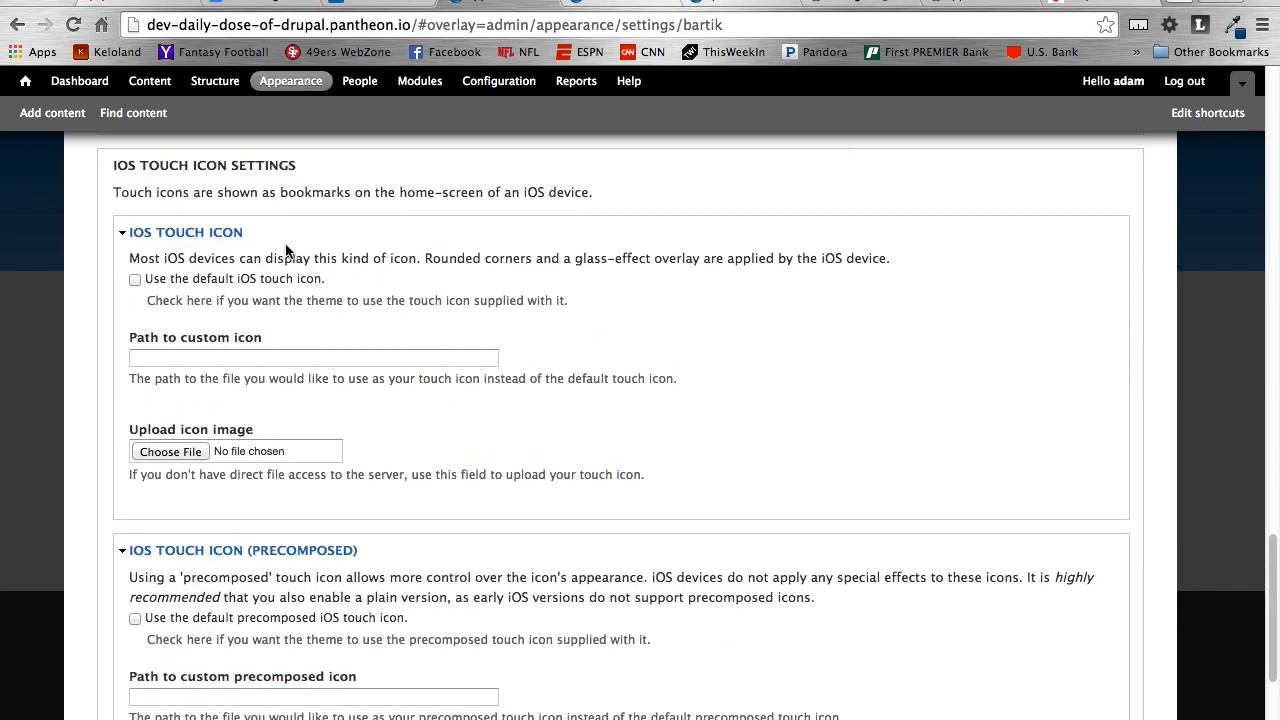
mouse_move(217, 247)
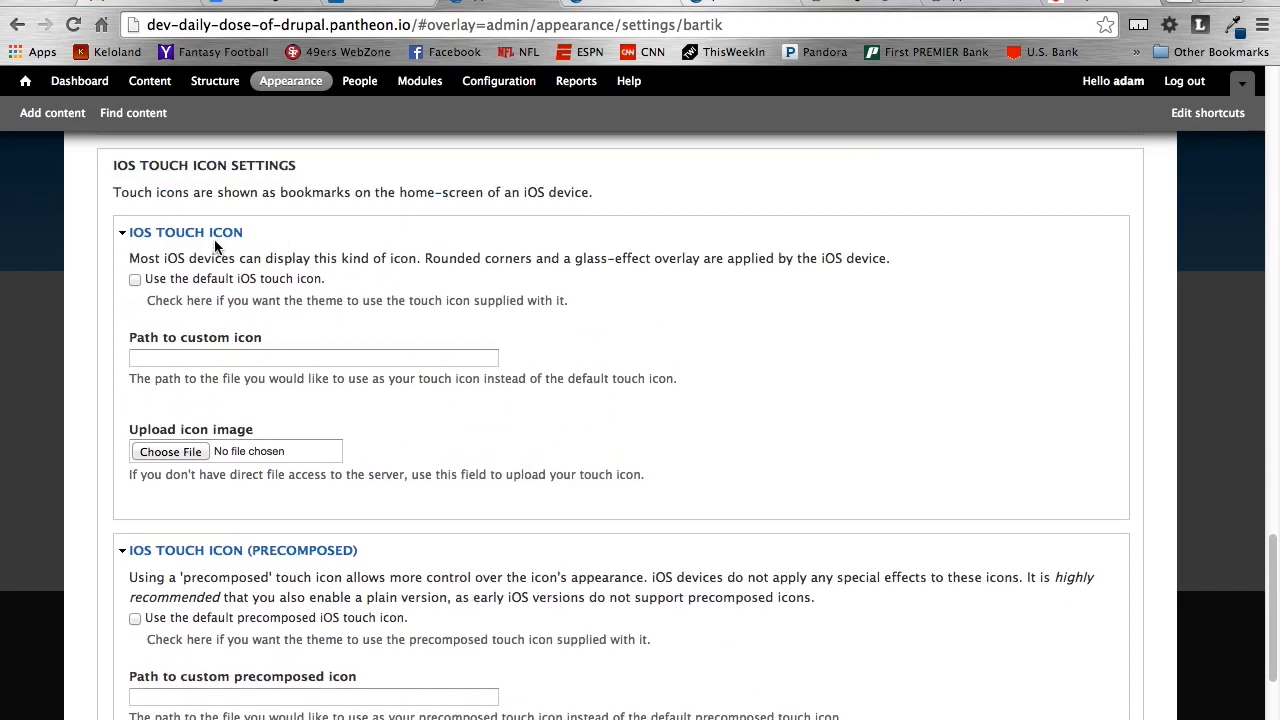
scroll(down, 3)
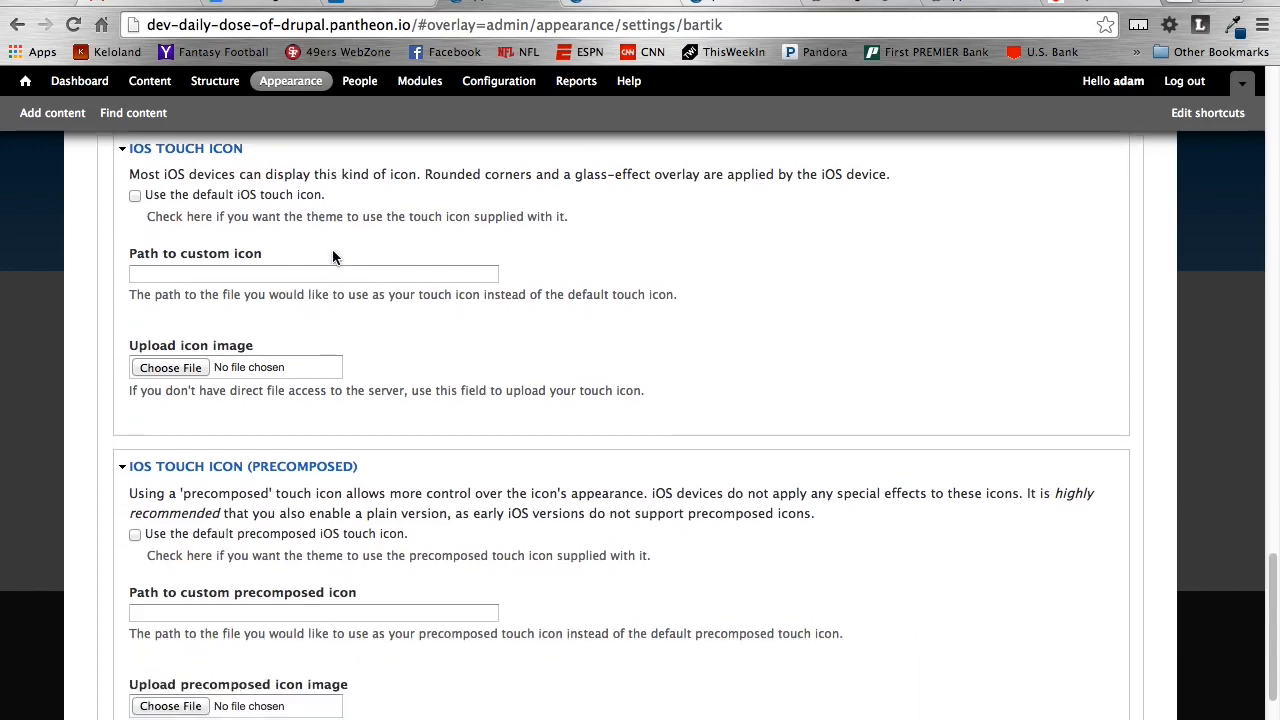
mouse_move(288, 517)
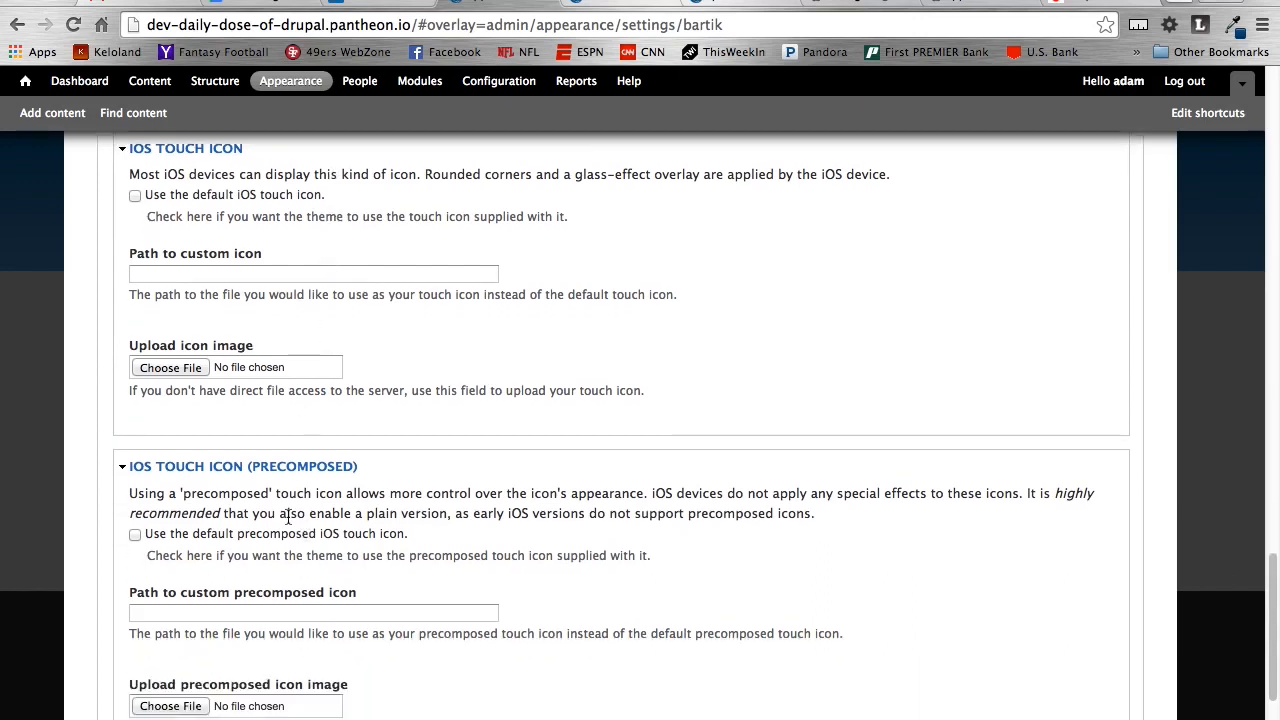
scroll(up, 3)
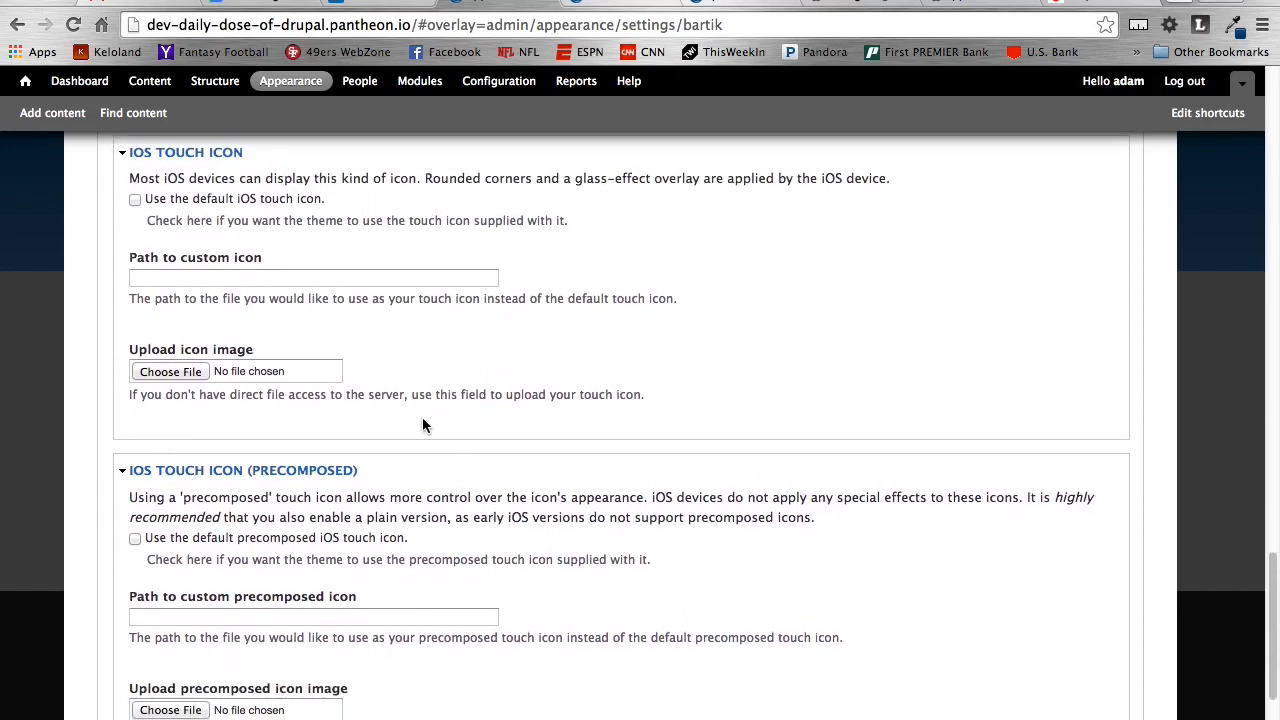
mouse_move(230, 199)
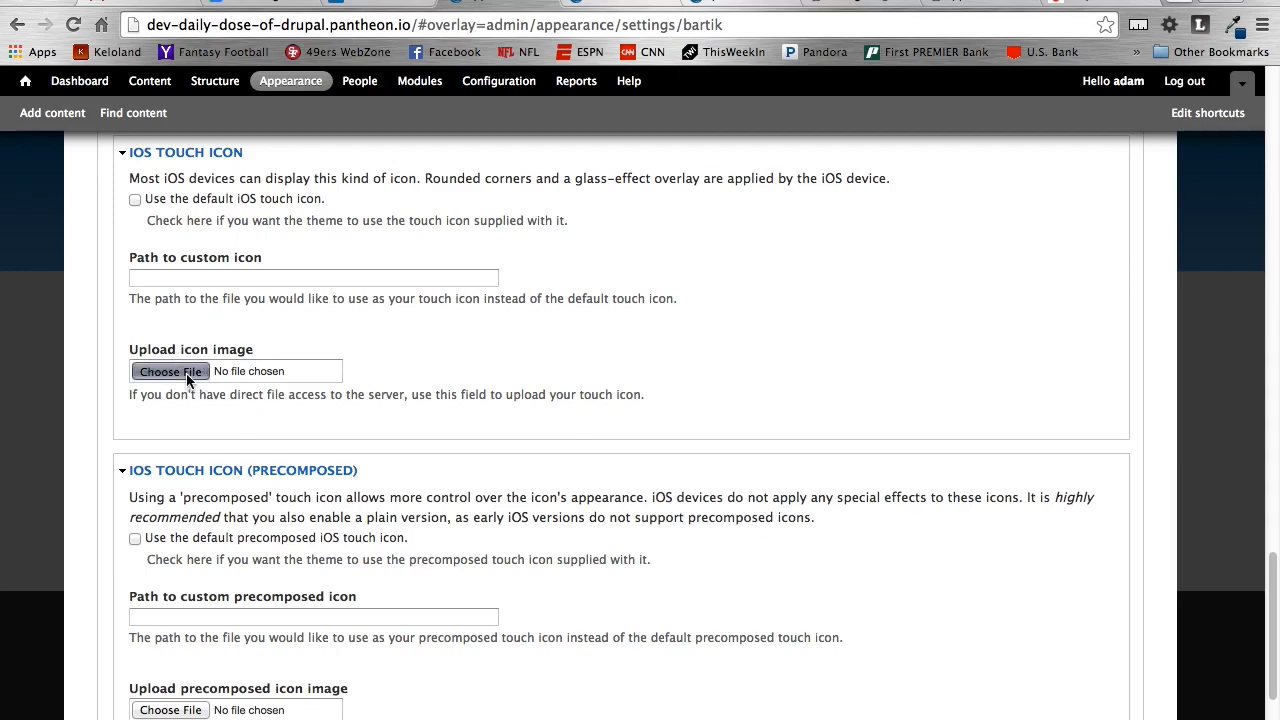
Start an icon upload and browse the Desktop to the druplicon_touch_icons folder.
click(170, 371)
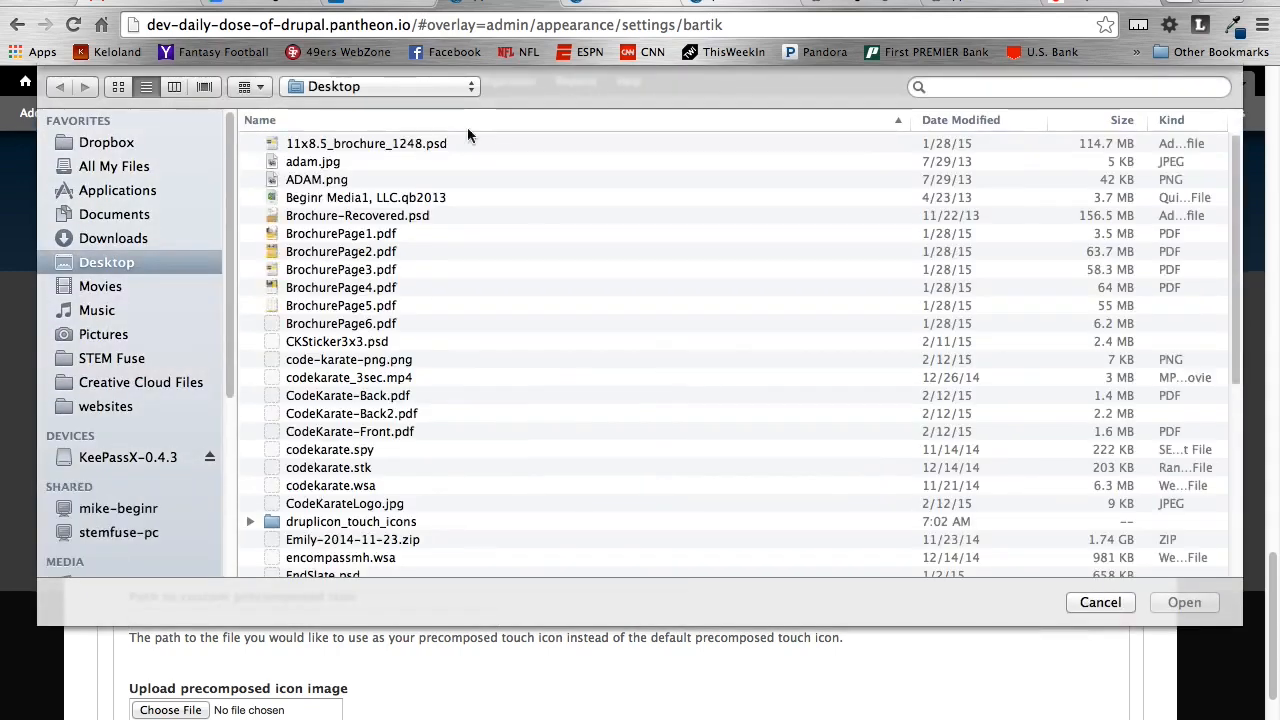
scroll(down, 3)
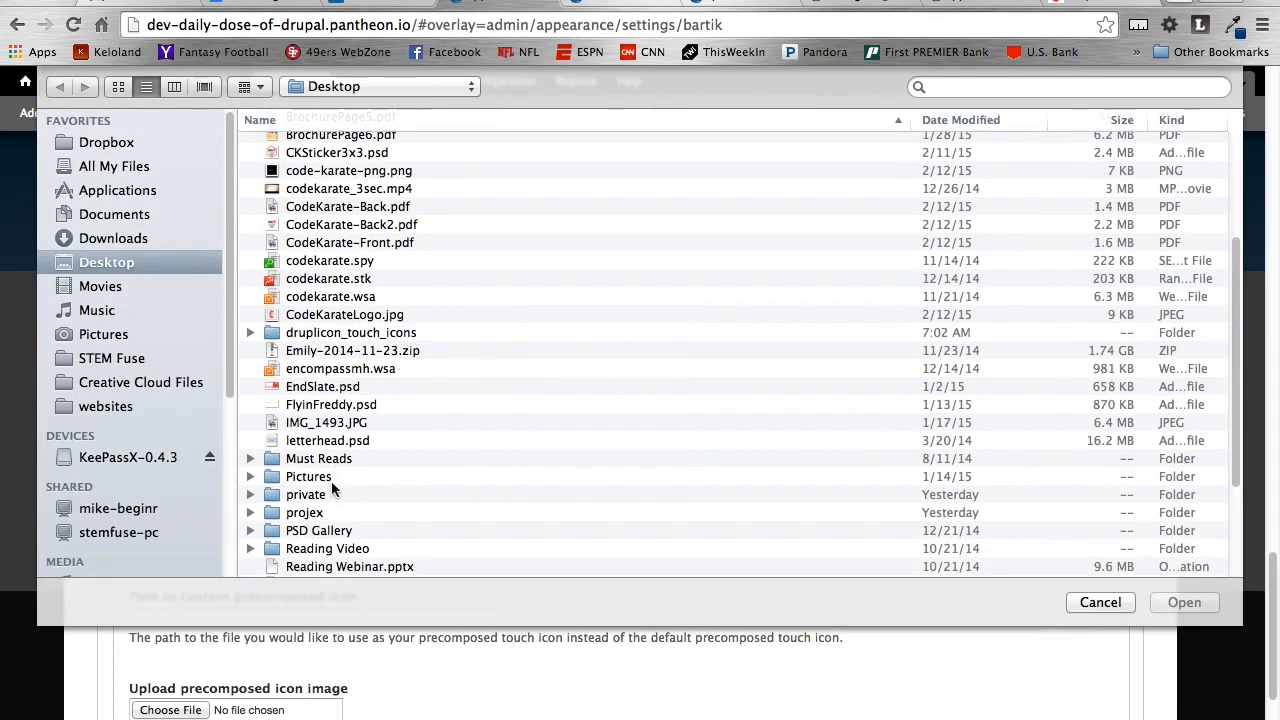
scroll(down, 3)
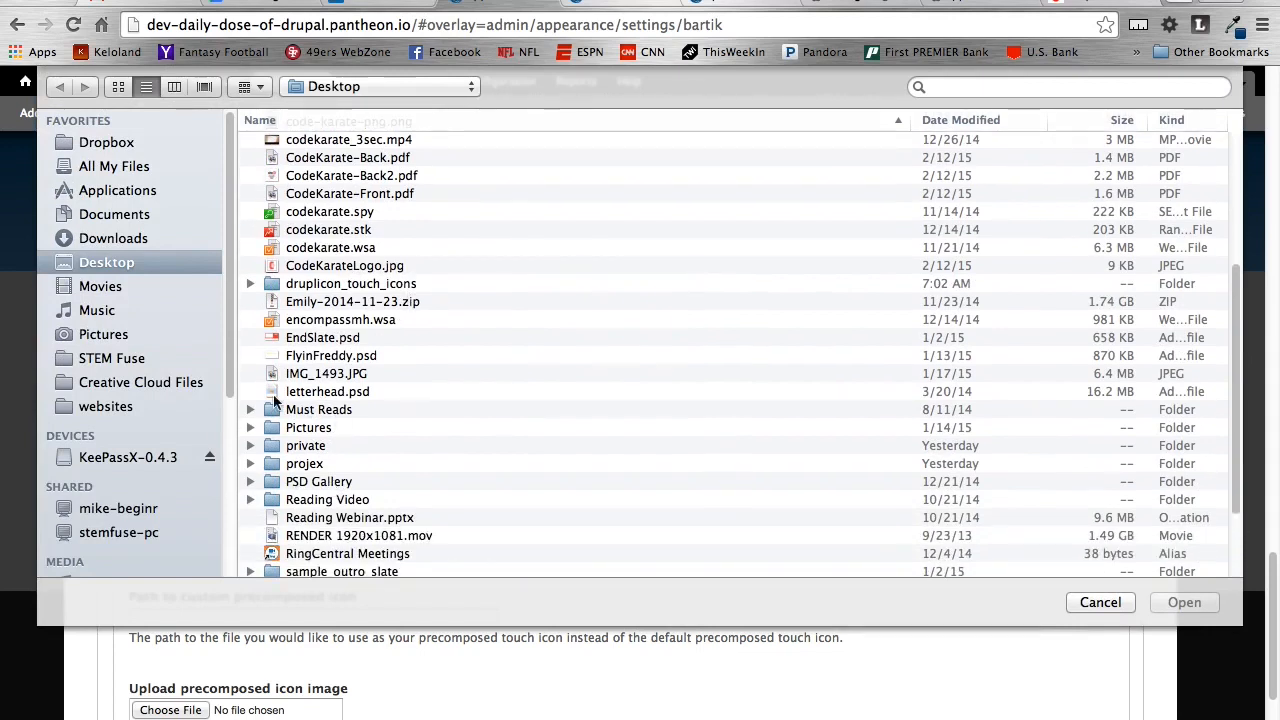
scroll(down, 3)
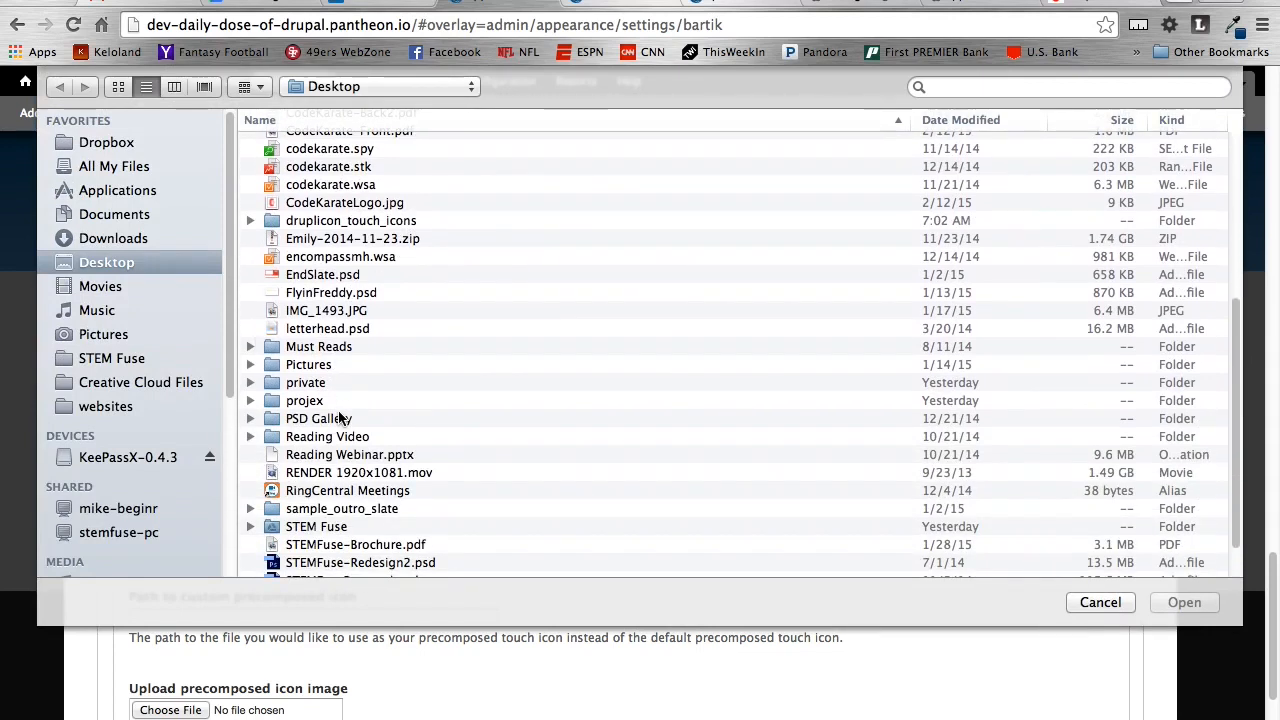
mouse_move(280, 388)
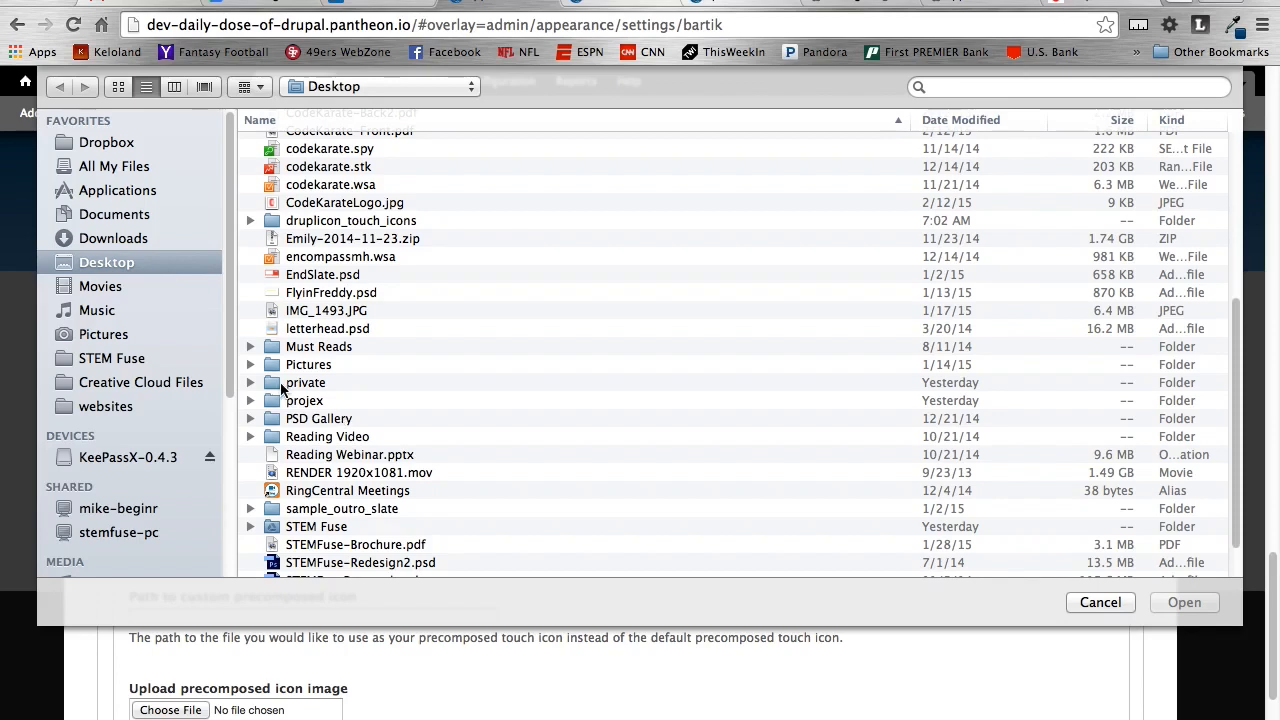
scroll(up, 3)
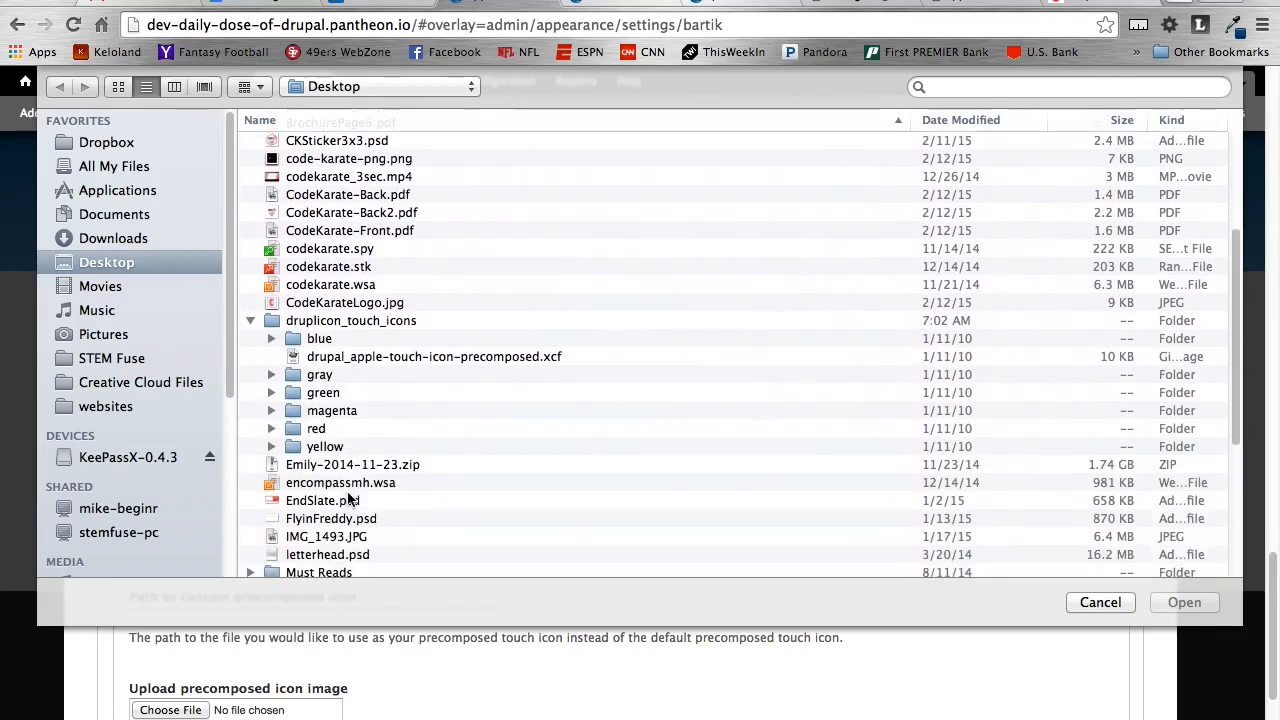
mouse_move(318, 353)
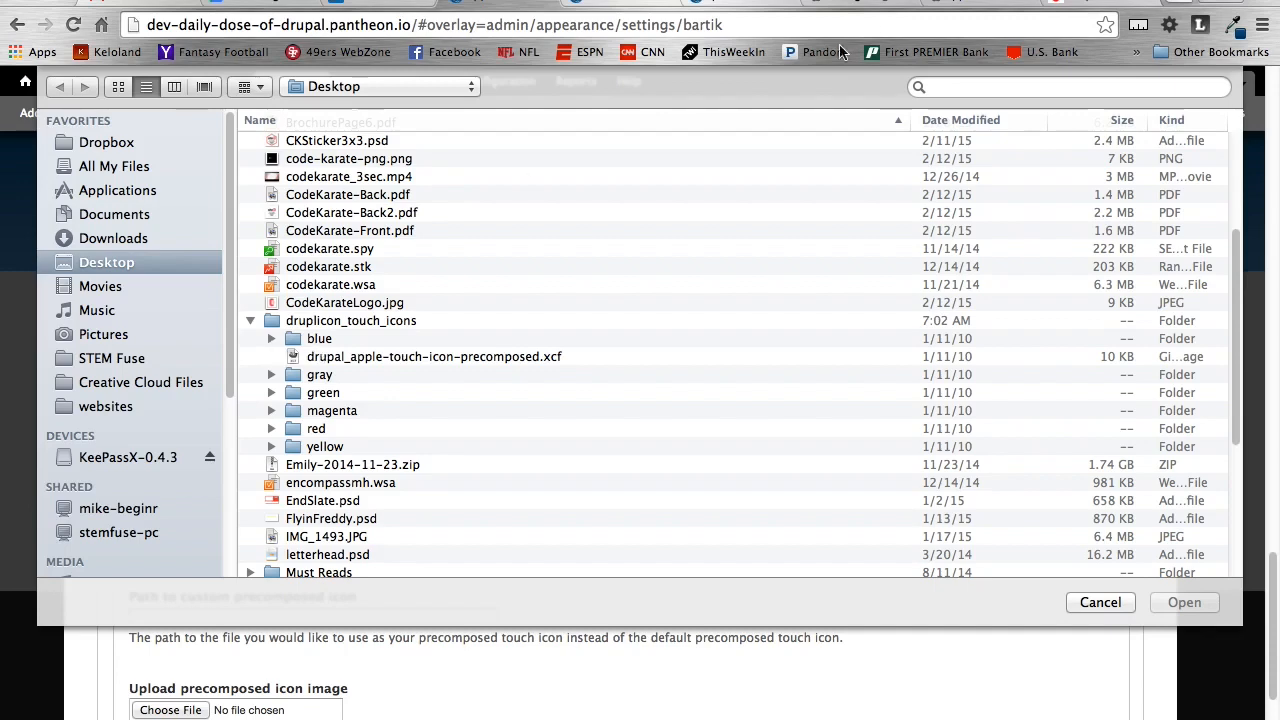
mouse_move(983, 204)
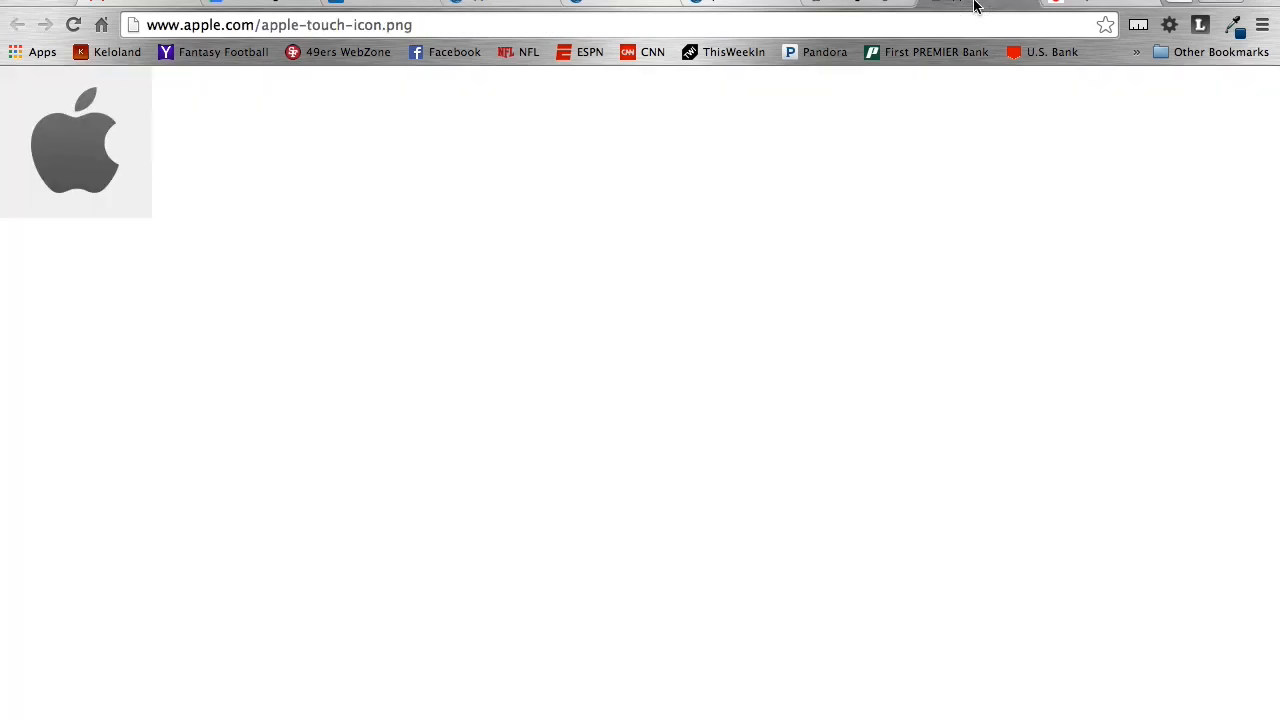
mouse_move(118, 200)
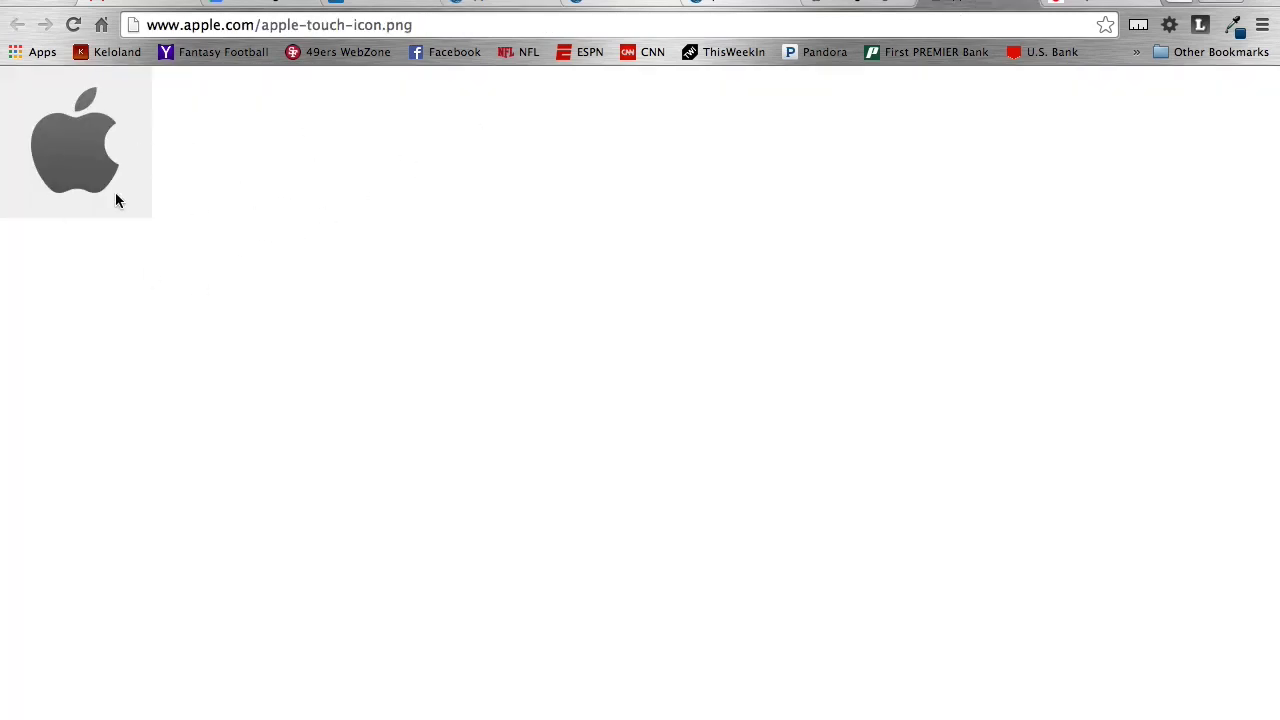
mouse_move(117, 161)
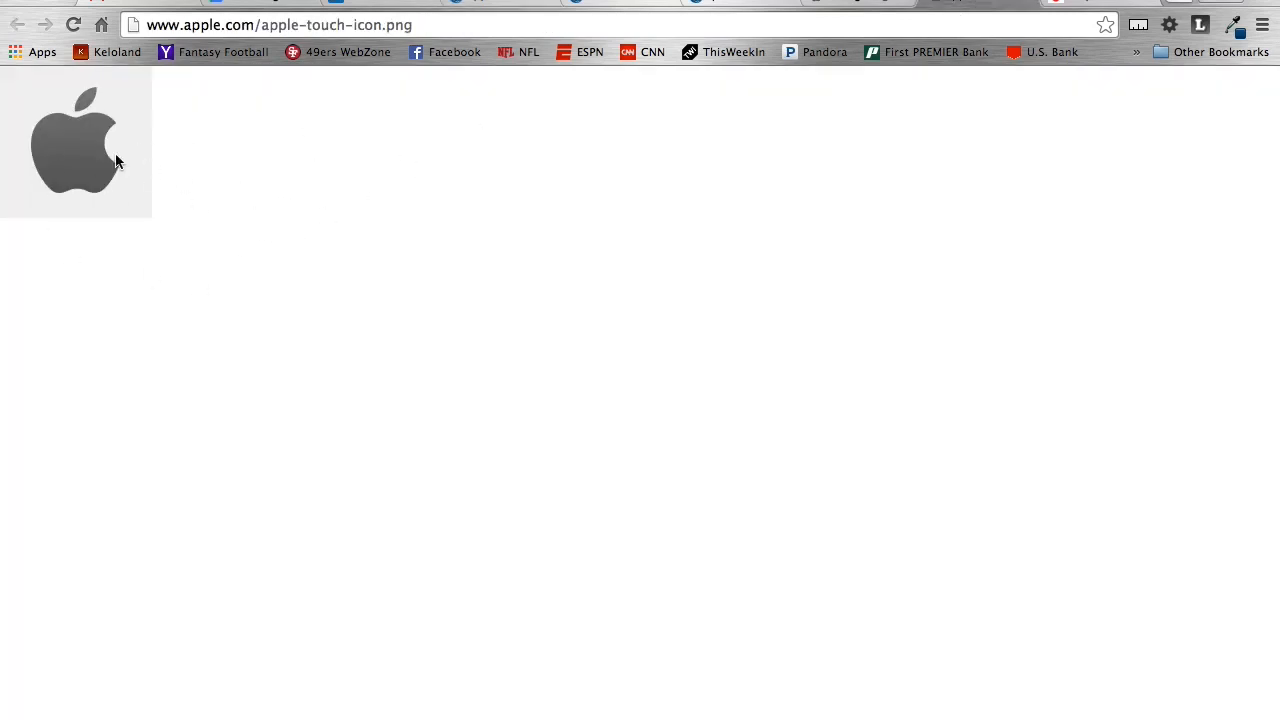
mouse_move(85, 120)
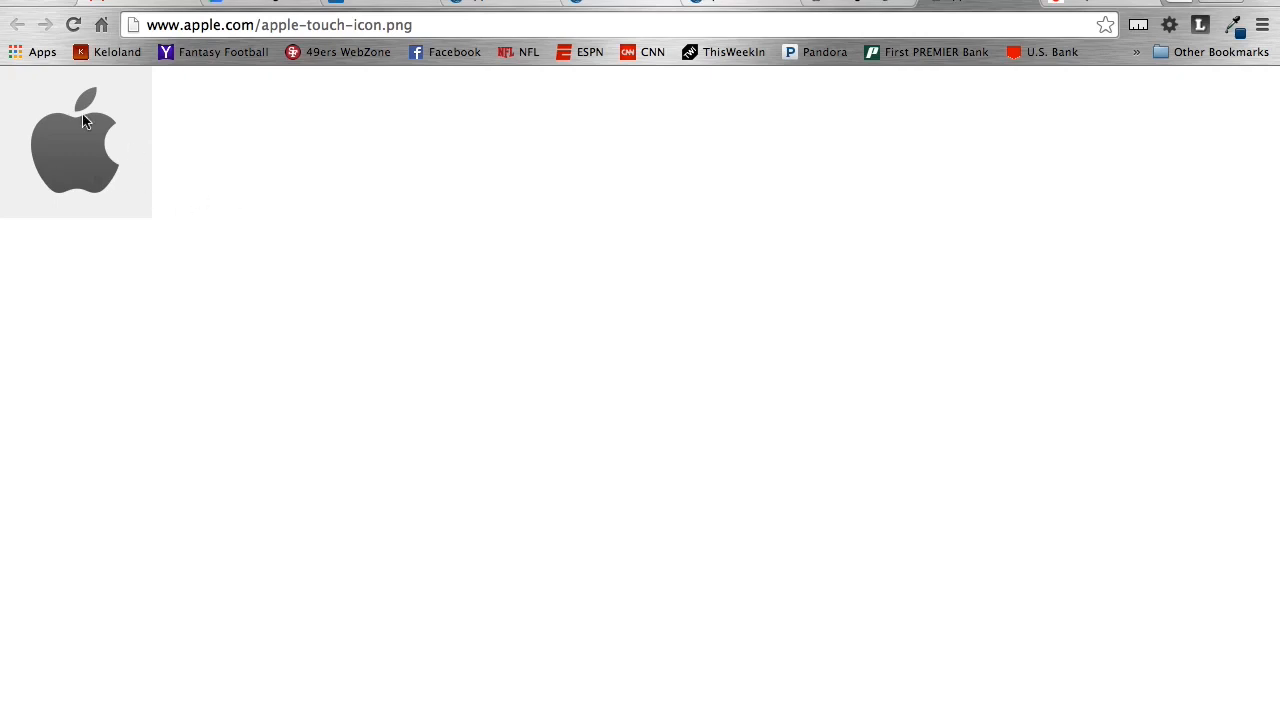
mouse_move(283, 279)
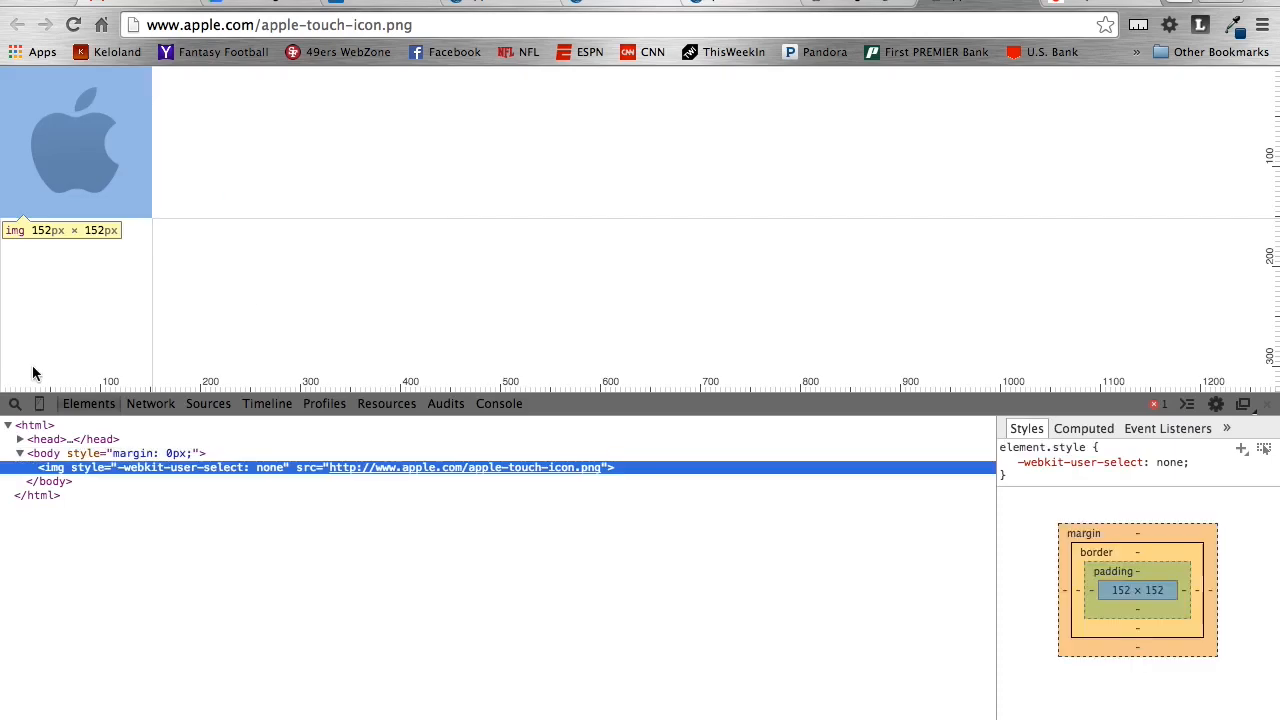
mouse_move(84, 213)
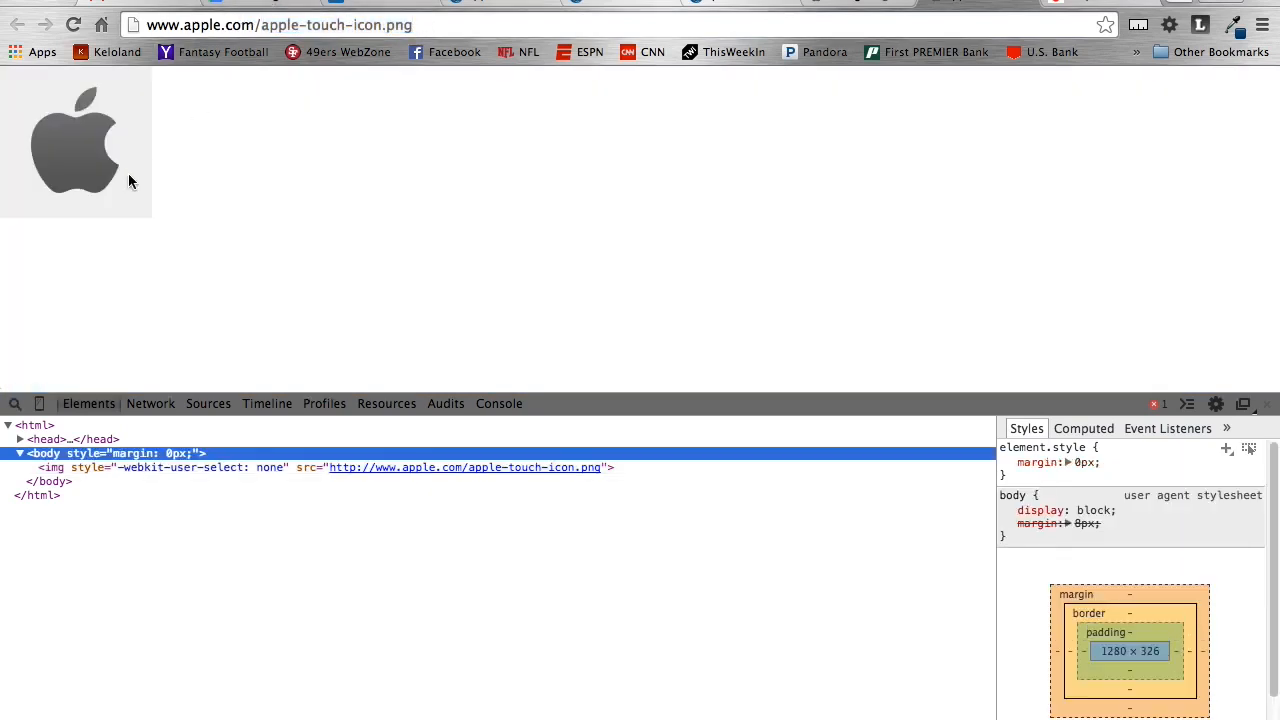
mouse_move(155, 140)
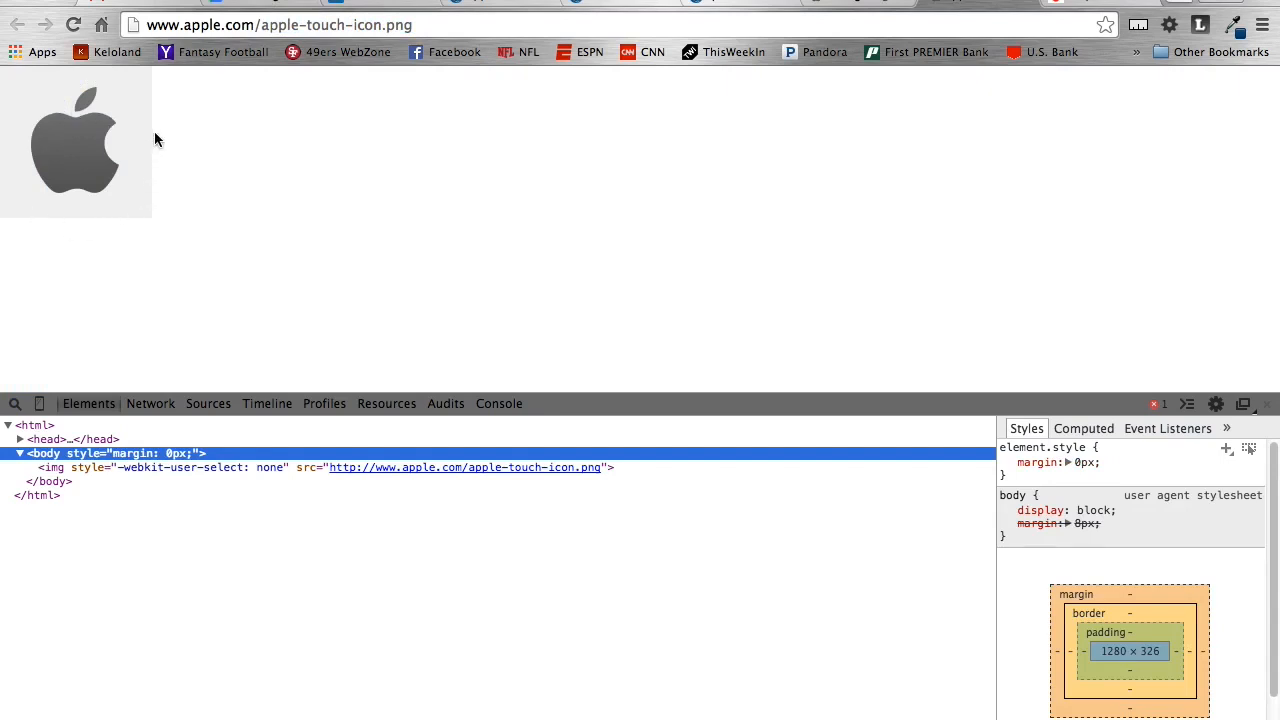
mouse_move(78, 105)
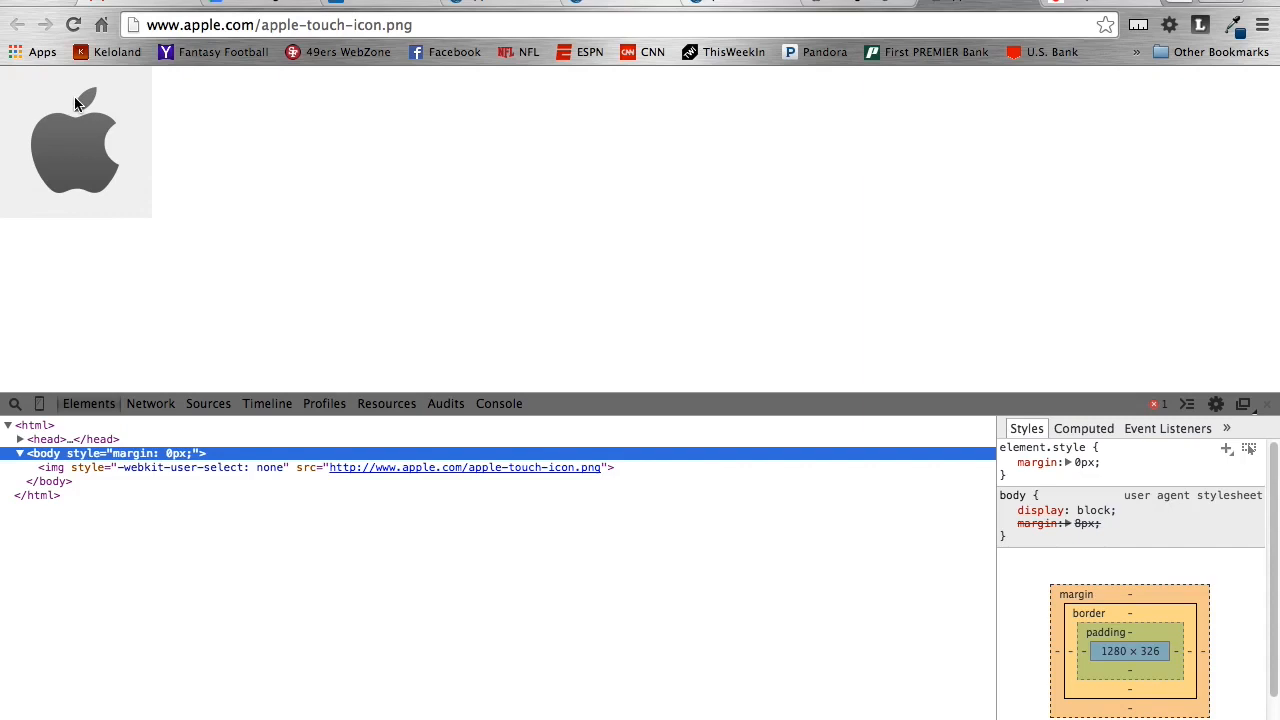
mouse_move(78, 152)
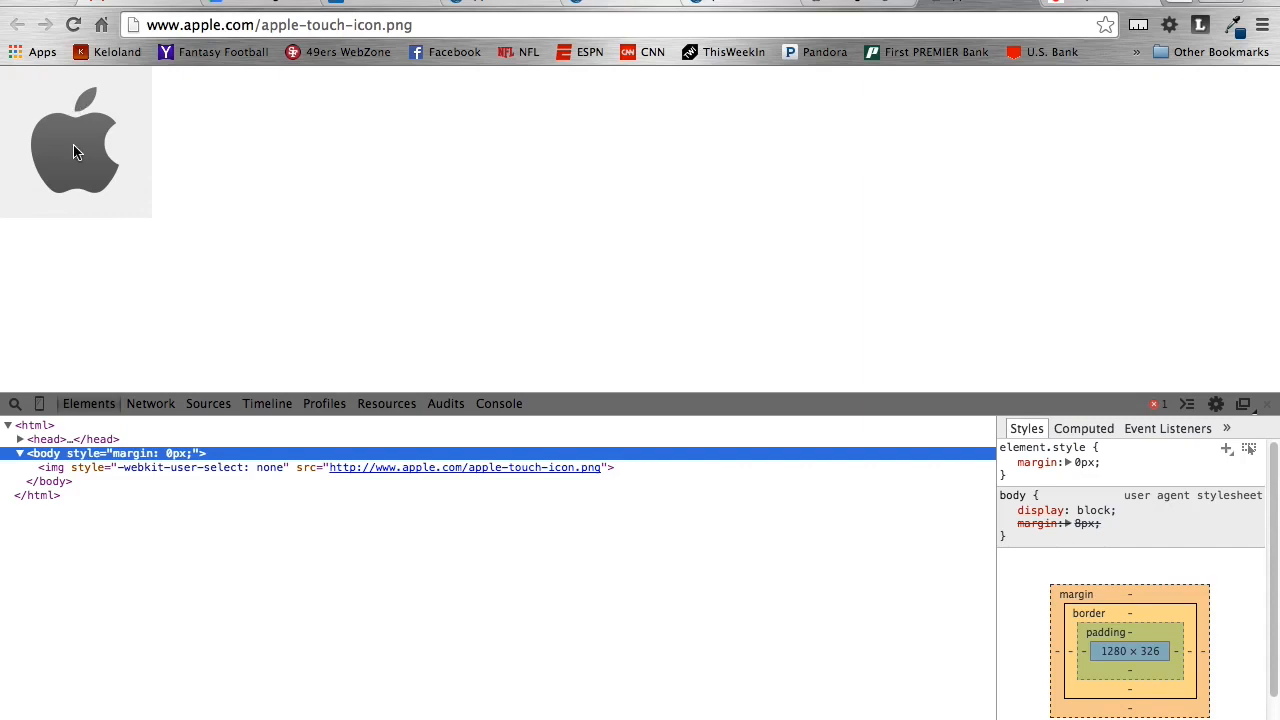
mouse_move(70, 166)
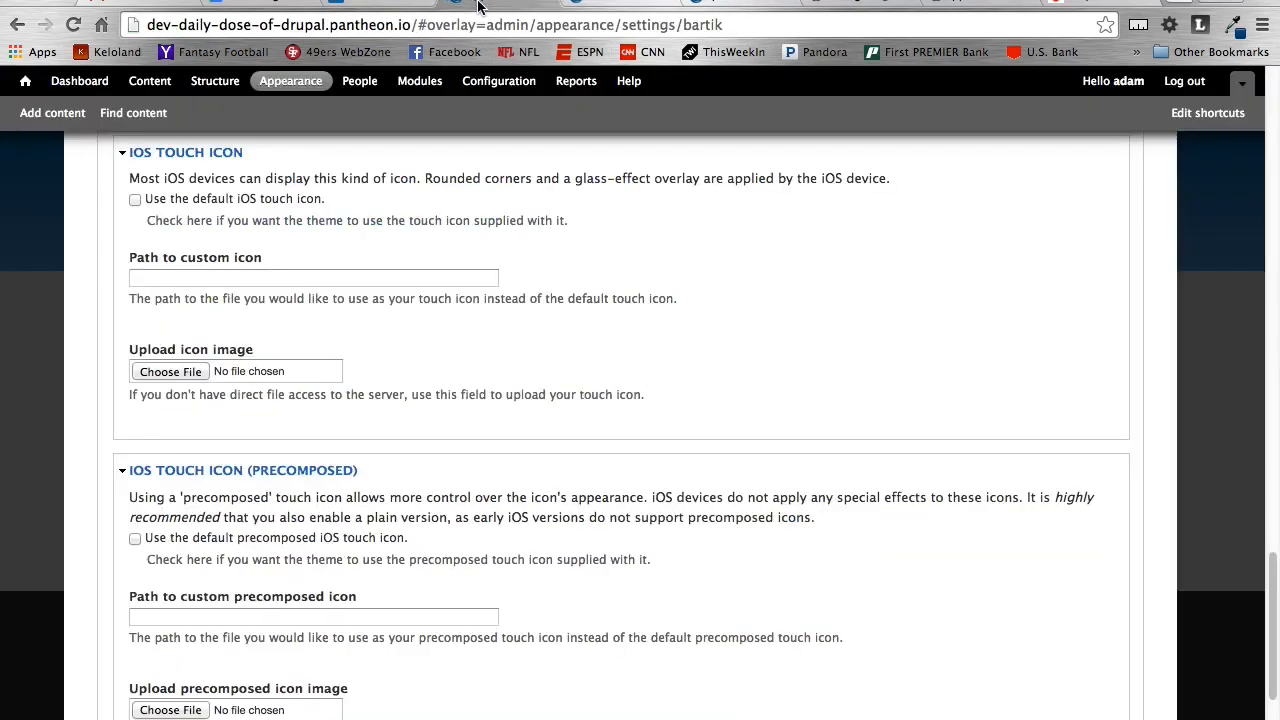
Attach apple-touch-icon.png from Desktop/druplicon_touch_icons/red to the plain touch icon upload.
click(170, 371)
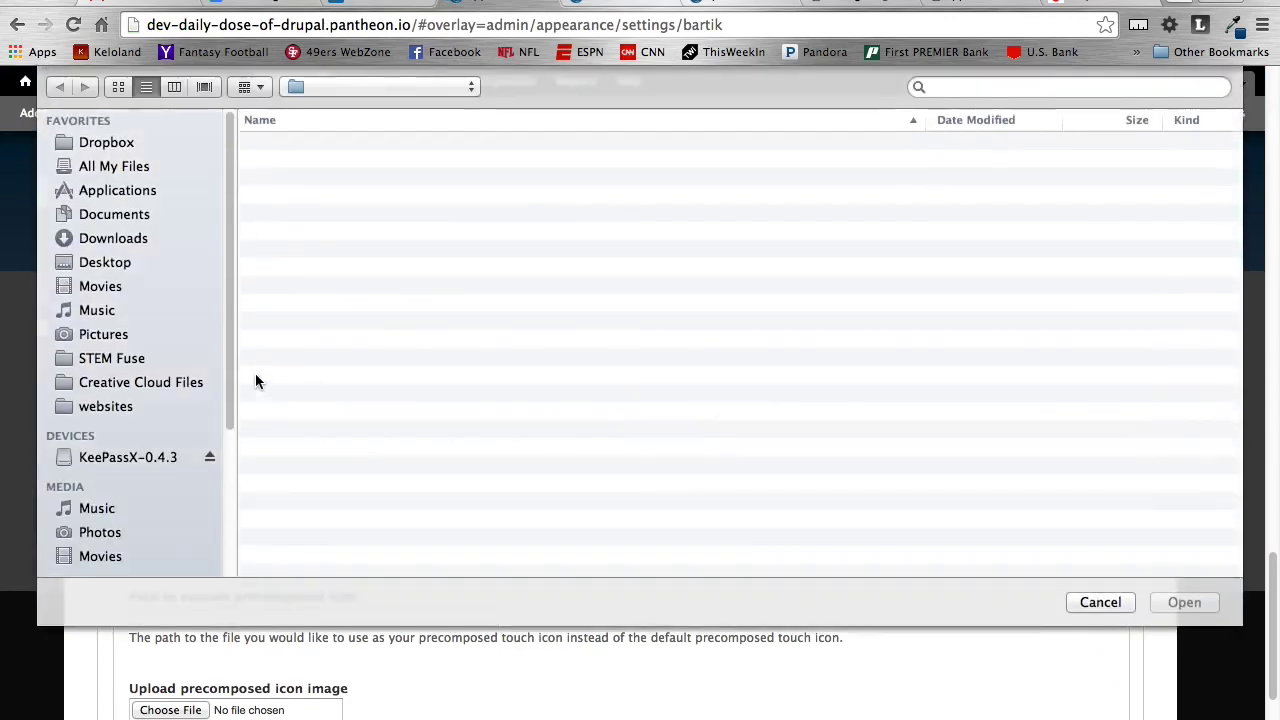
click(106, 262)
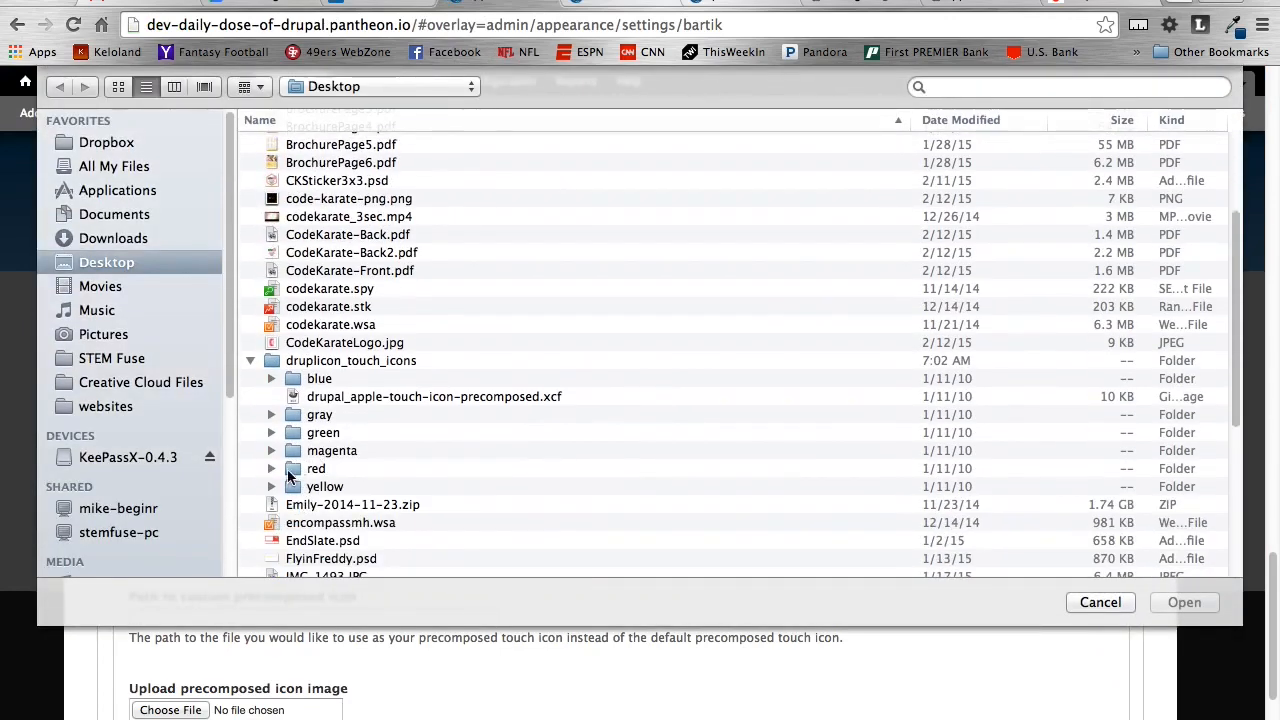
click(271, 468)
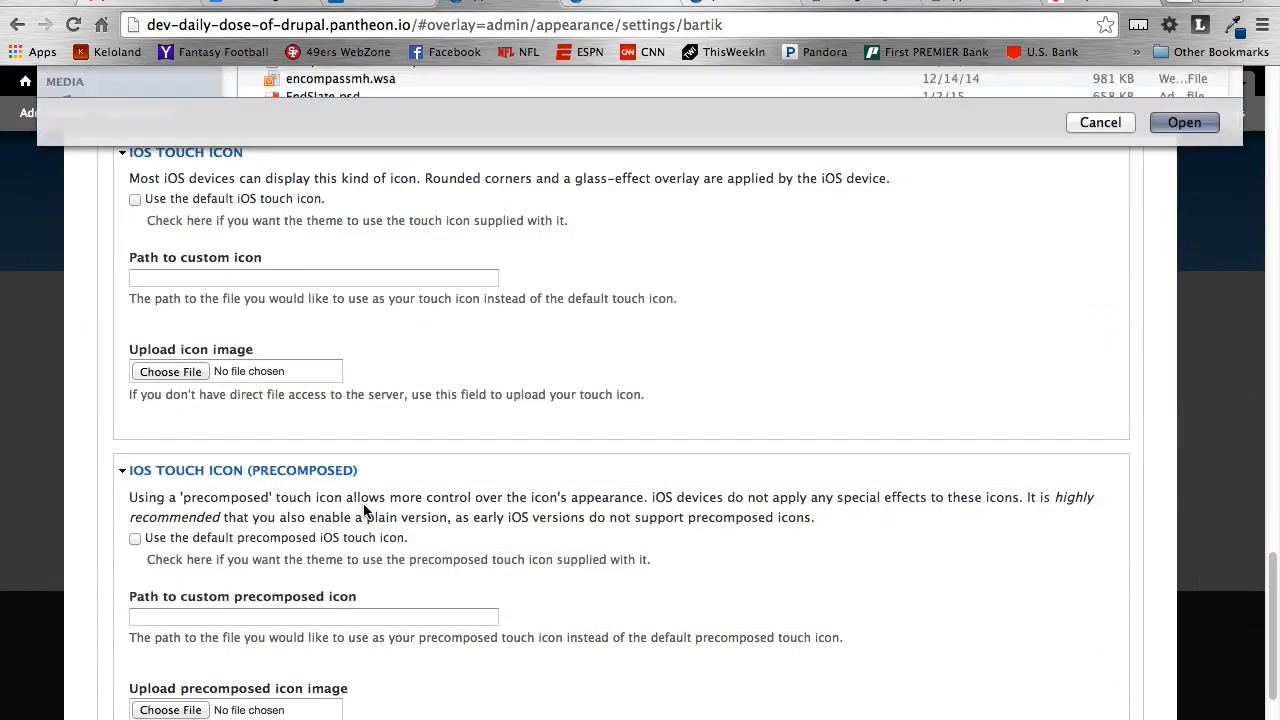
click(1184, 122)
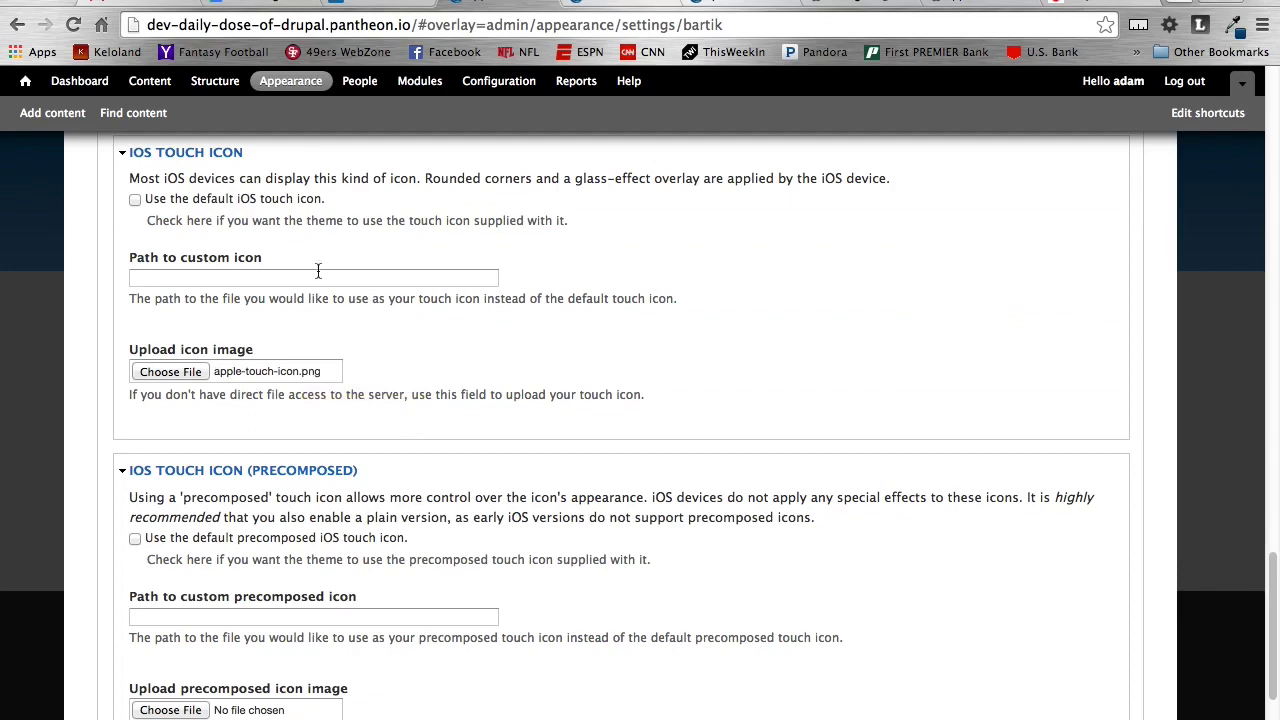
Choose apple-touch-icon-precomposed.png from the red folder for the precomposed icon upload.
scroll(down, 3)
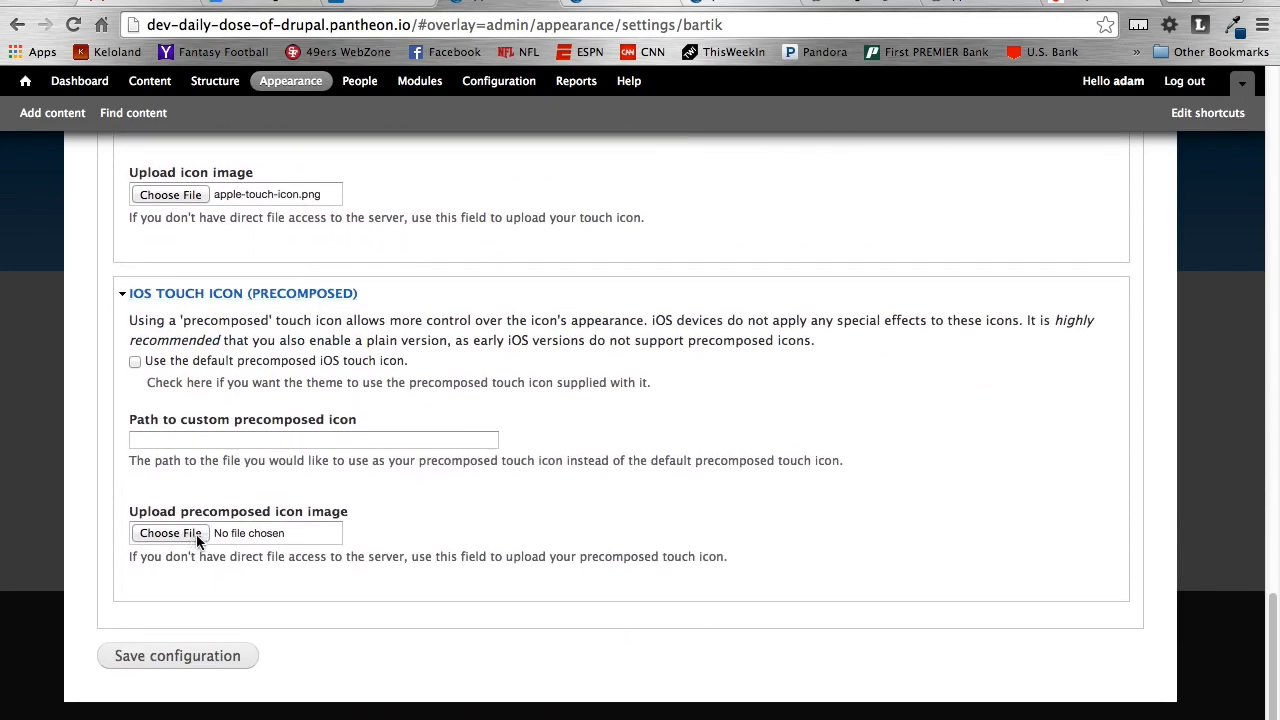
click(170, 532)
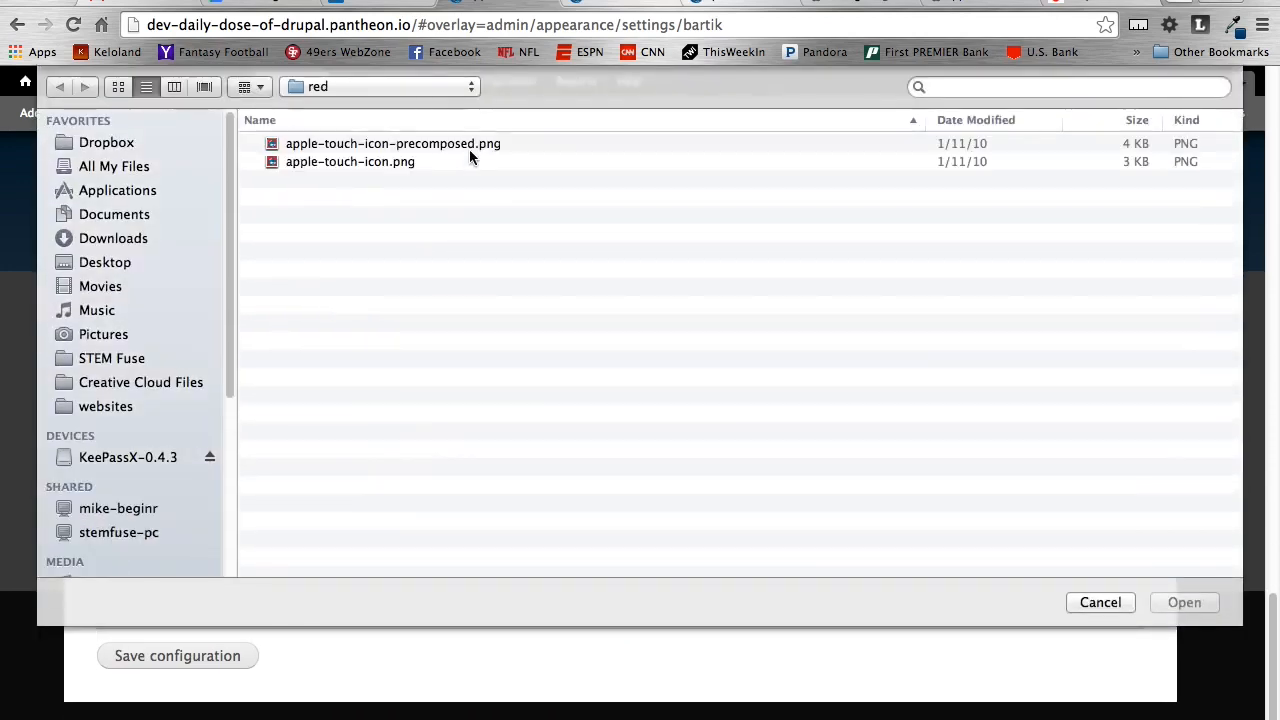
mouse_move(390, 155)
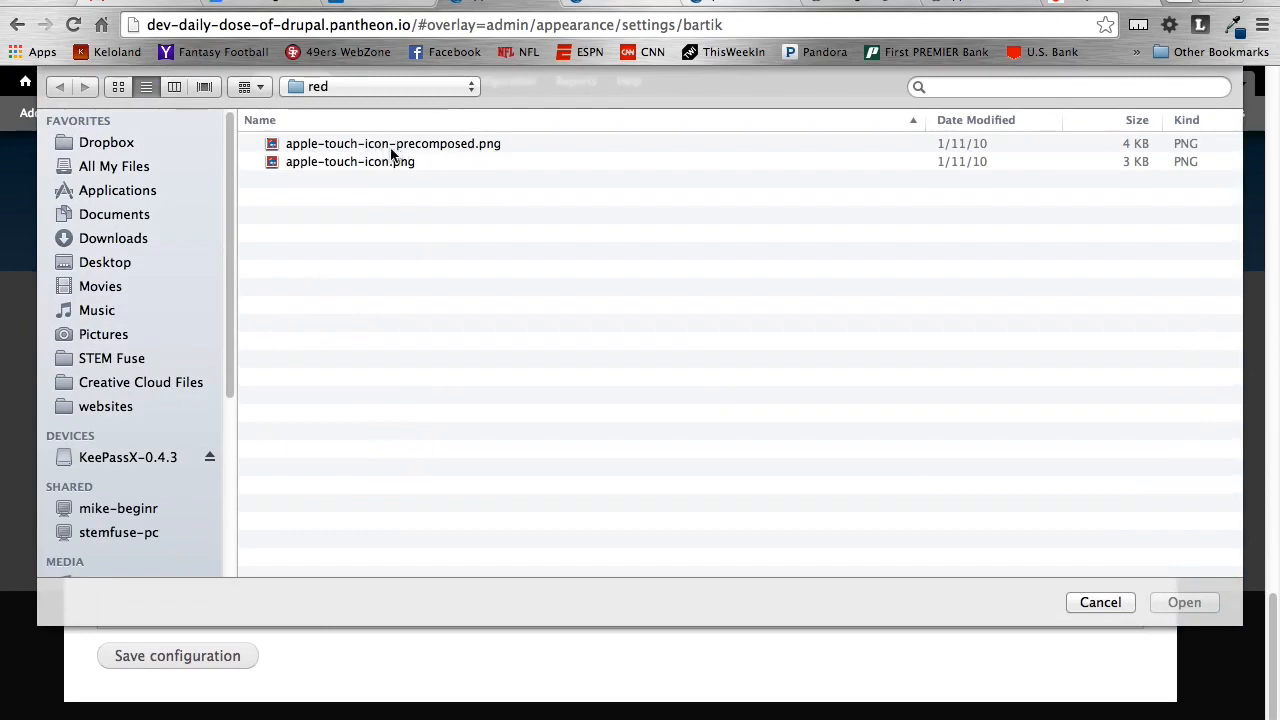
click(393, 143)
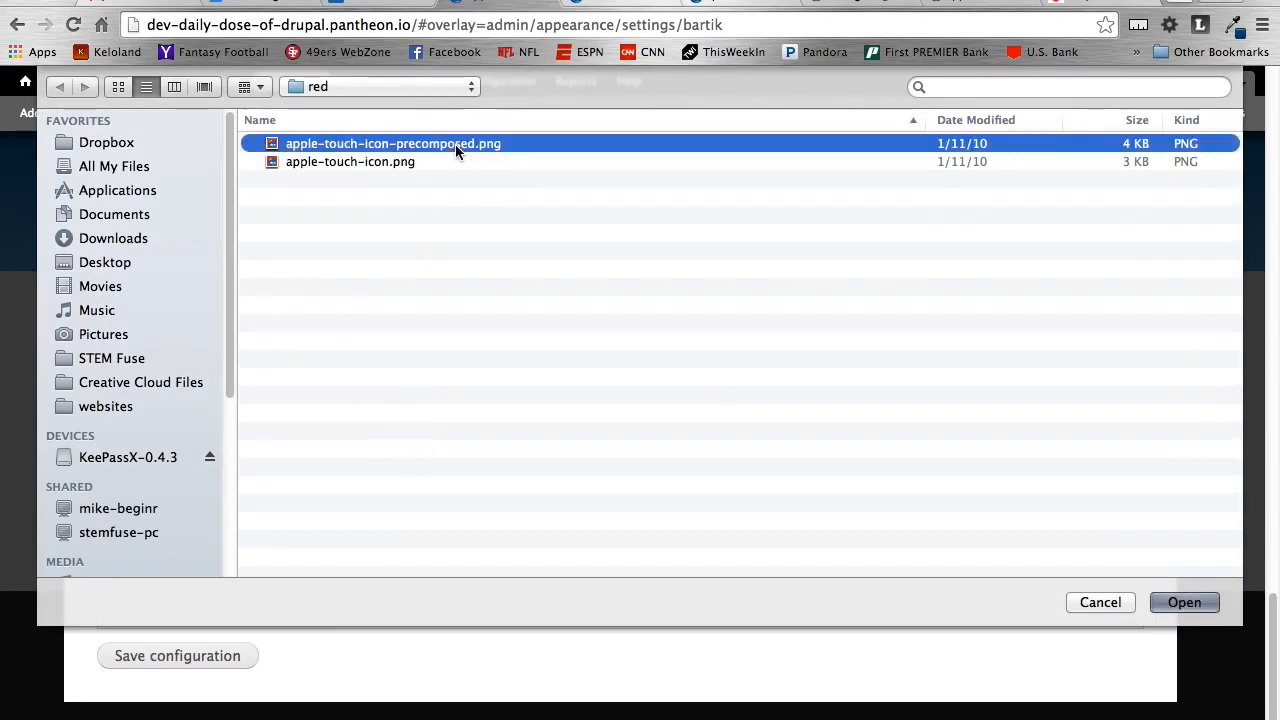
click(1184, 602)
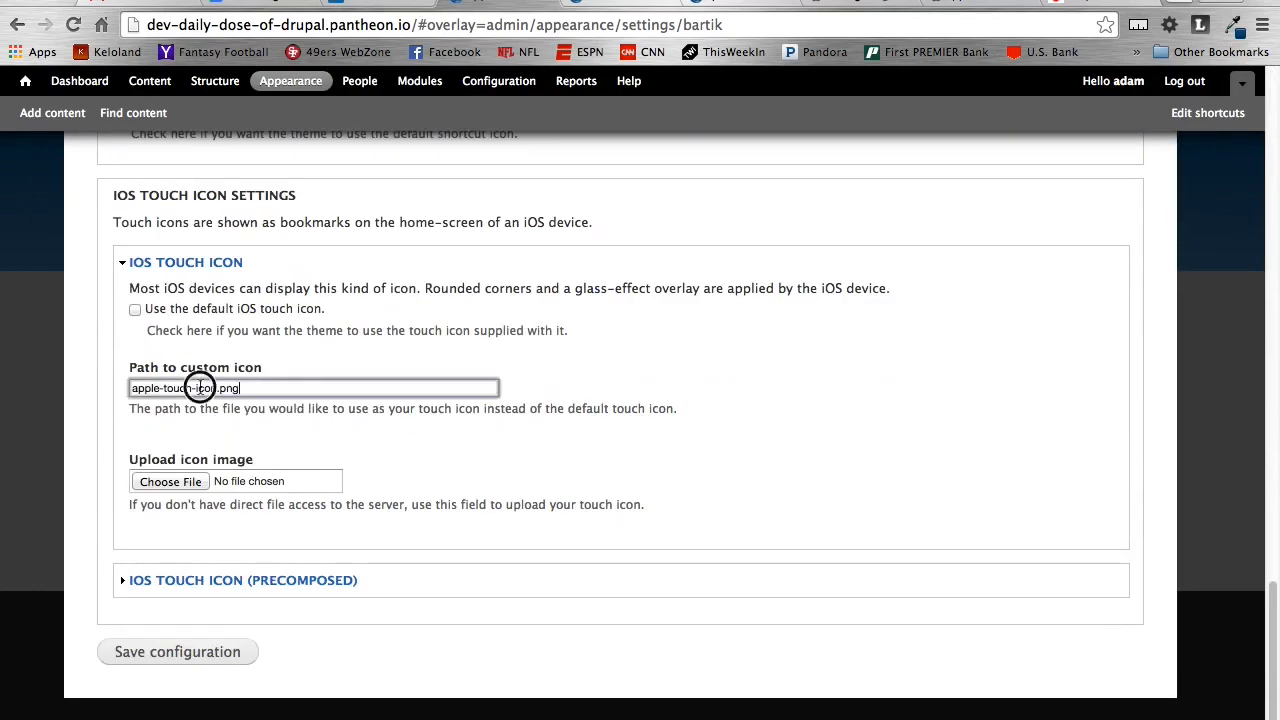
Scroll up to the custom icon path fields for both touch icons.
scroll(up, 3)
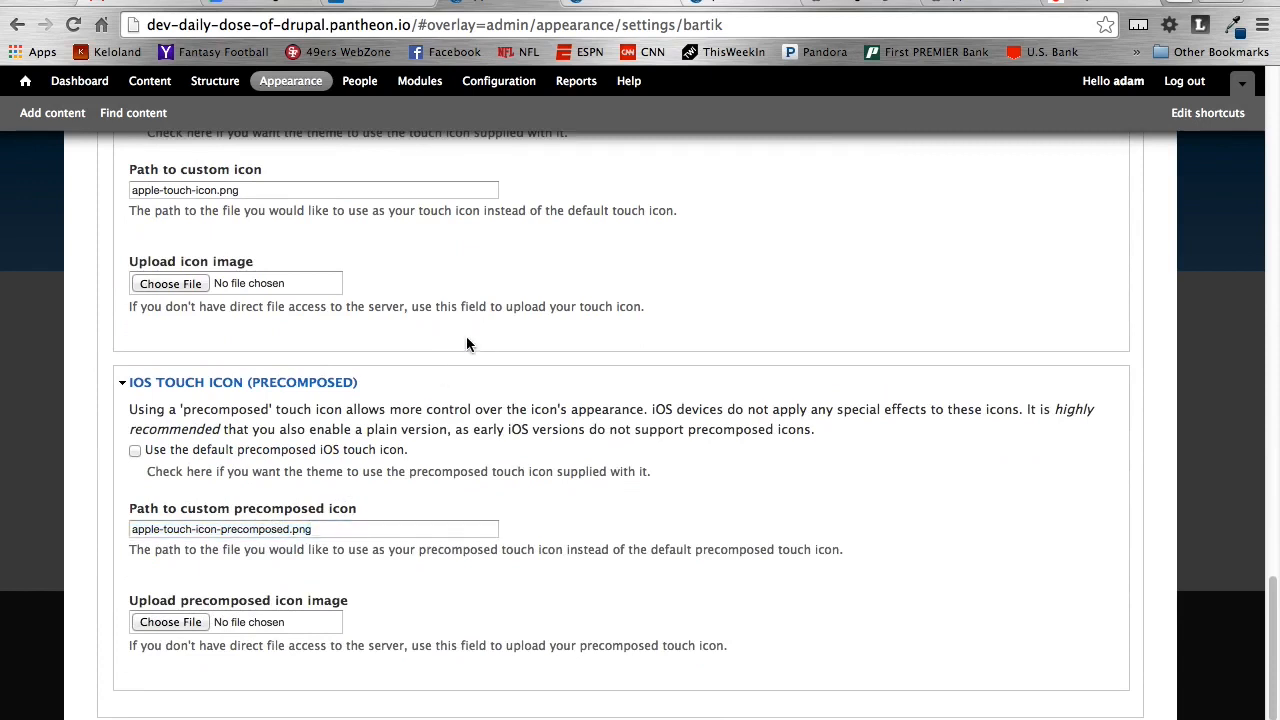
scroll(up, 3)
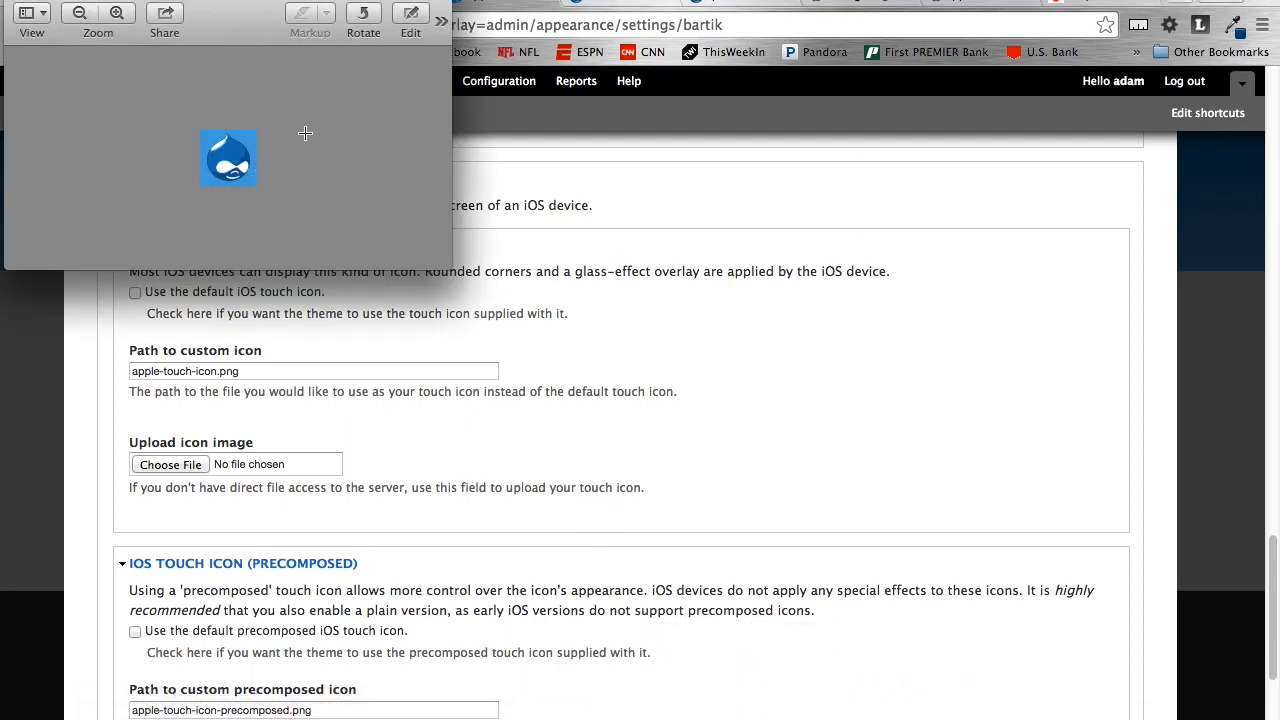
mouse_move(771, 520)
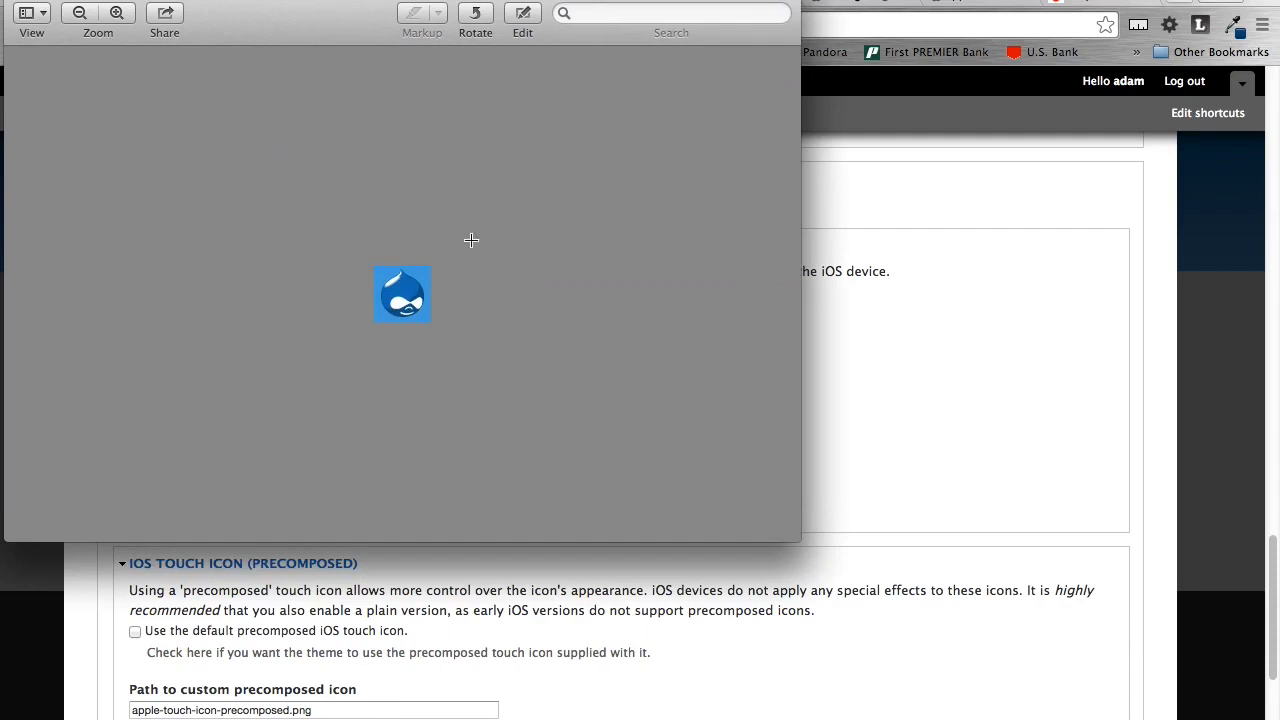
mouse_move(174, 235)
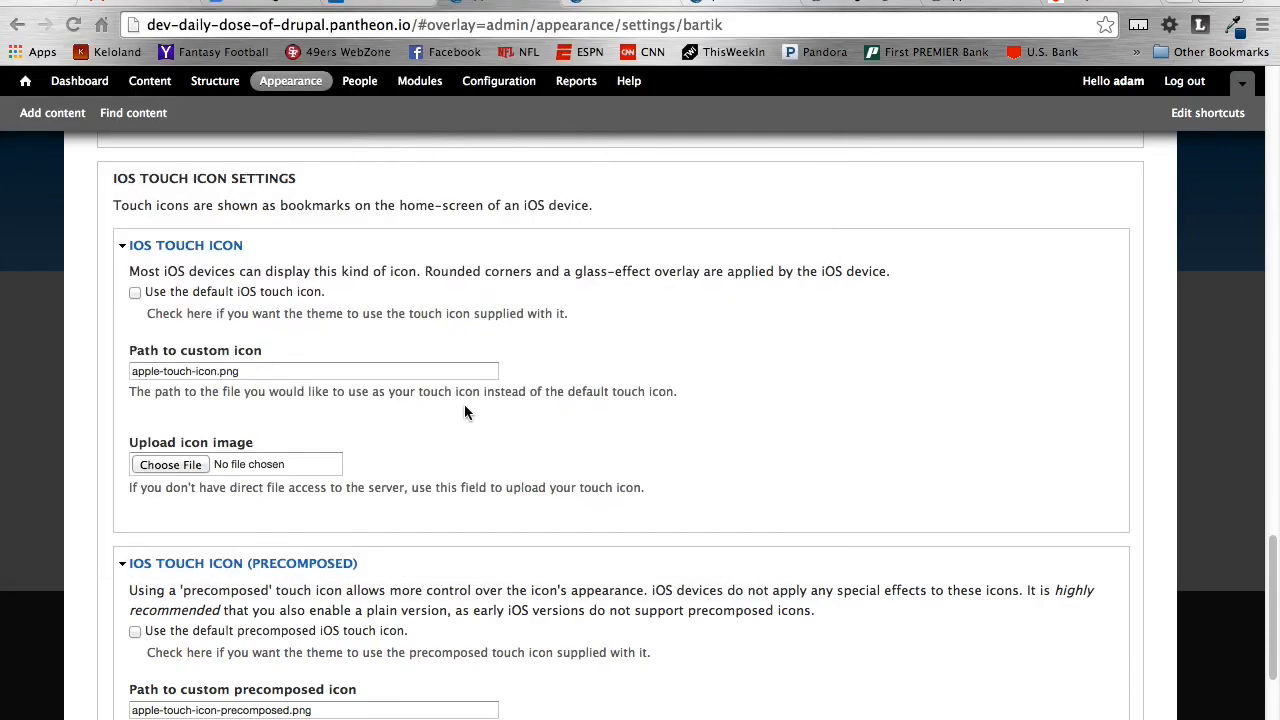
Scroll up to the confirmation that Bartik's configuration was saved.
scroll(up, 3)
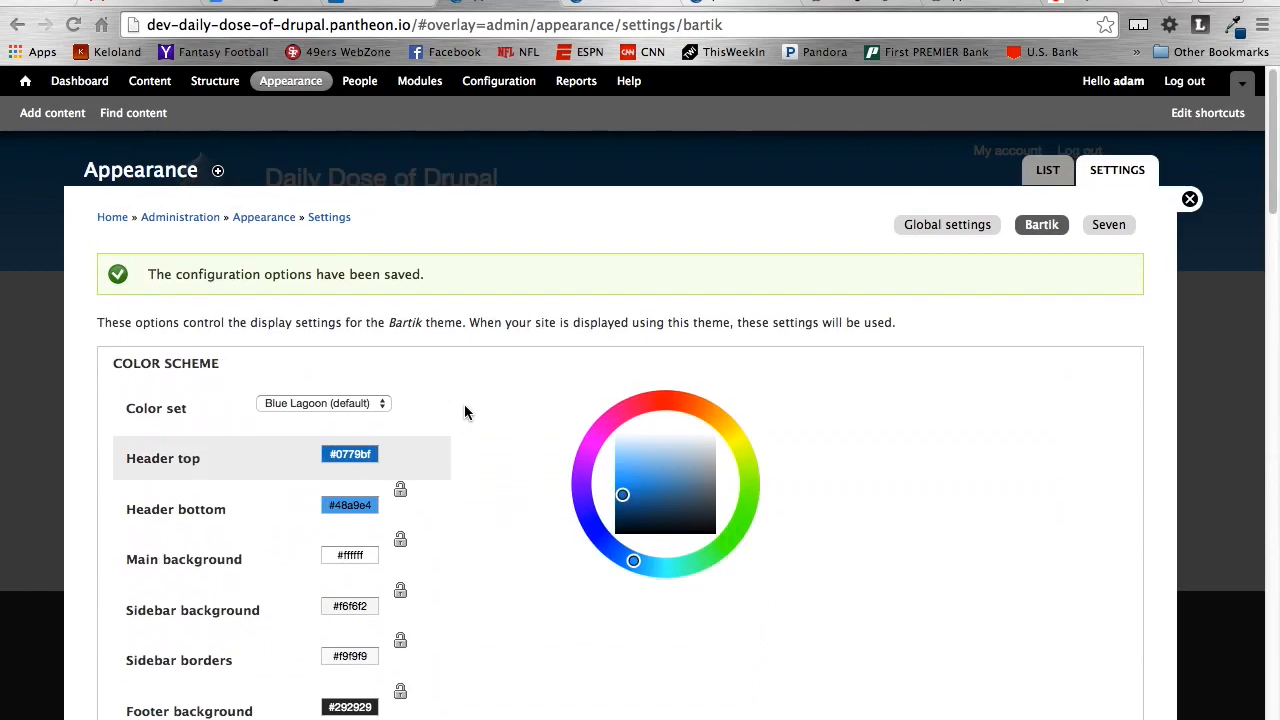
mouse_move(657, 322)
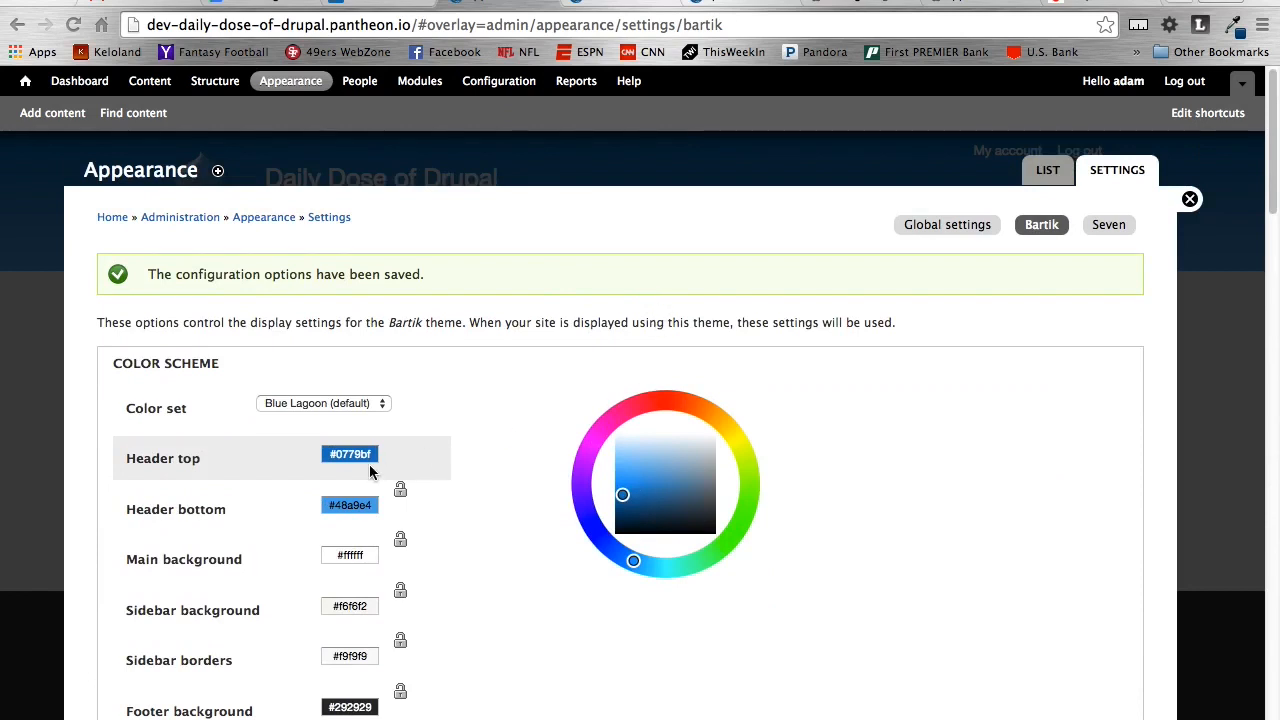
mouse_move(878, 687)
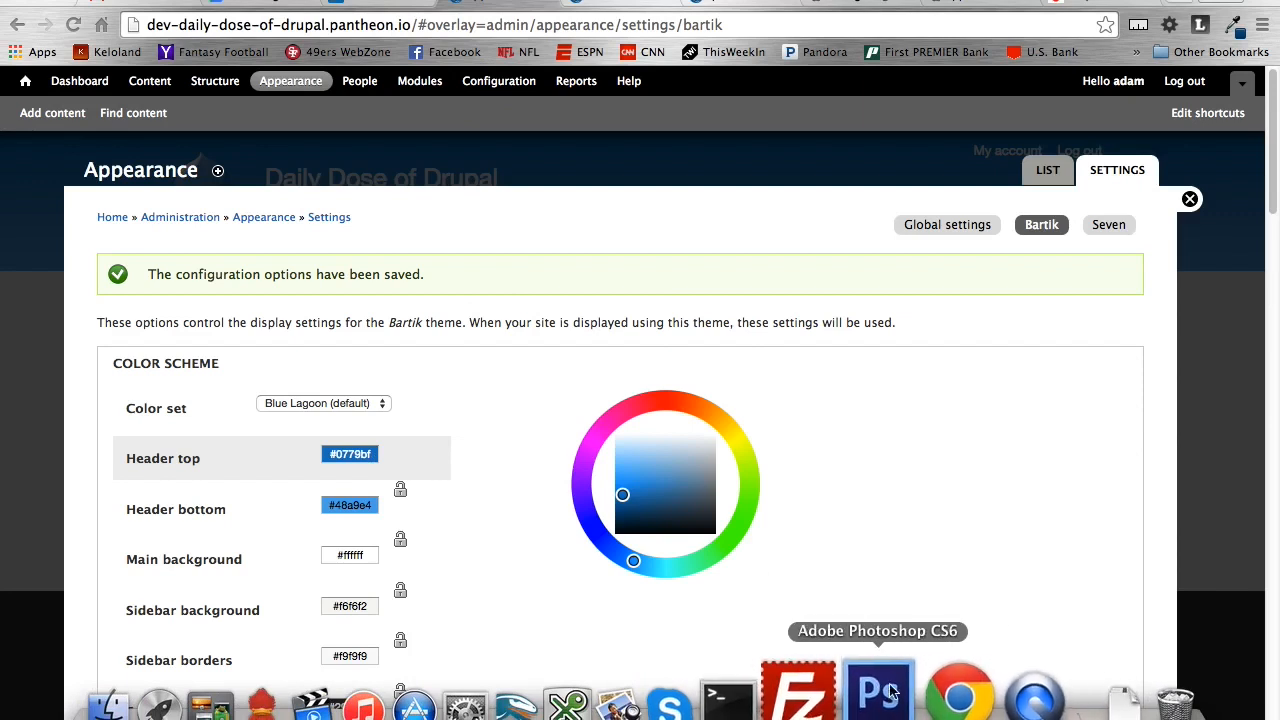
mouse_move(828, 688)
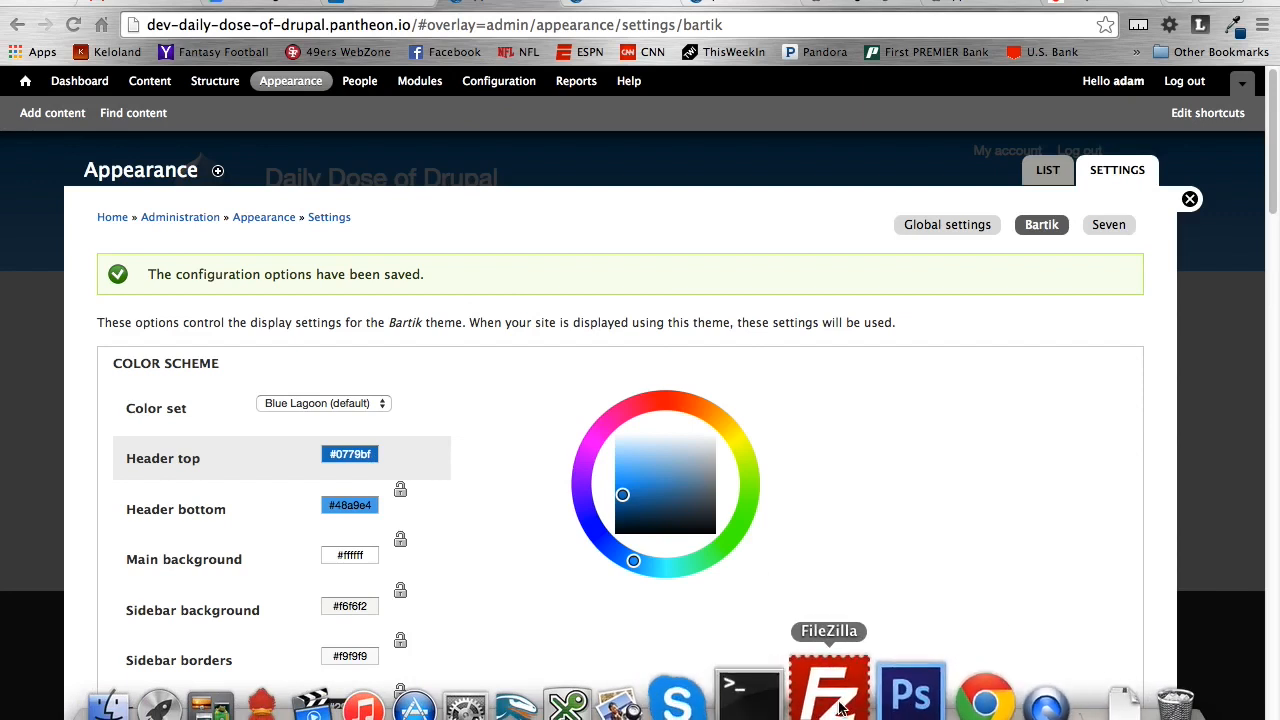
In FileZilla, open the remote code root and the local druplicon_touch_icons/blue folder.
click(828, 686)
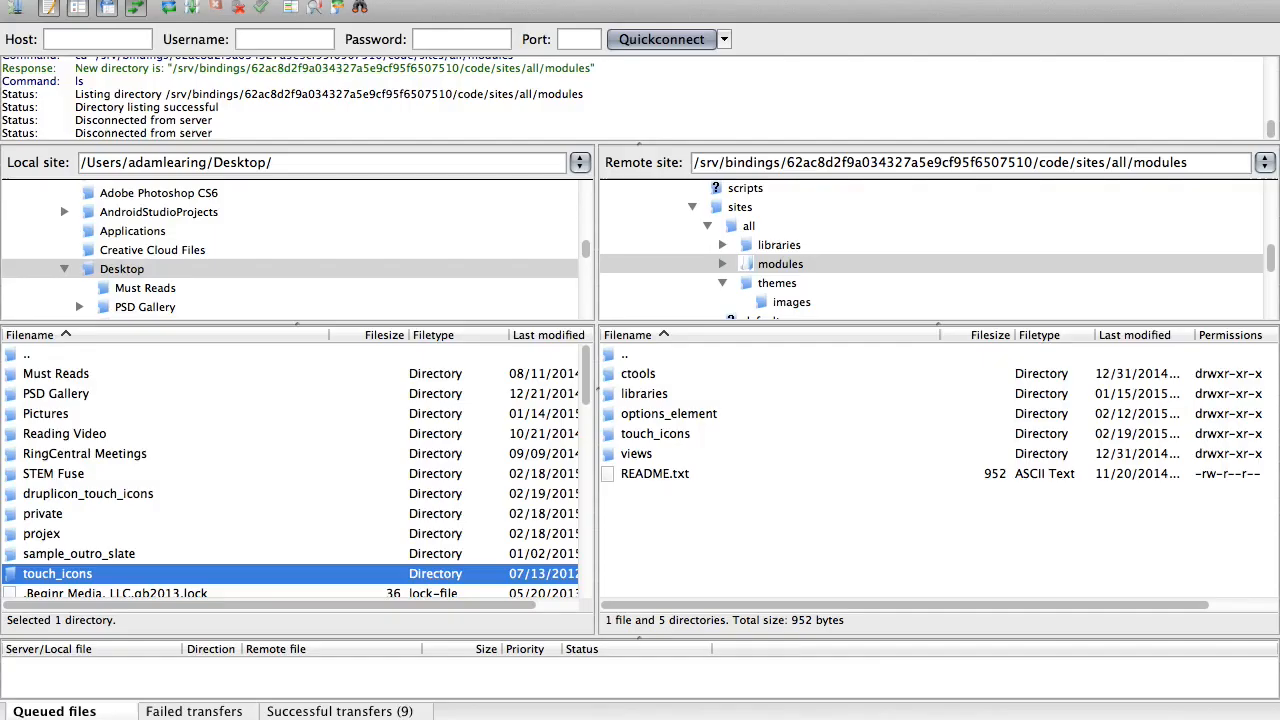
mouse_move(735, 220)
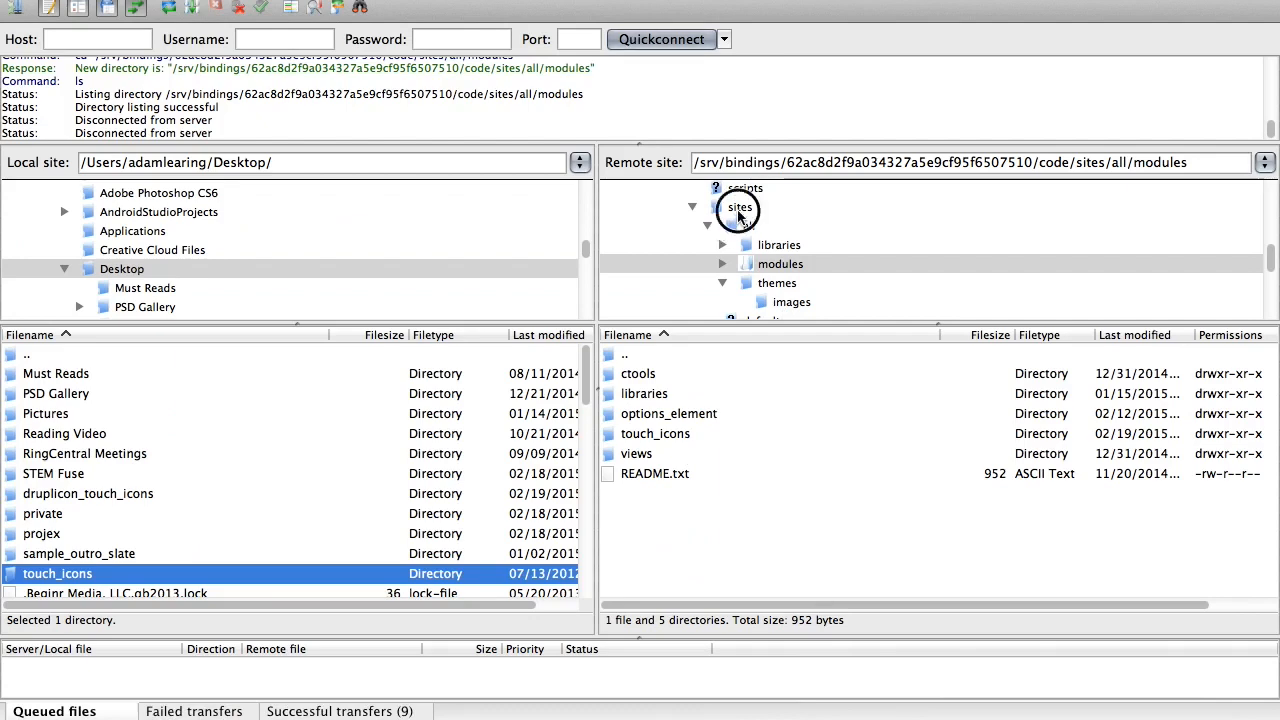
click(740, 207)
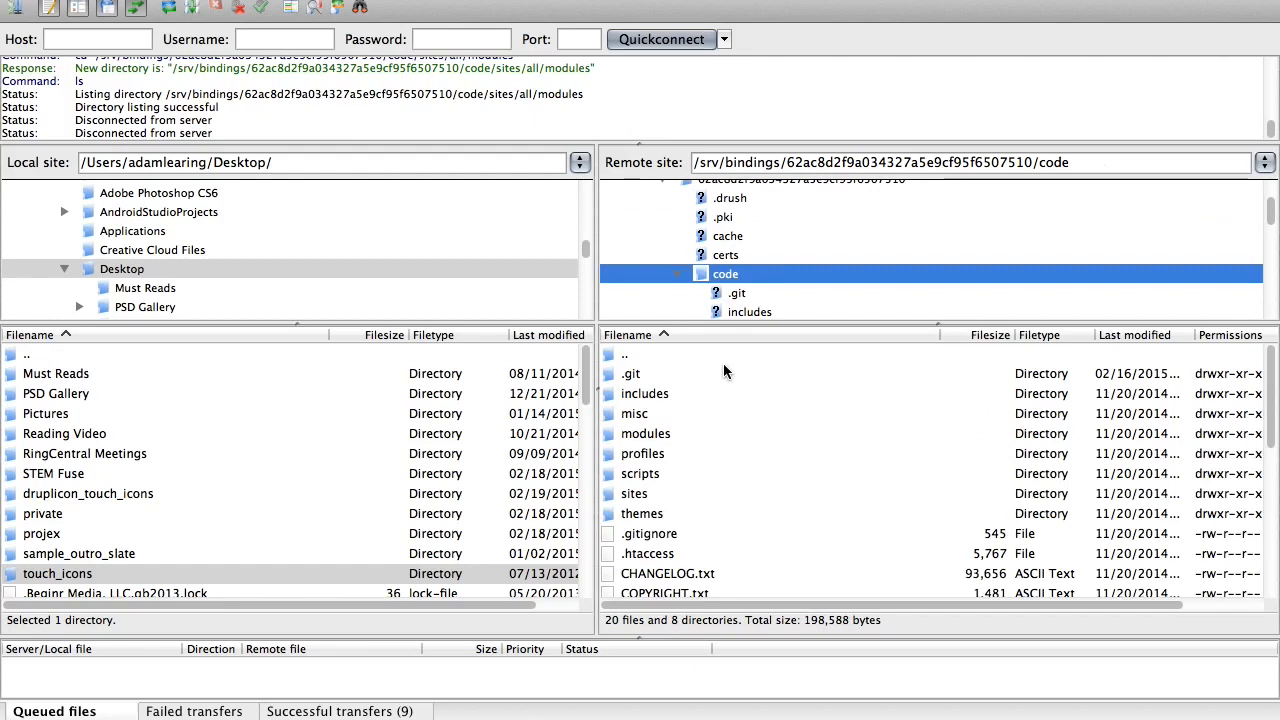
mouse_move(760, 310)
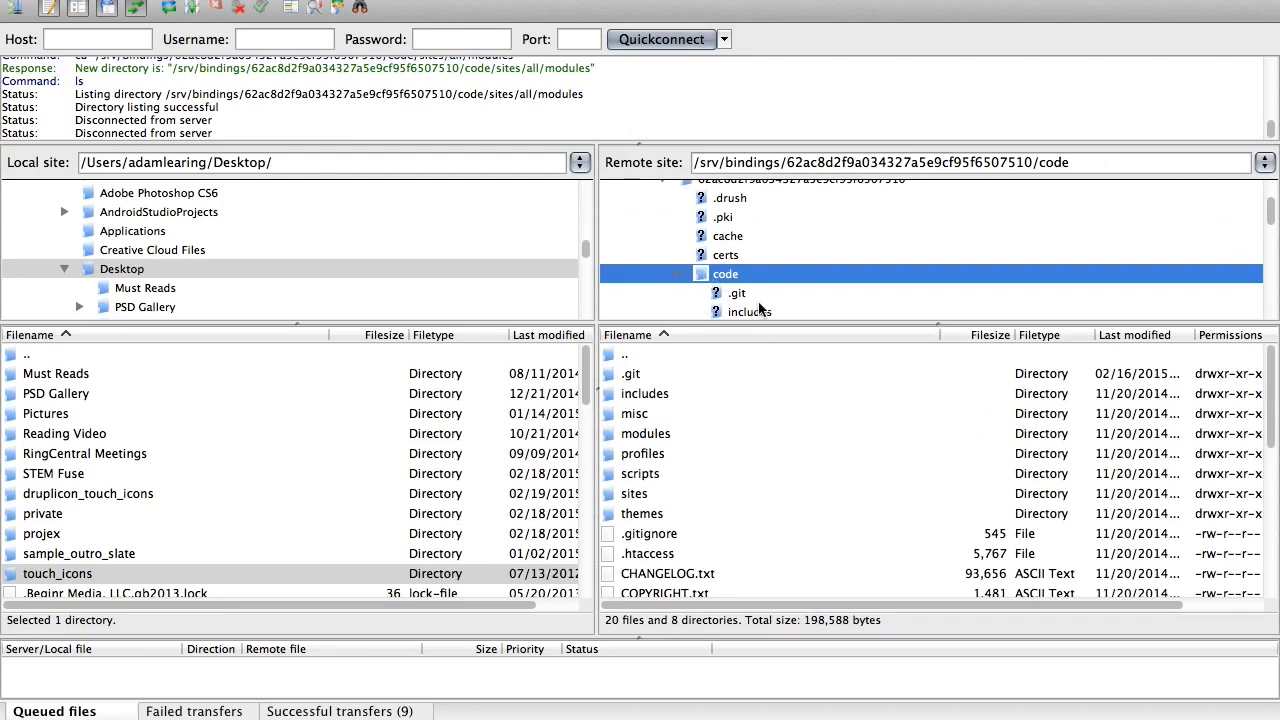
scroll(down, 3)
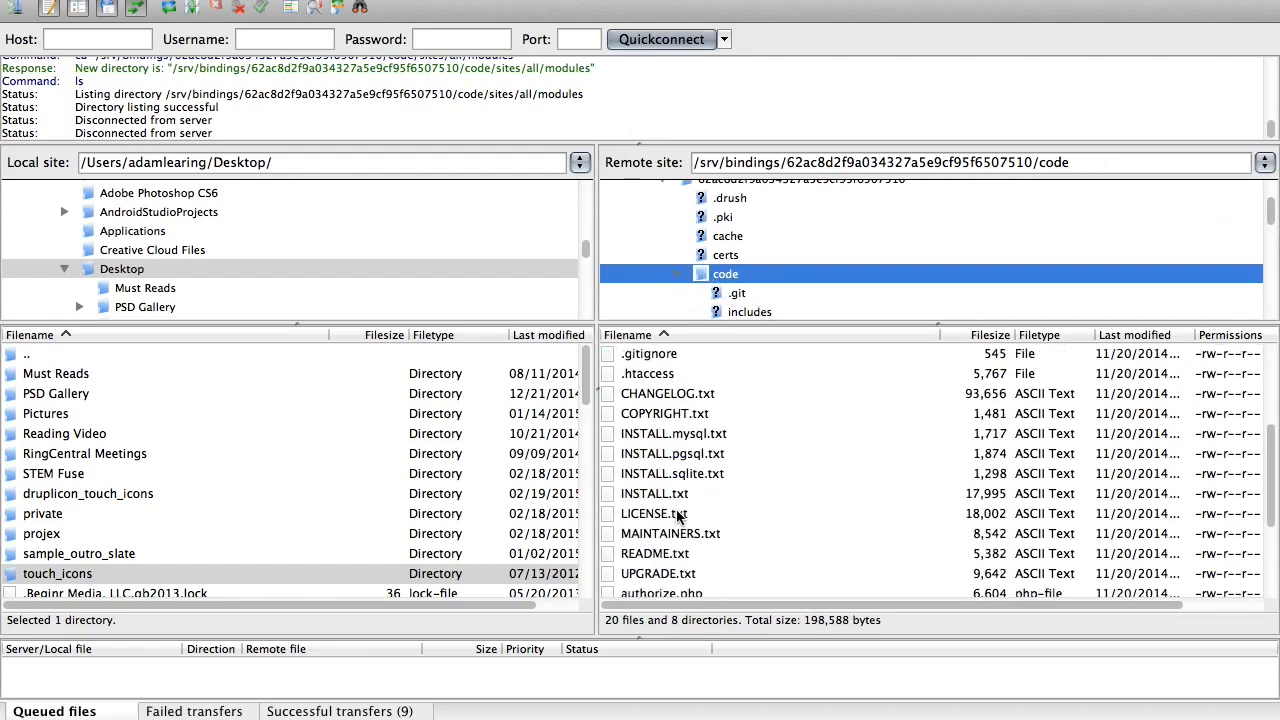
scroll(down, 3)
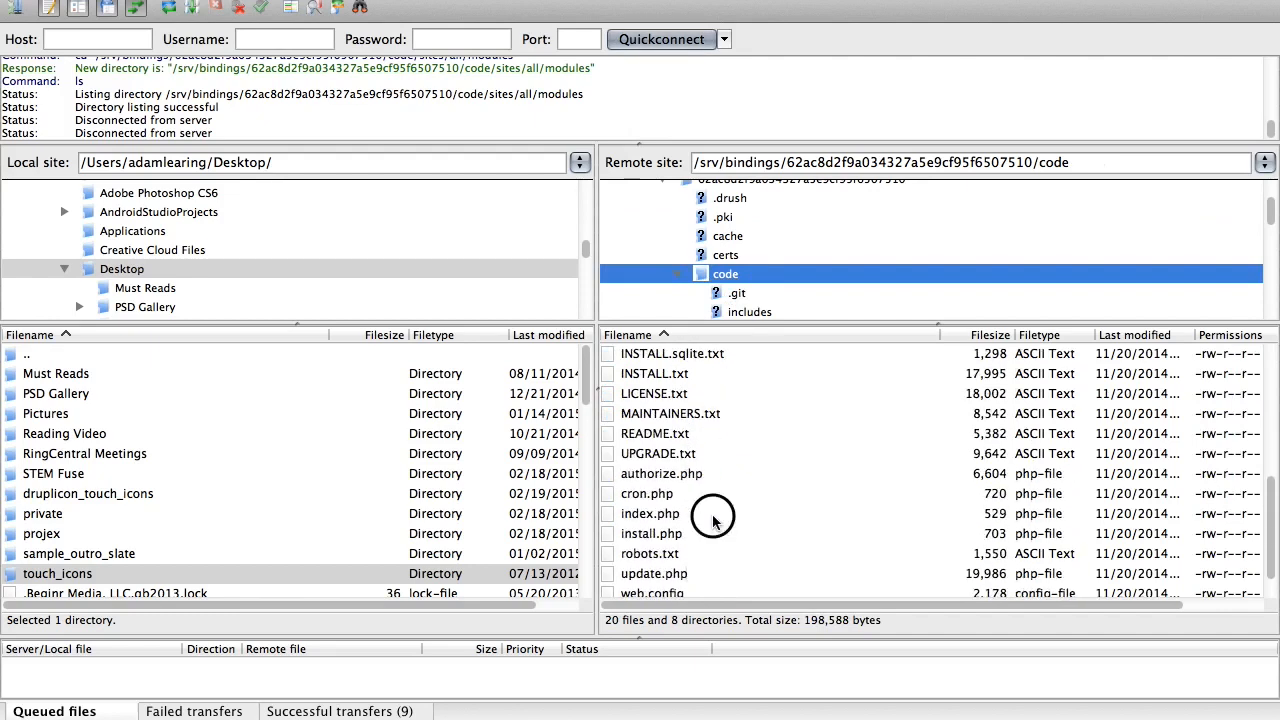
click(649, 513)
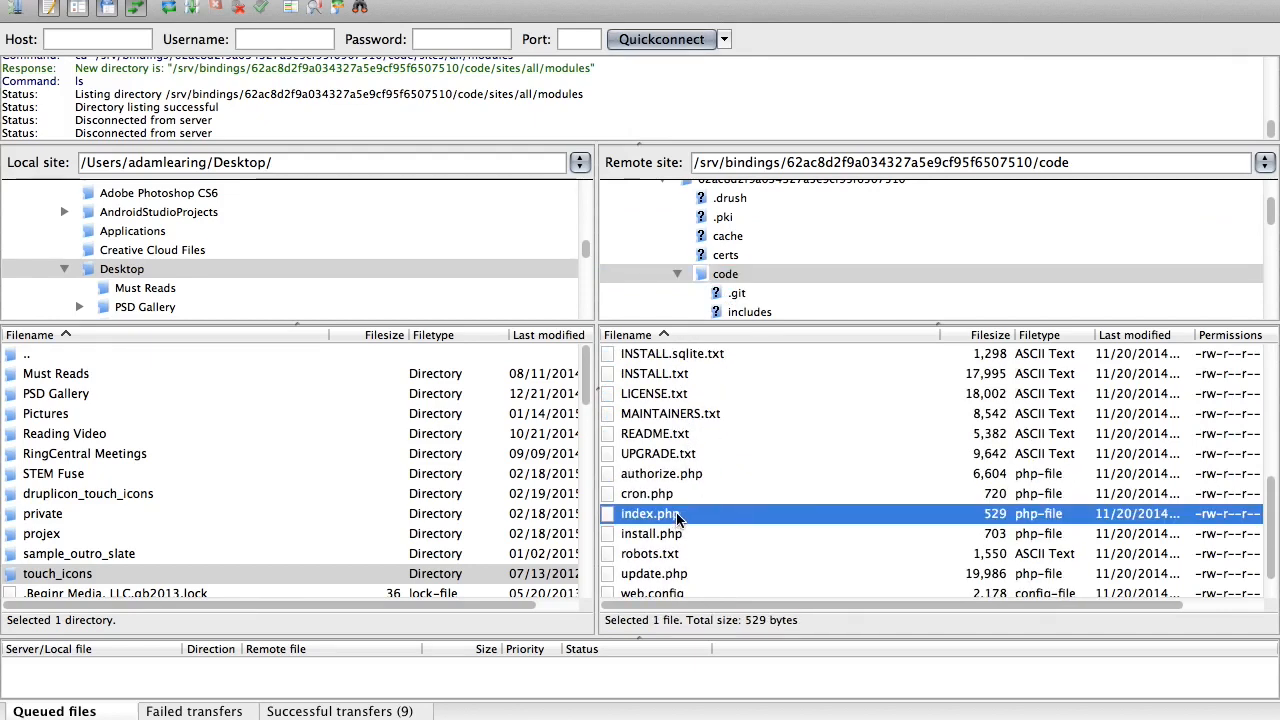
scroll(up, 3)
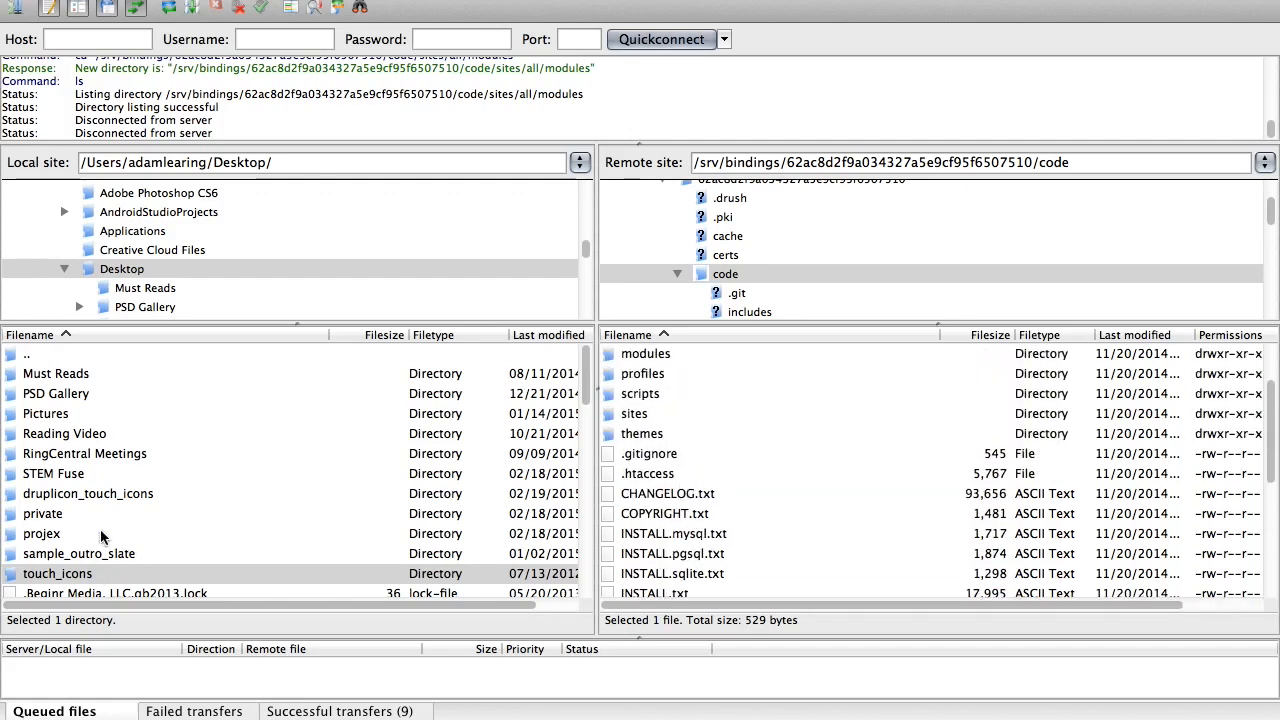
double_click(88, 493)
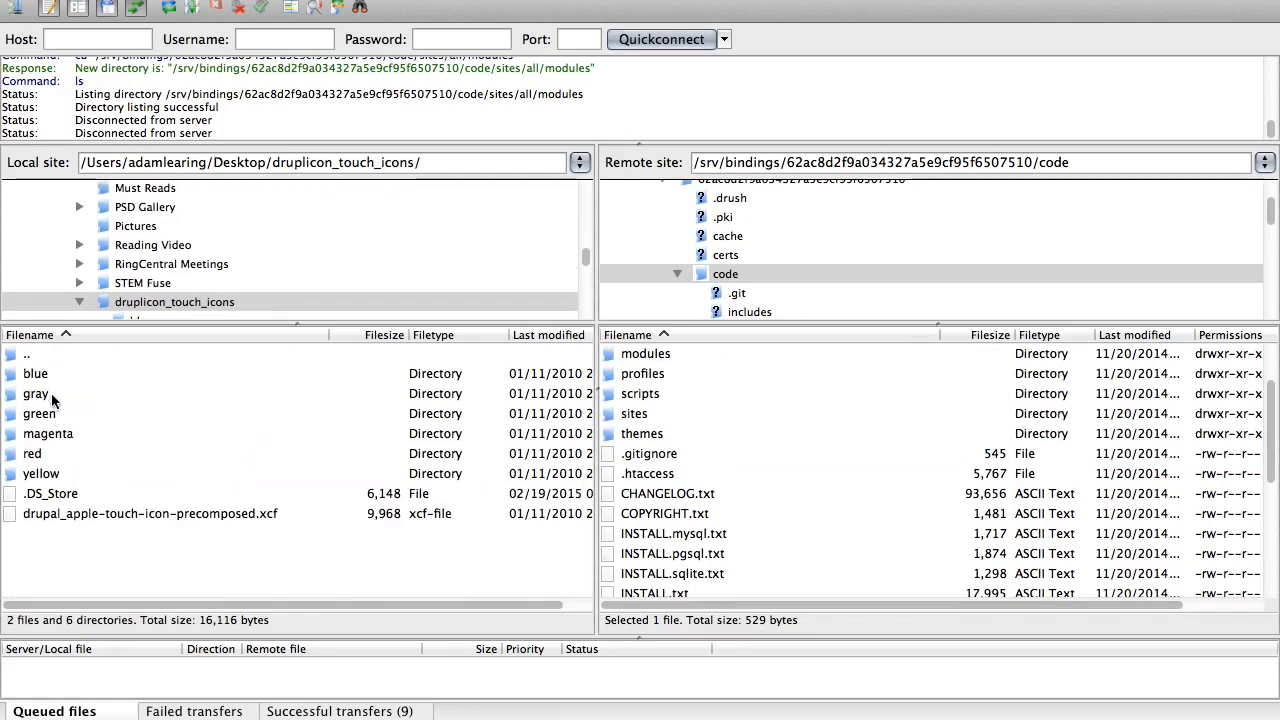
double_click(35, 373)
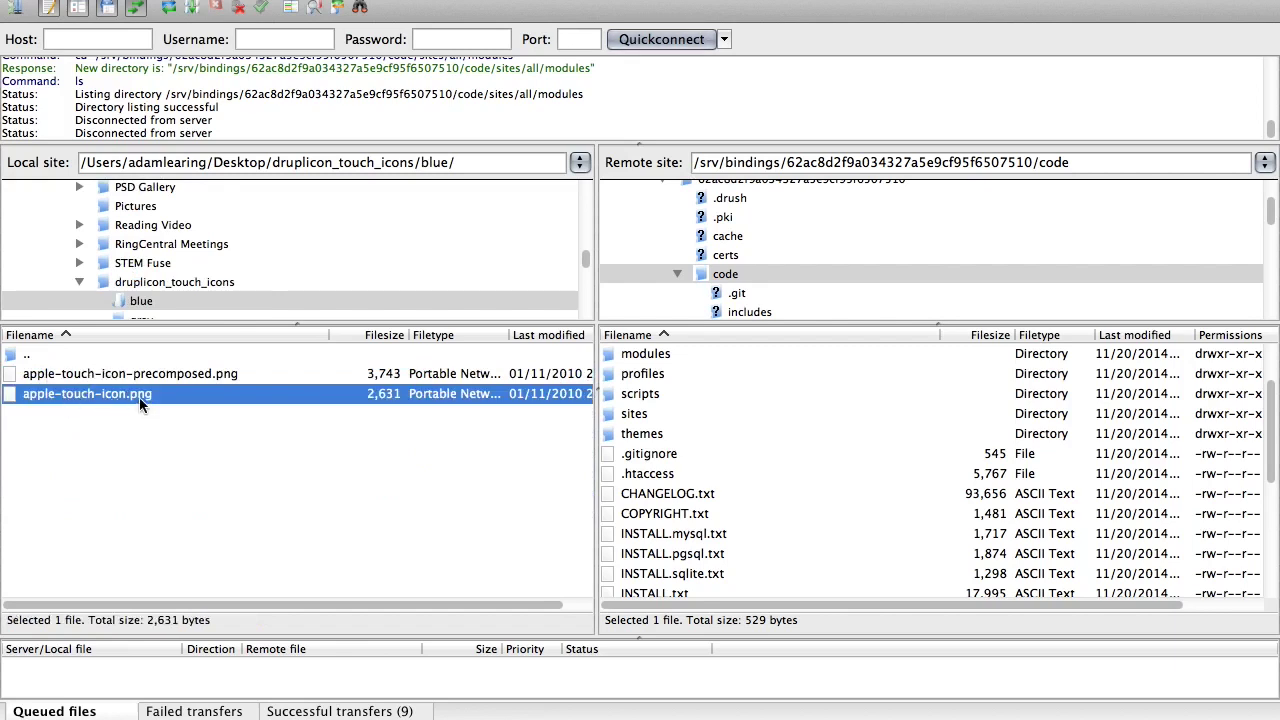
scroll(down, 3)
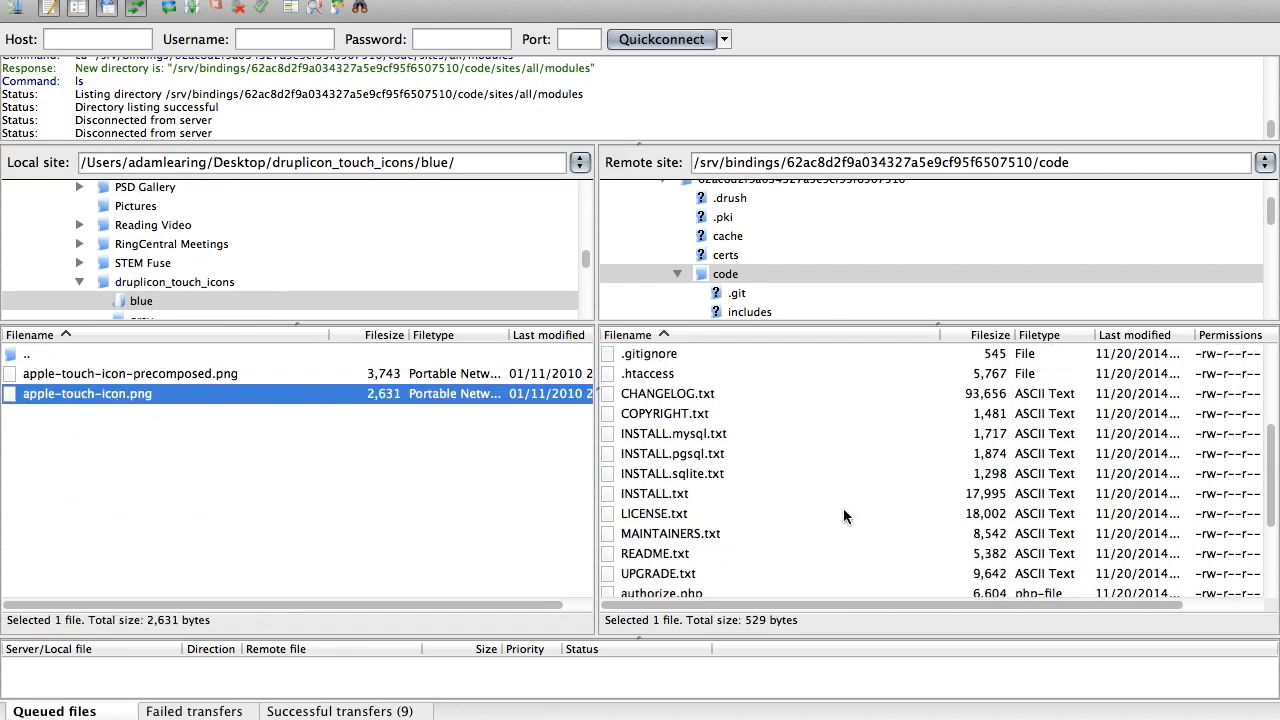
mouse_move(715, 560)
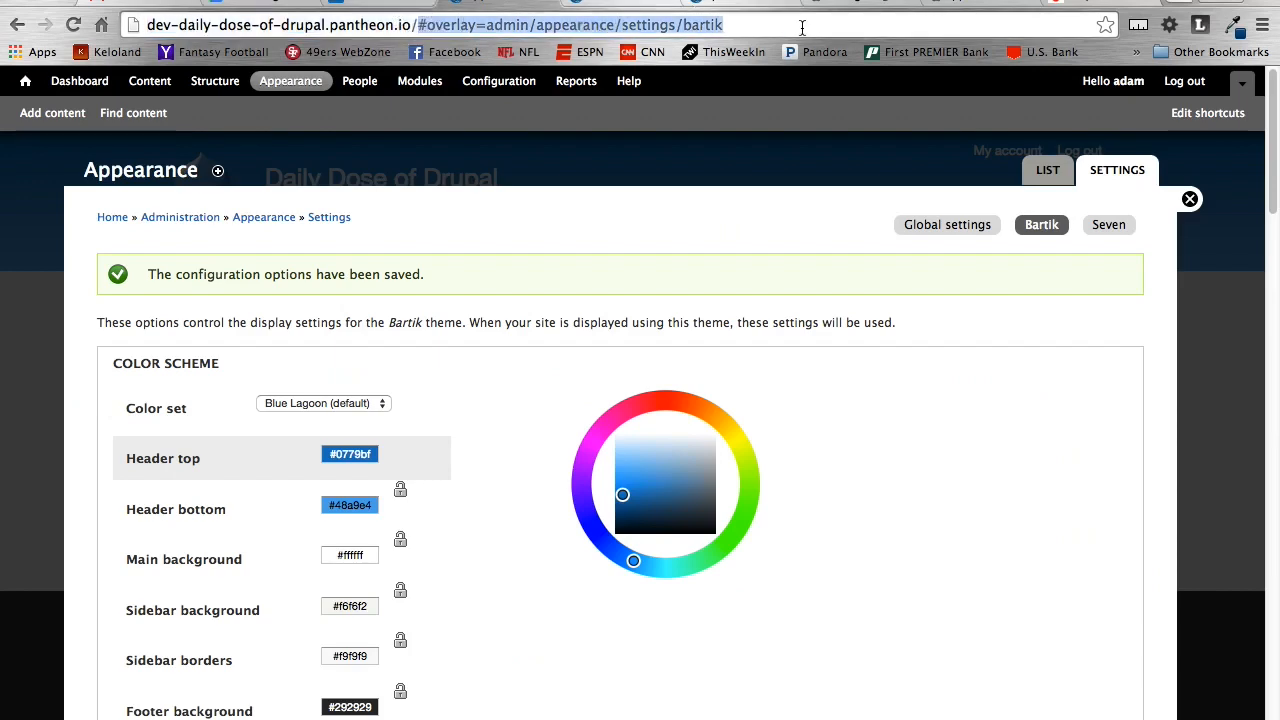
Type 'apple-touch-iocn' as the new address path after the domain.
text(apple-to)
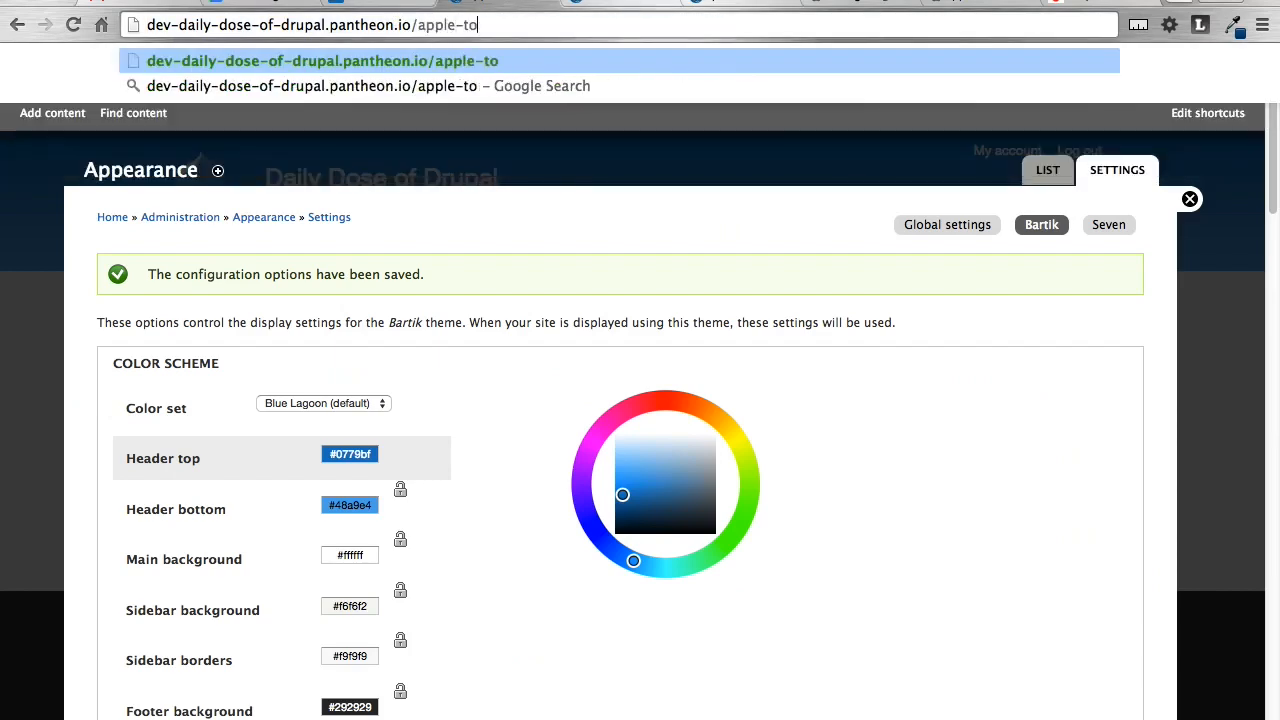
text(uch-iocn)
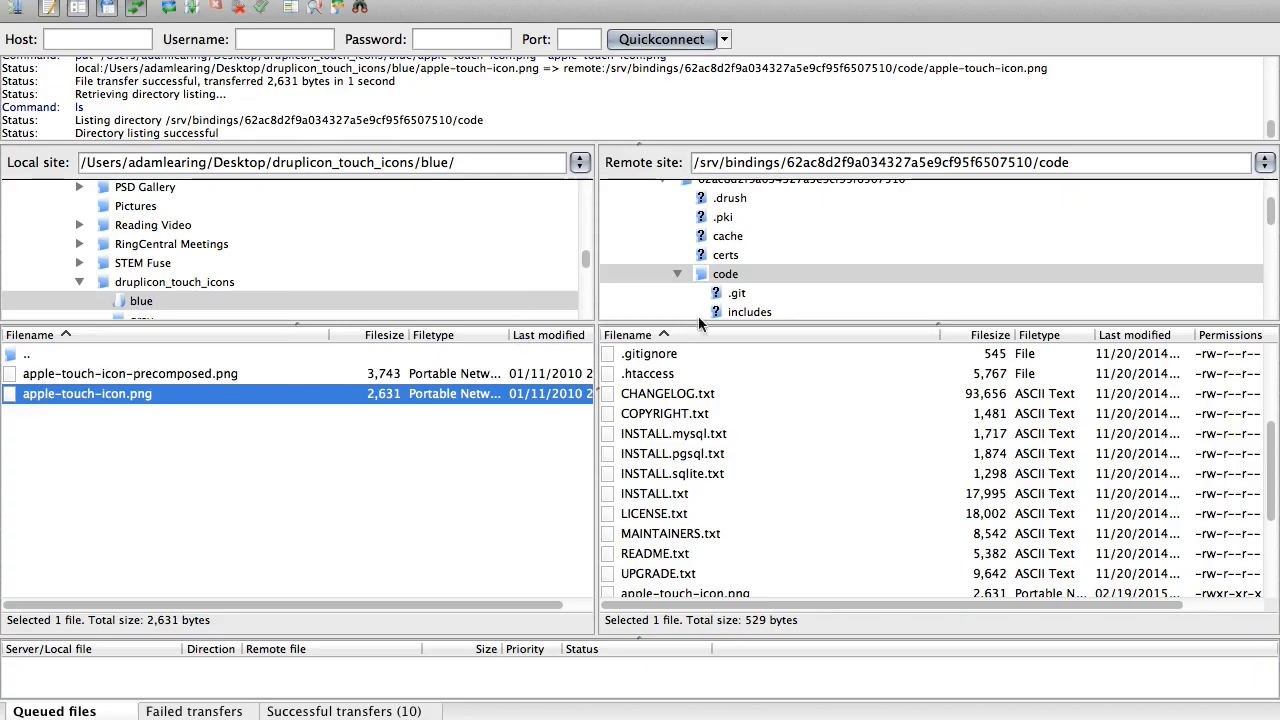
Select apple-touch-icon.png on the server, then navigate into sites/all/themes.
scroll(down, 3)
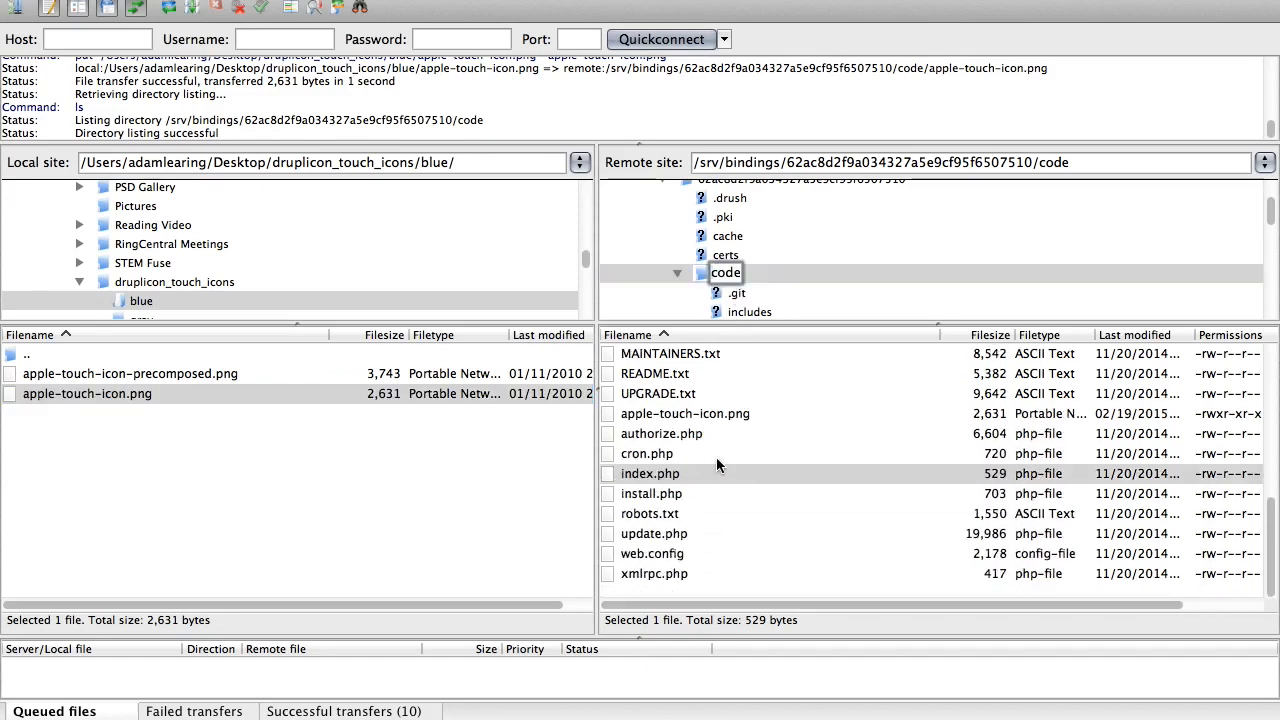
click(684, 413)
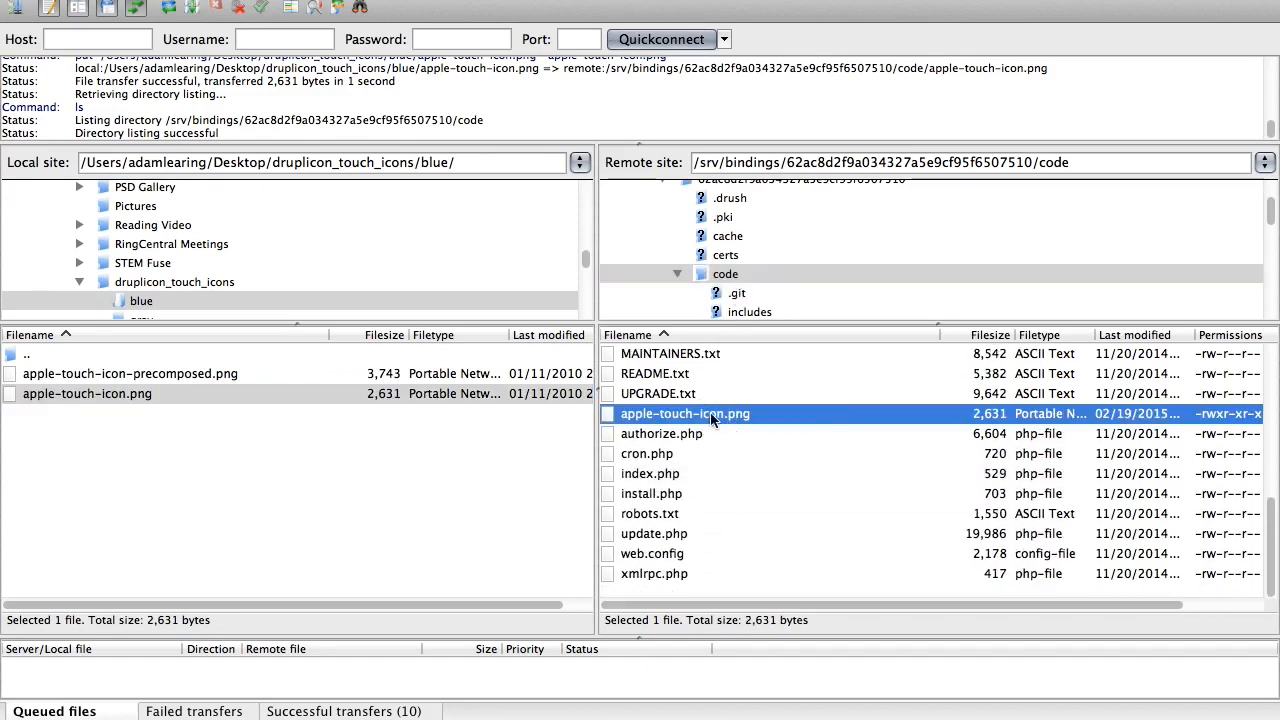
mouse_move(748, 420)
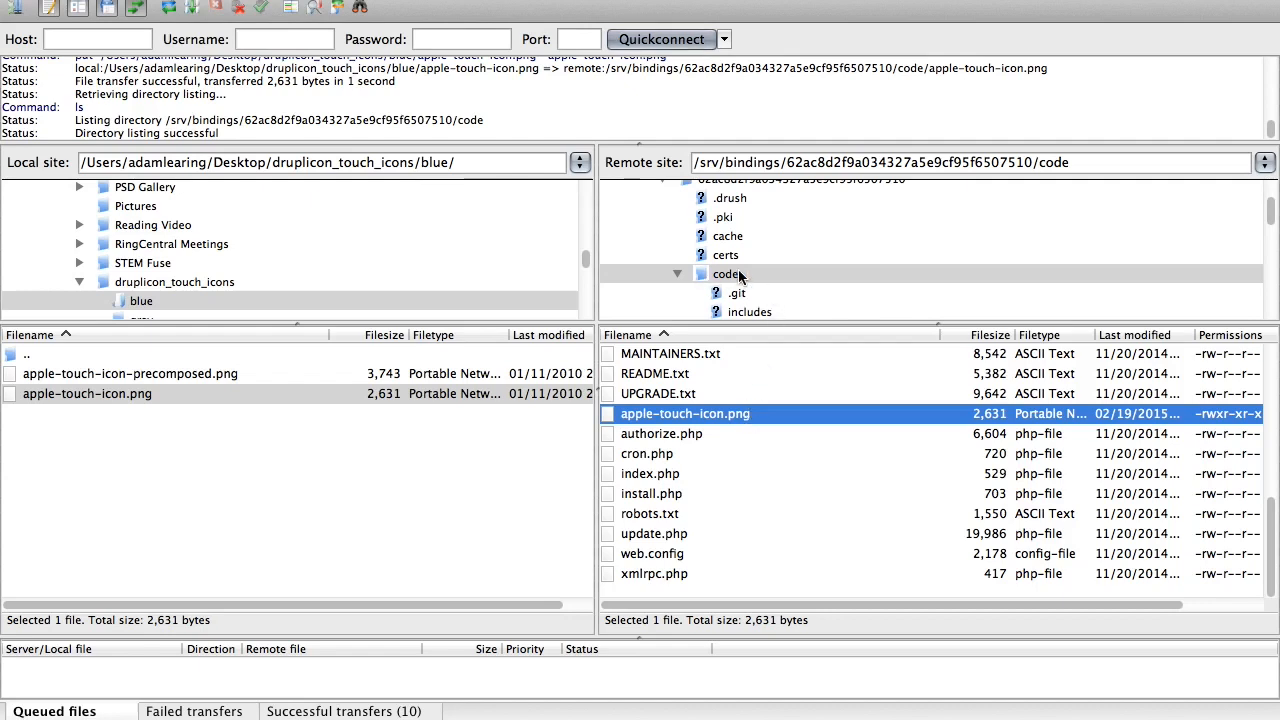
scroll(down, 3)
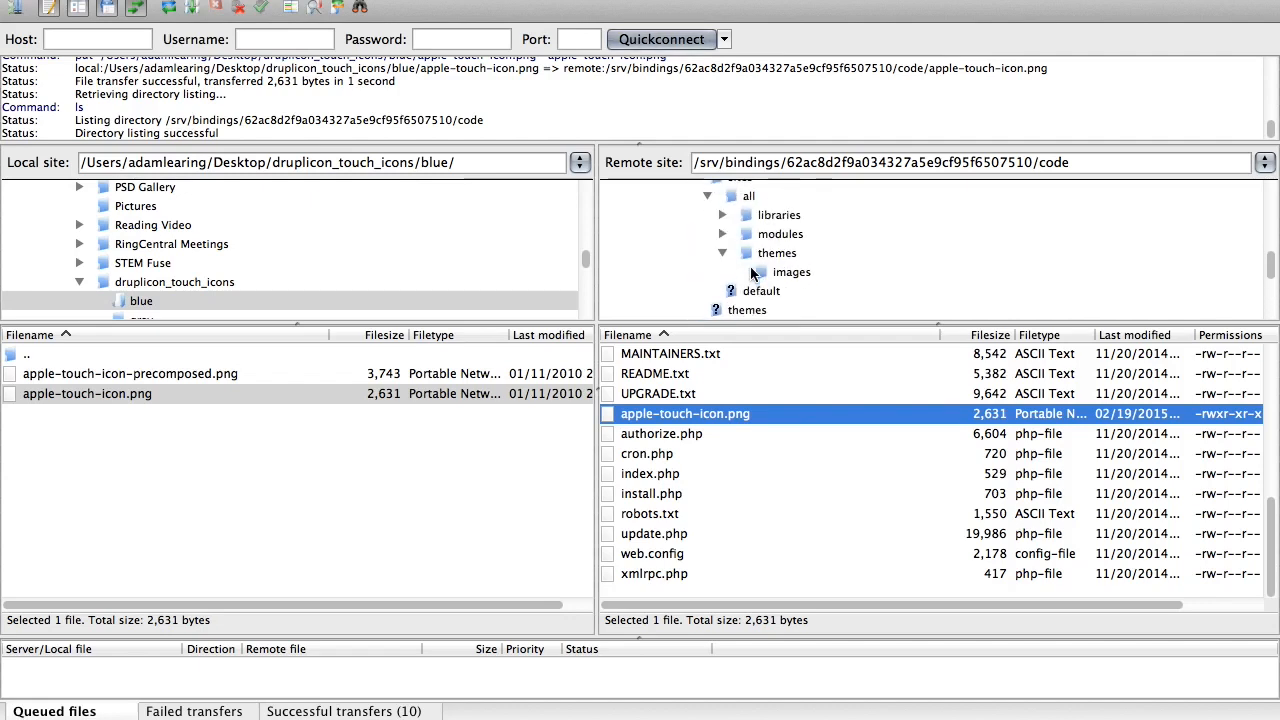
click(777, 253)
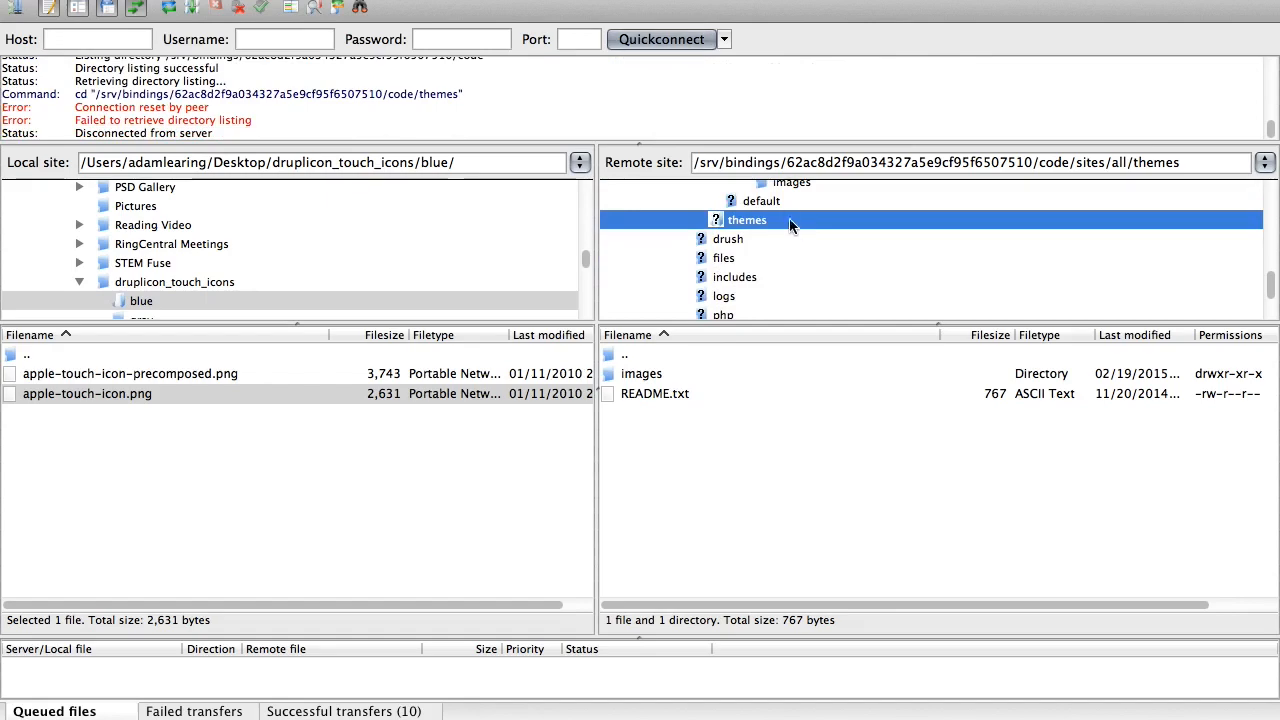
double_click(761, 200)
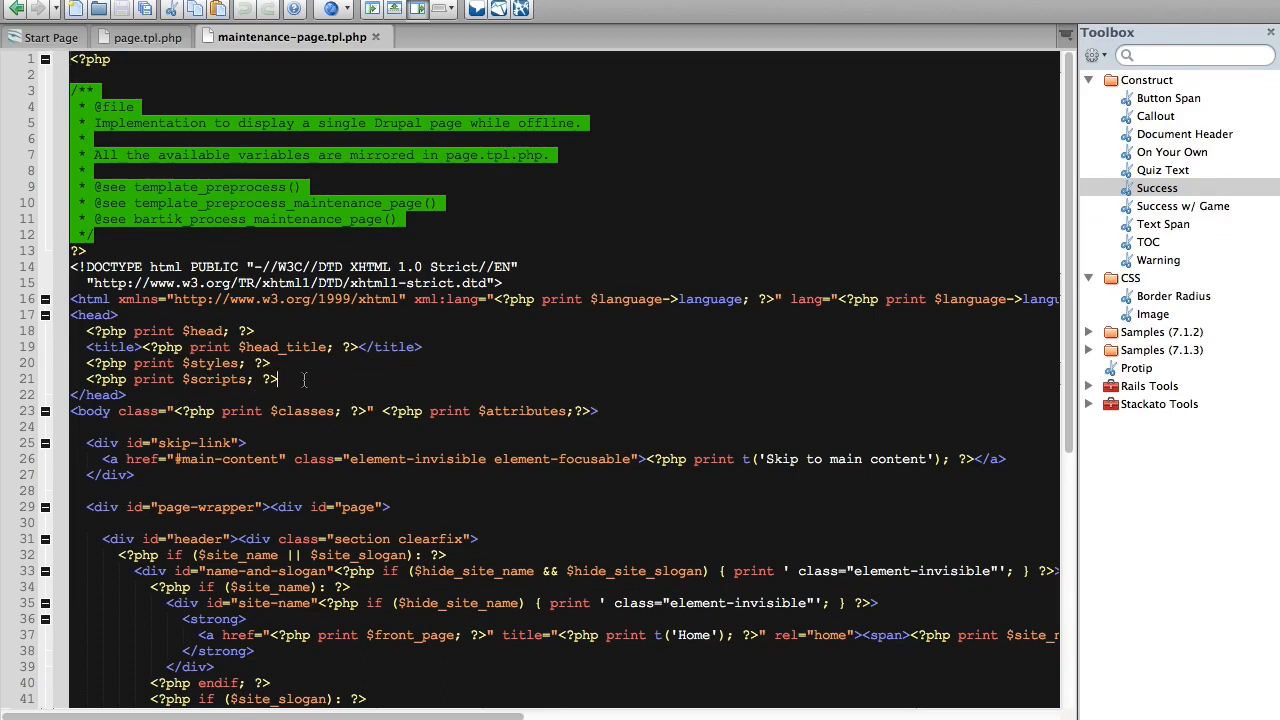
Add a new head line starting <link rel="apple-touch-icon" with an href attribute.
key(Return)
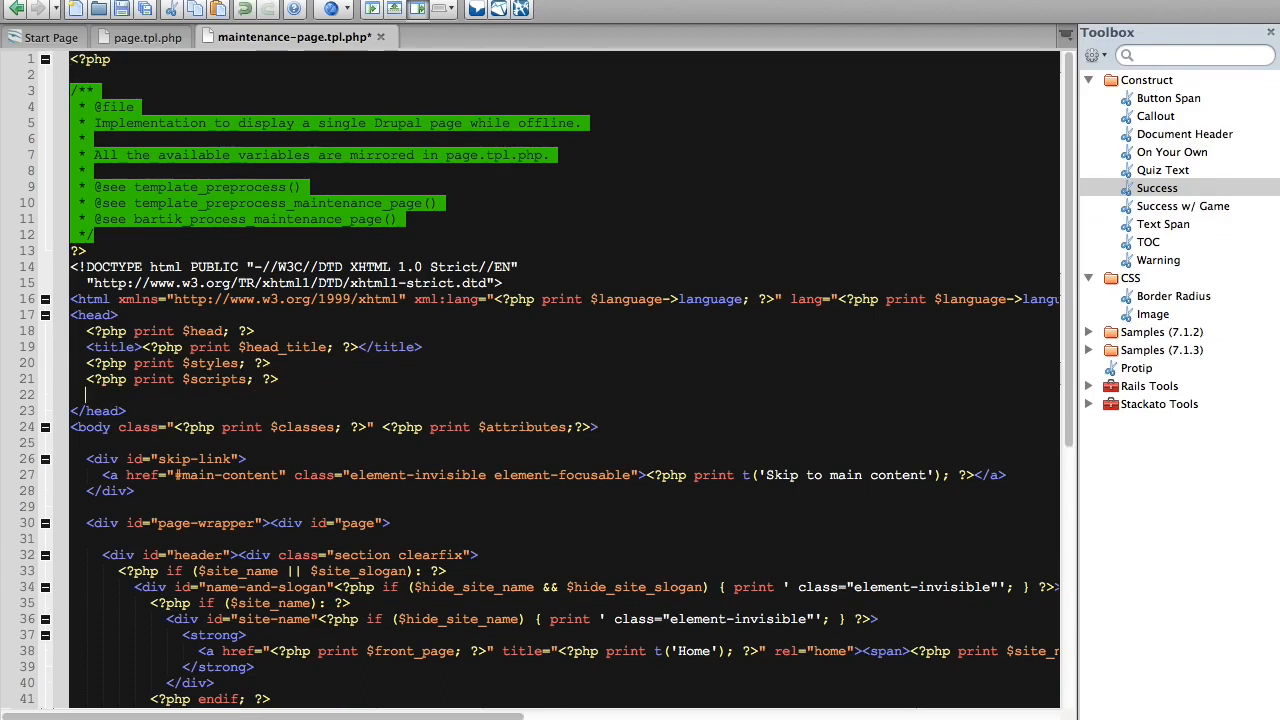
text(<link rel=")
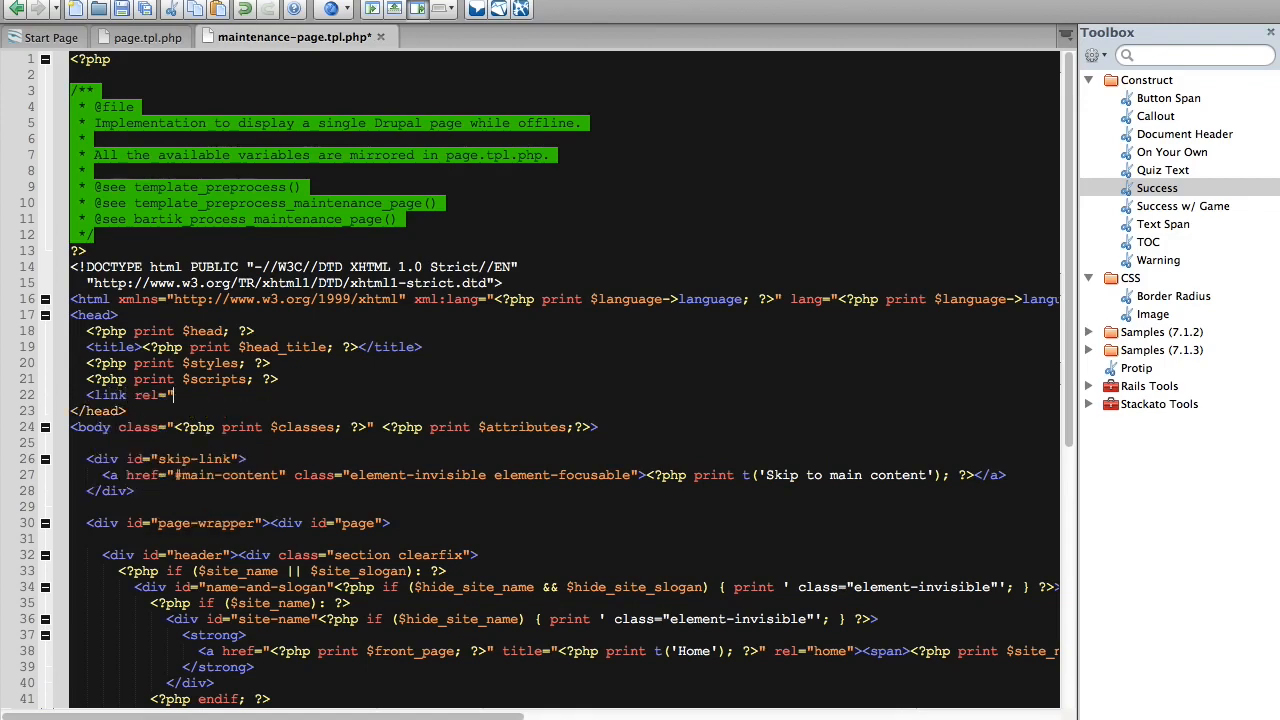
text(le-)
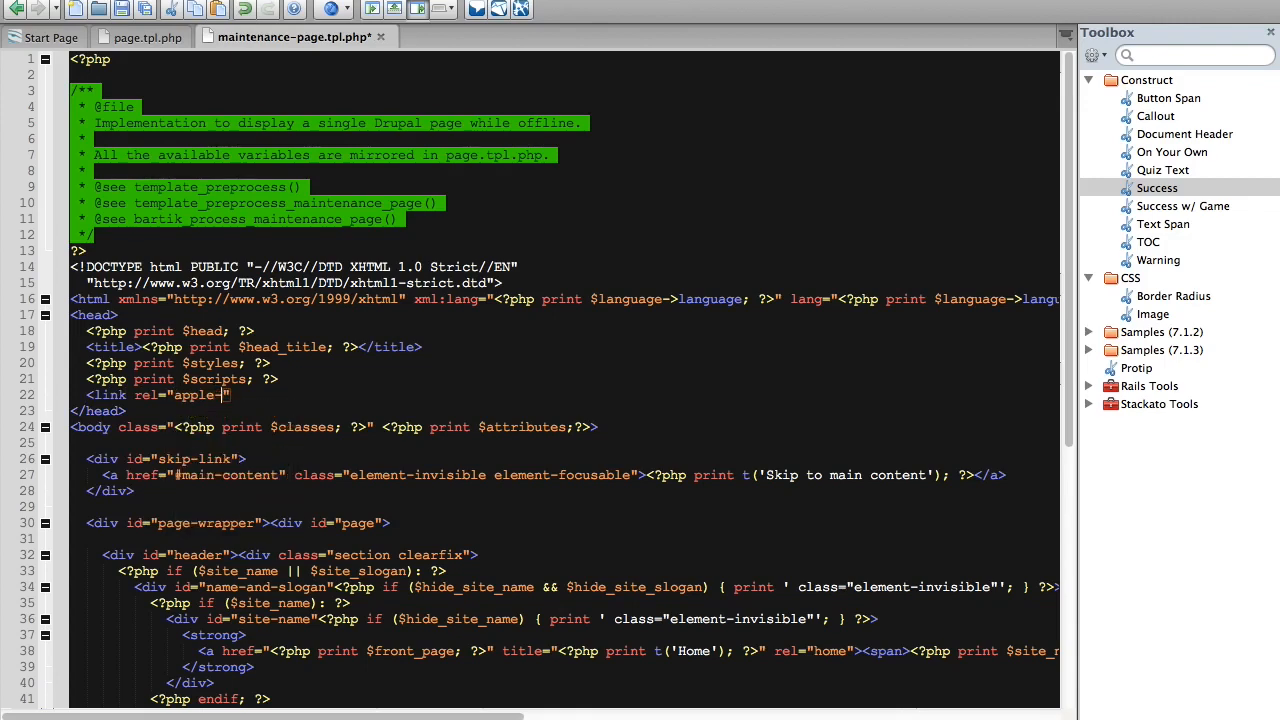
text(touchicon)
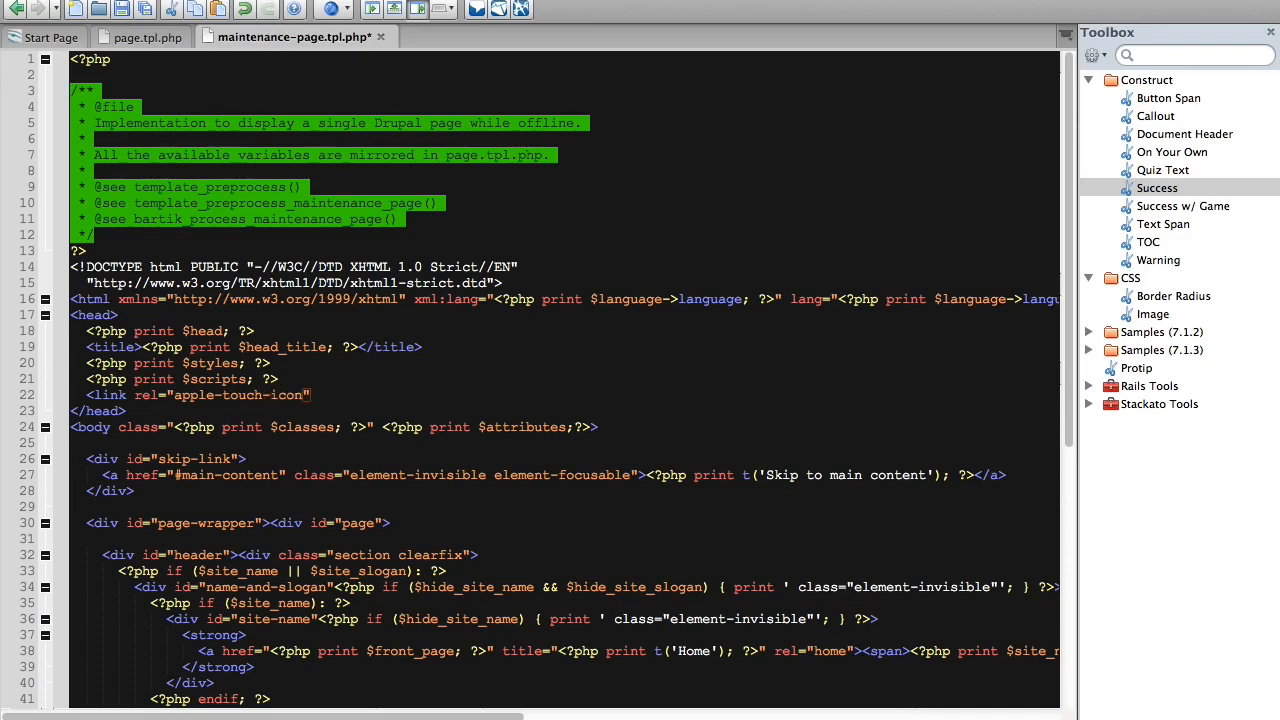
text(href)
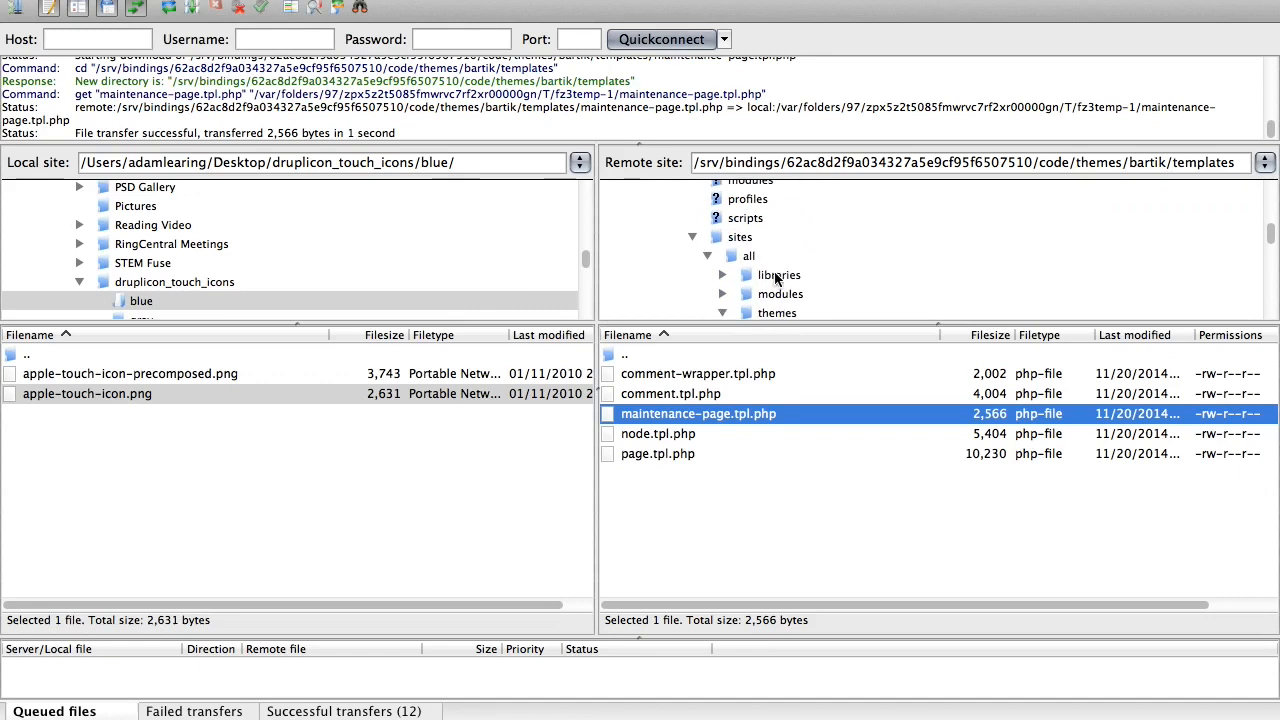
Open sites/all/themes/images on the server and right-click apple-touch-icon.png.
click(722, 312)
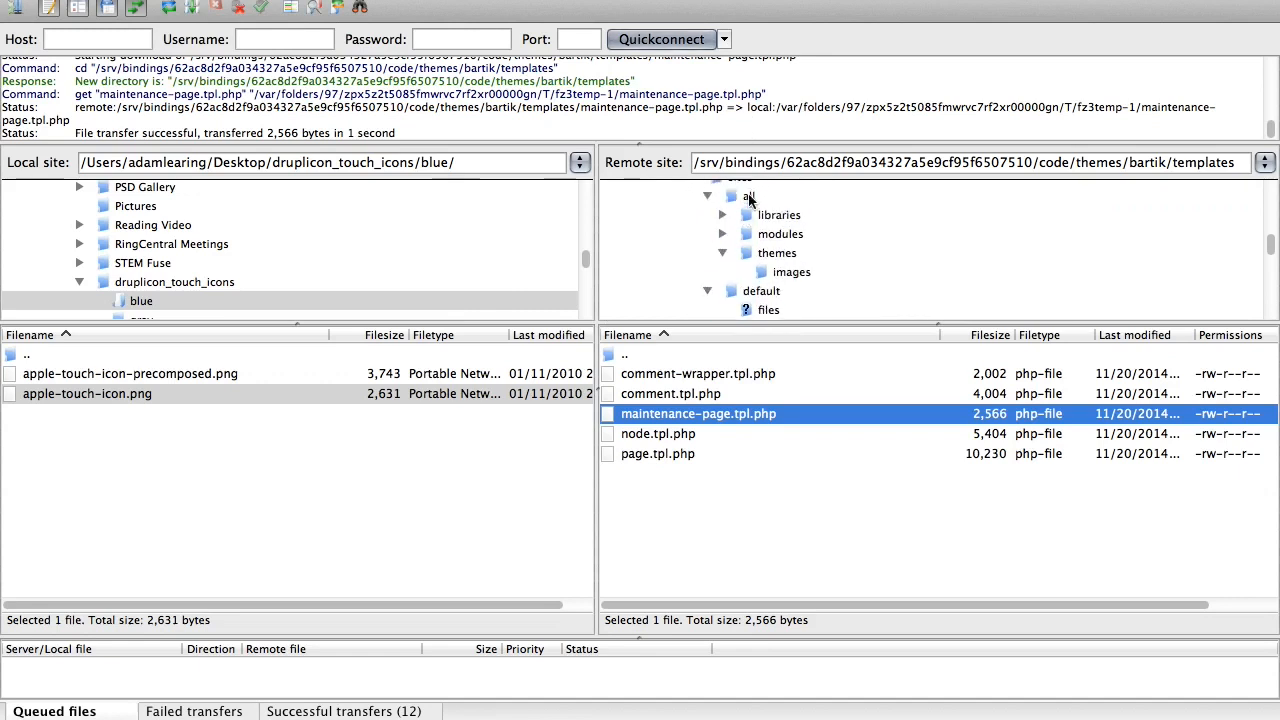
click(791, 272)
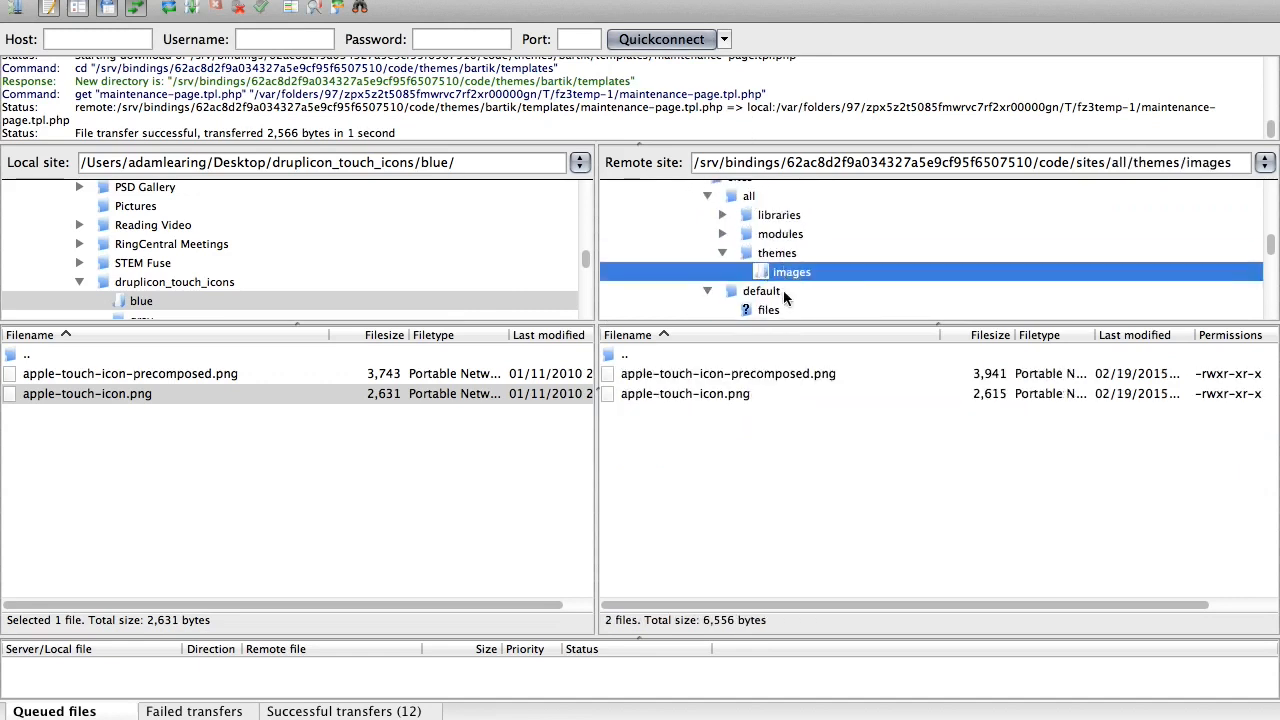
click(685, 393)
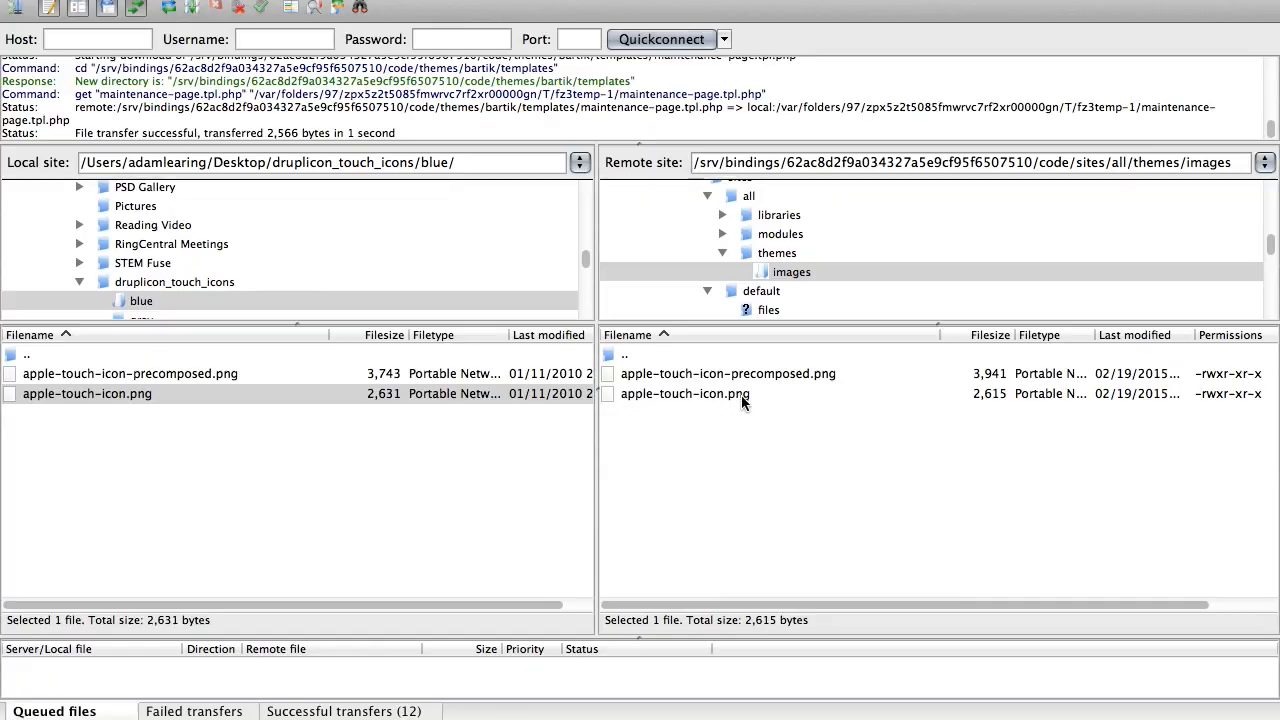
right_click(685, 393)
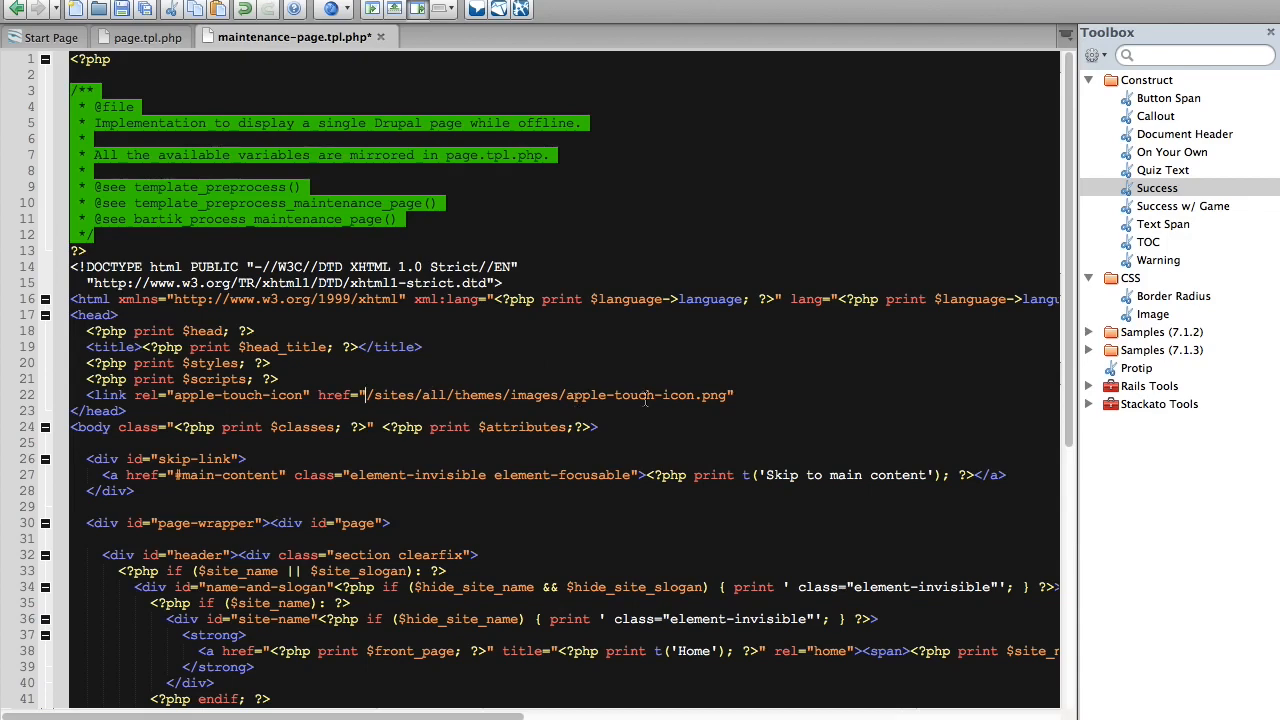
Close the apple-touch-icon link tag with />.
text(/>)
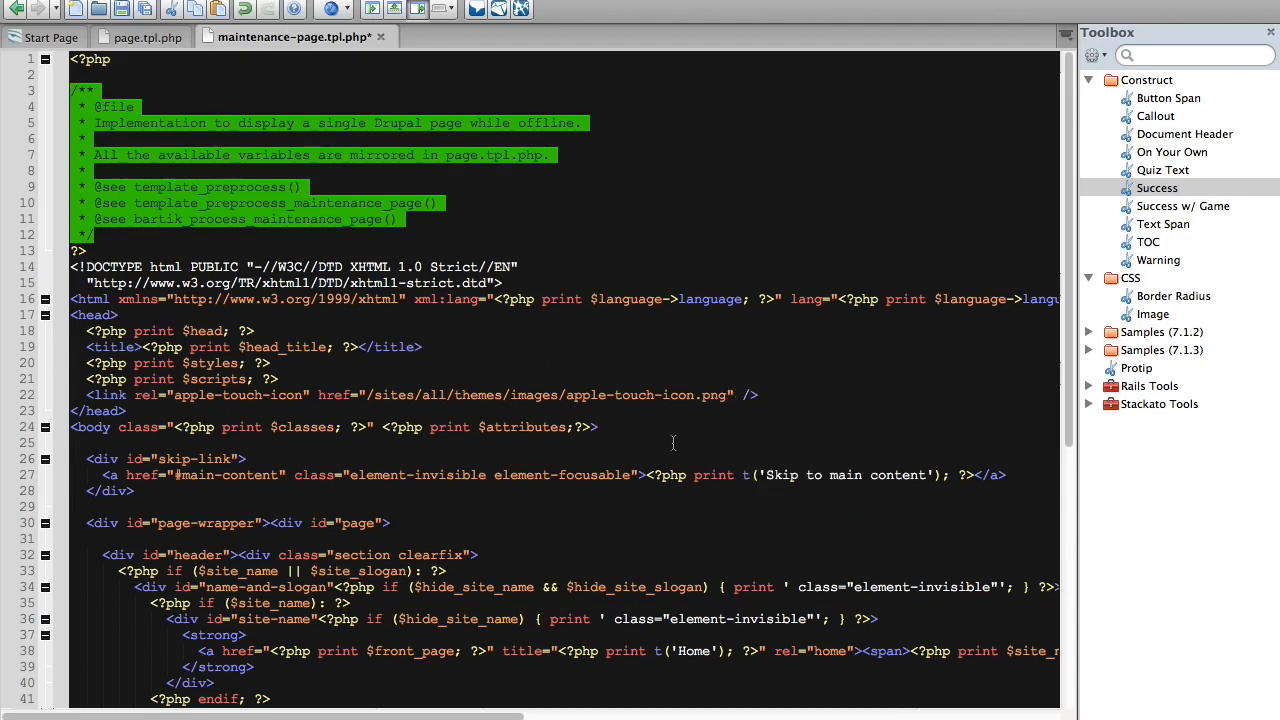
mouse_move(227, 398)
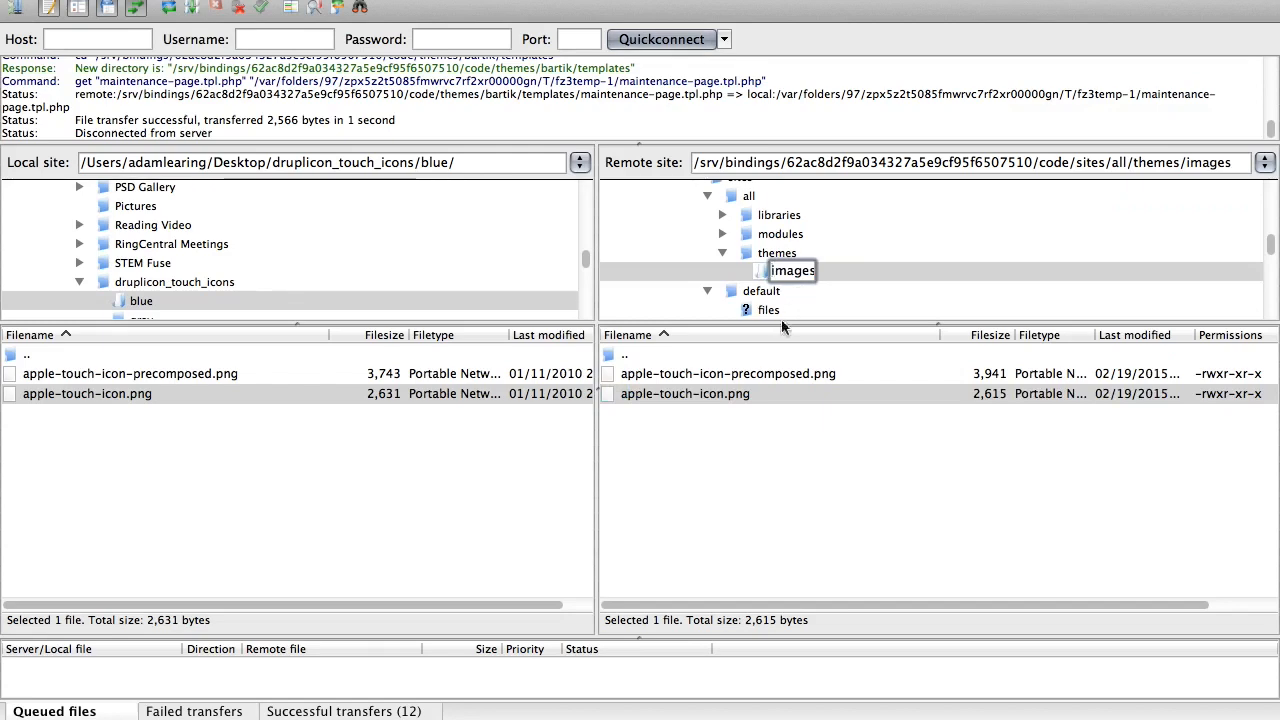
Return to the site's code root folder on the server and select index.php.
scroll(up, 3)
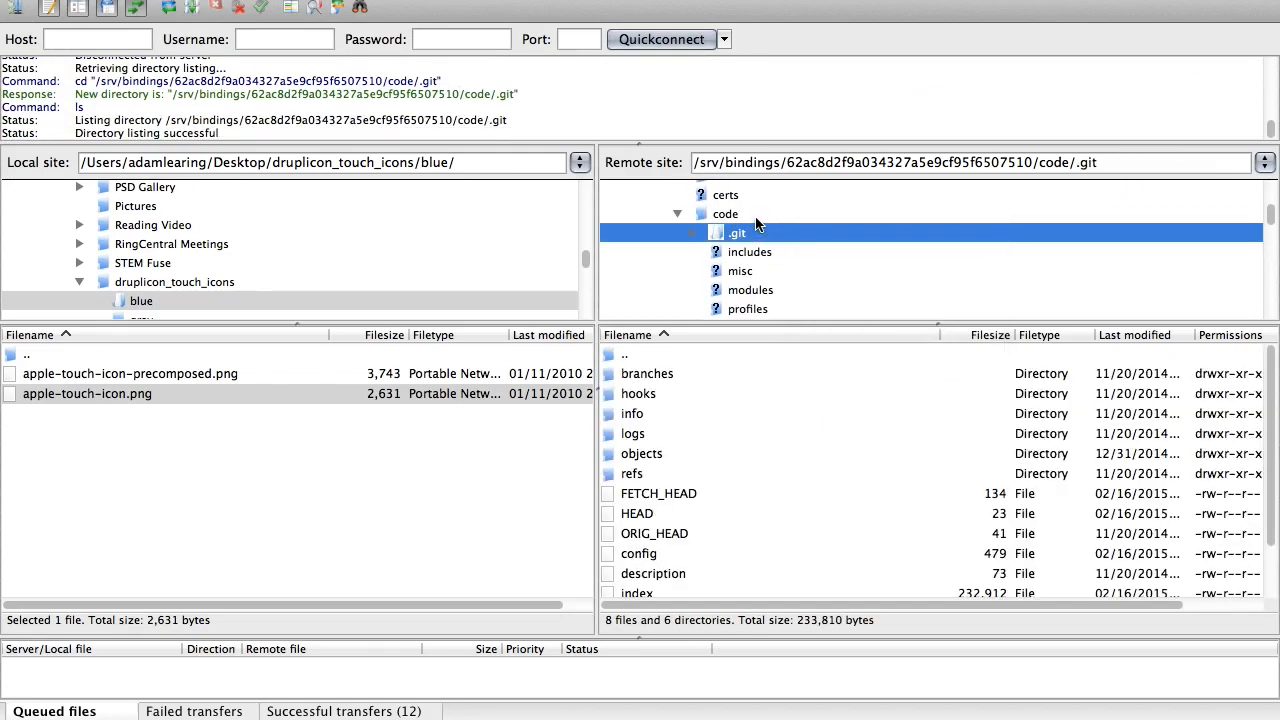
click(726, 213)
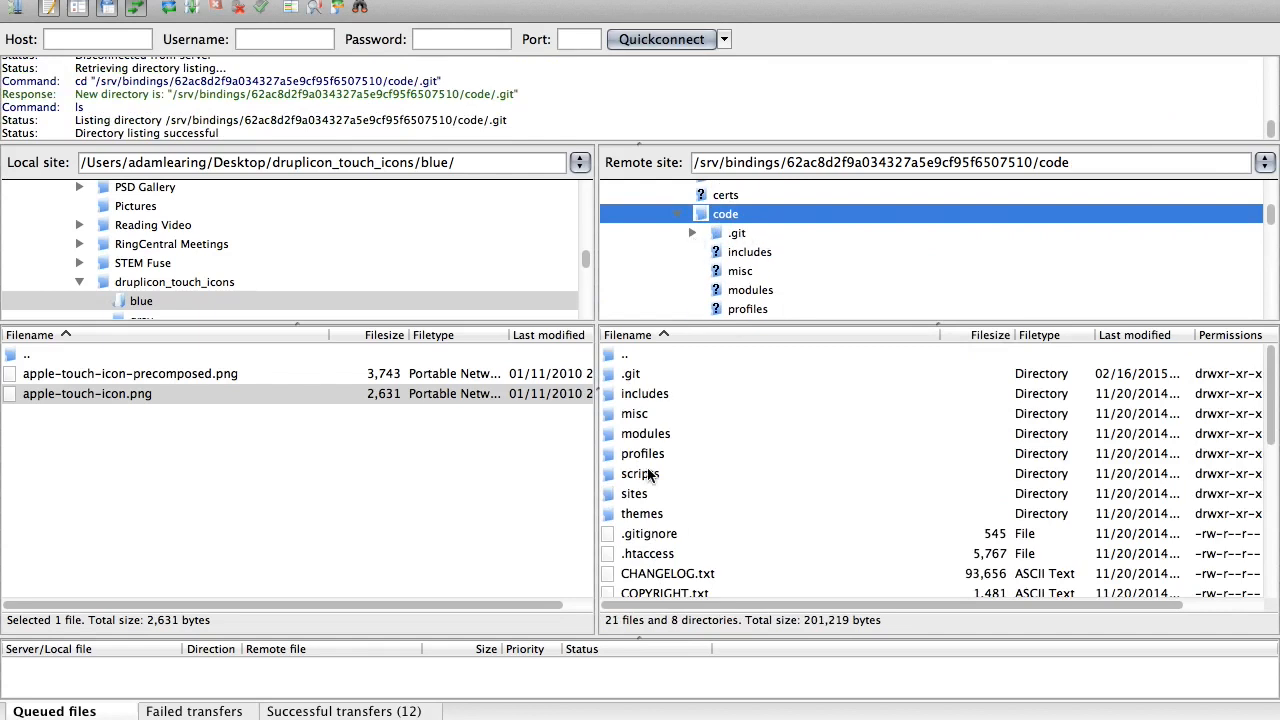
click(650, 513)
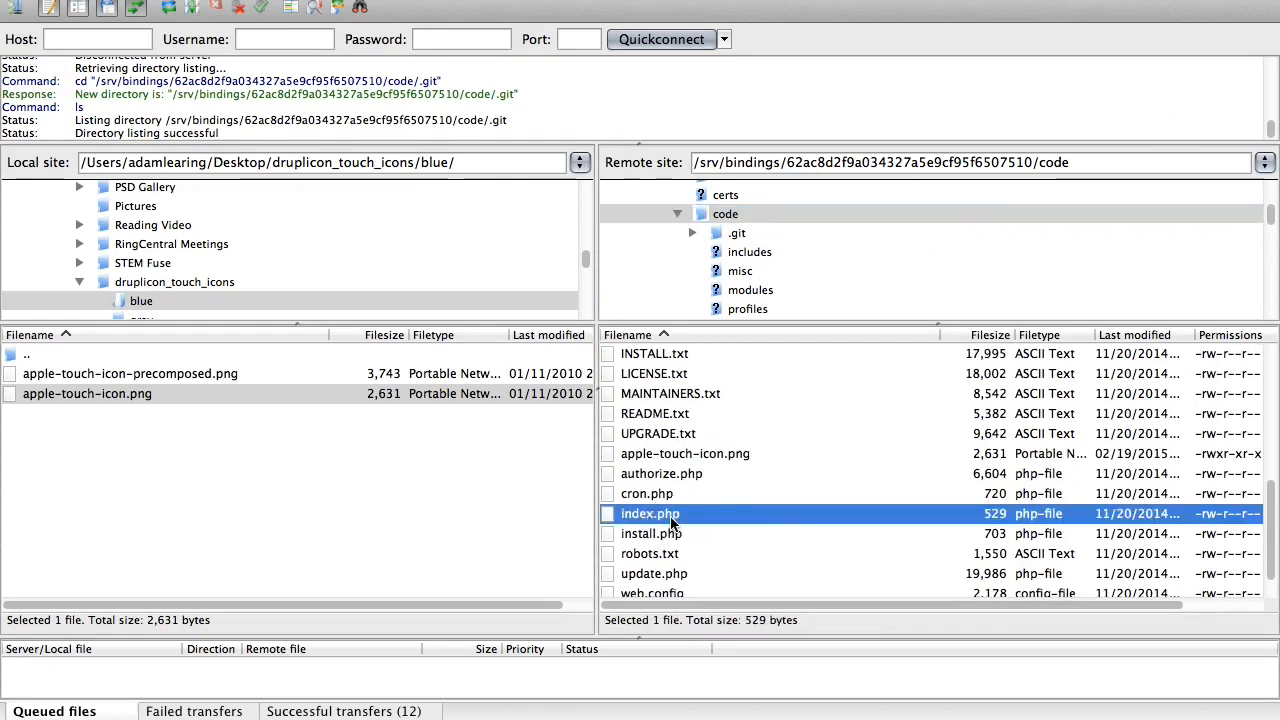
mouse_move(605, 317)
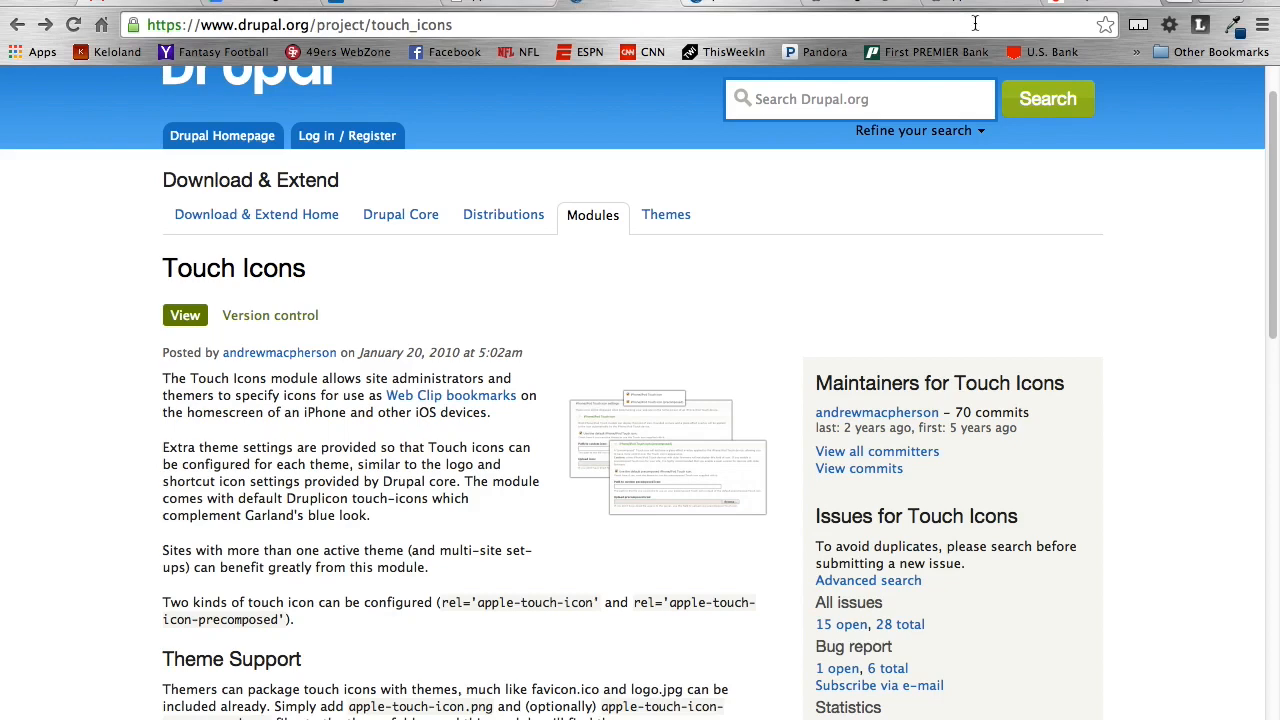
mouse_move(761, 10)
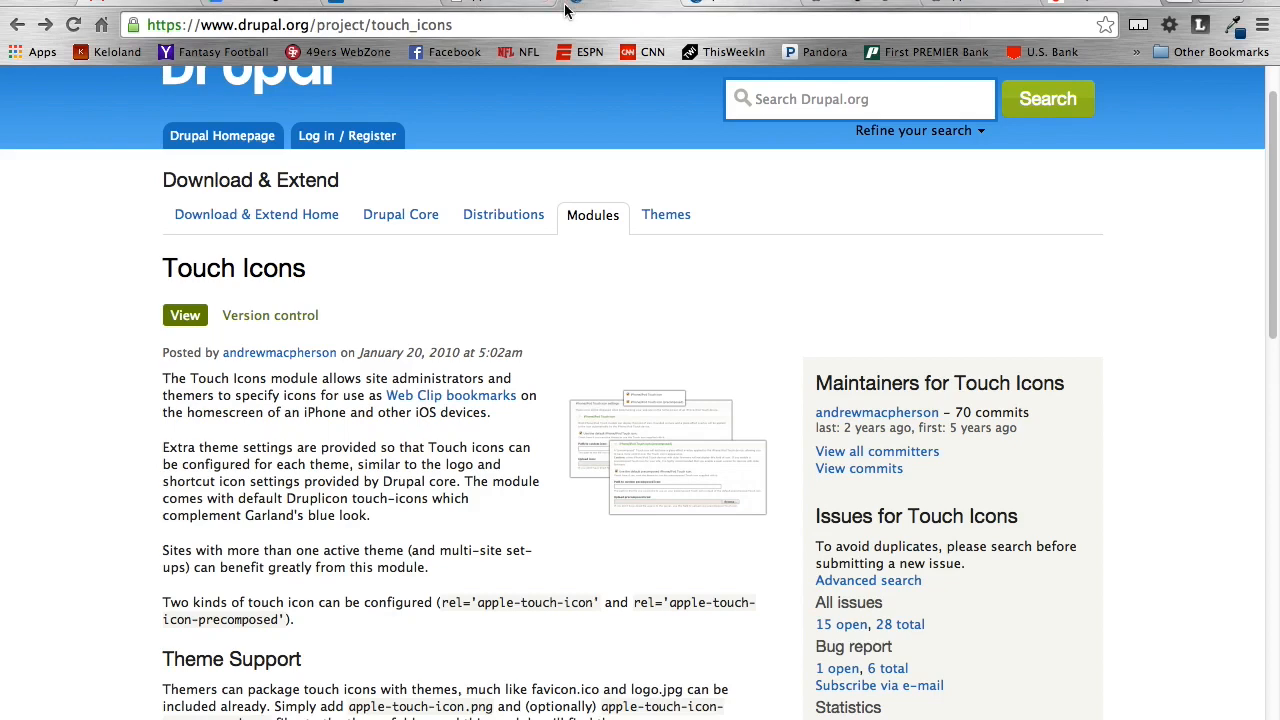
mouse_move(575, 8)
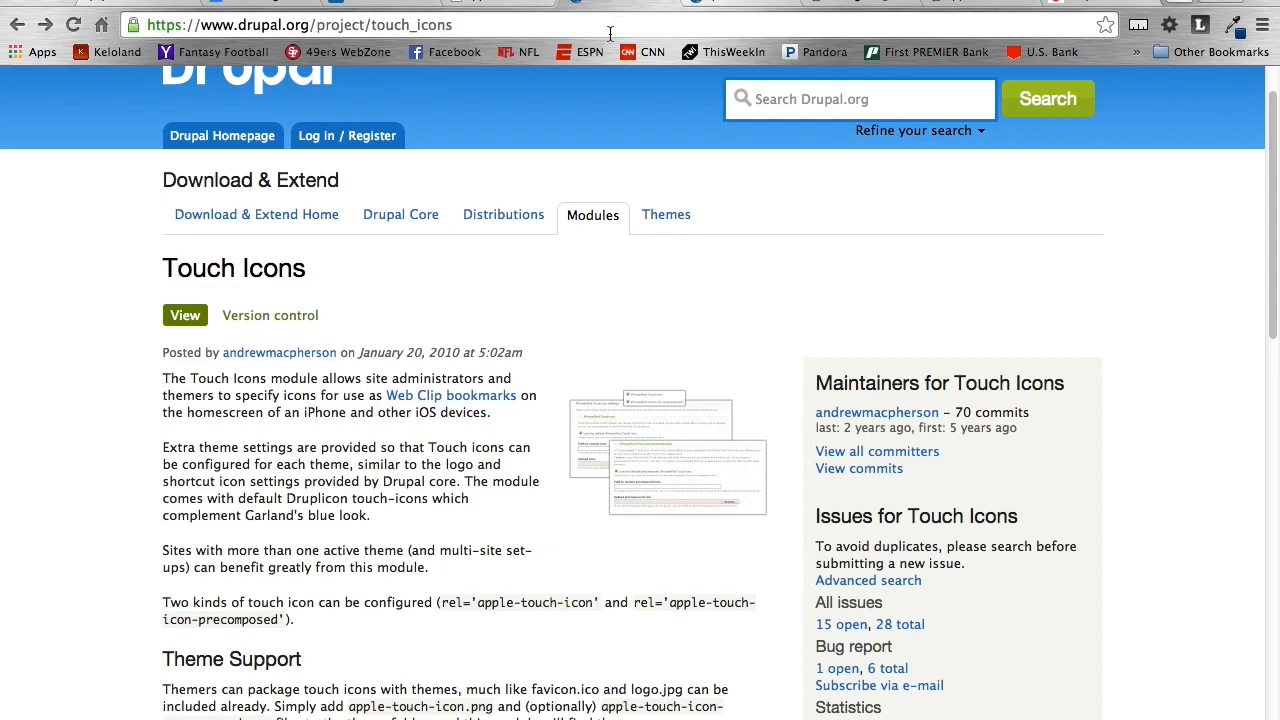
mouse_move(760, 30)
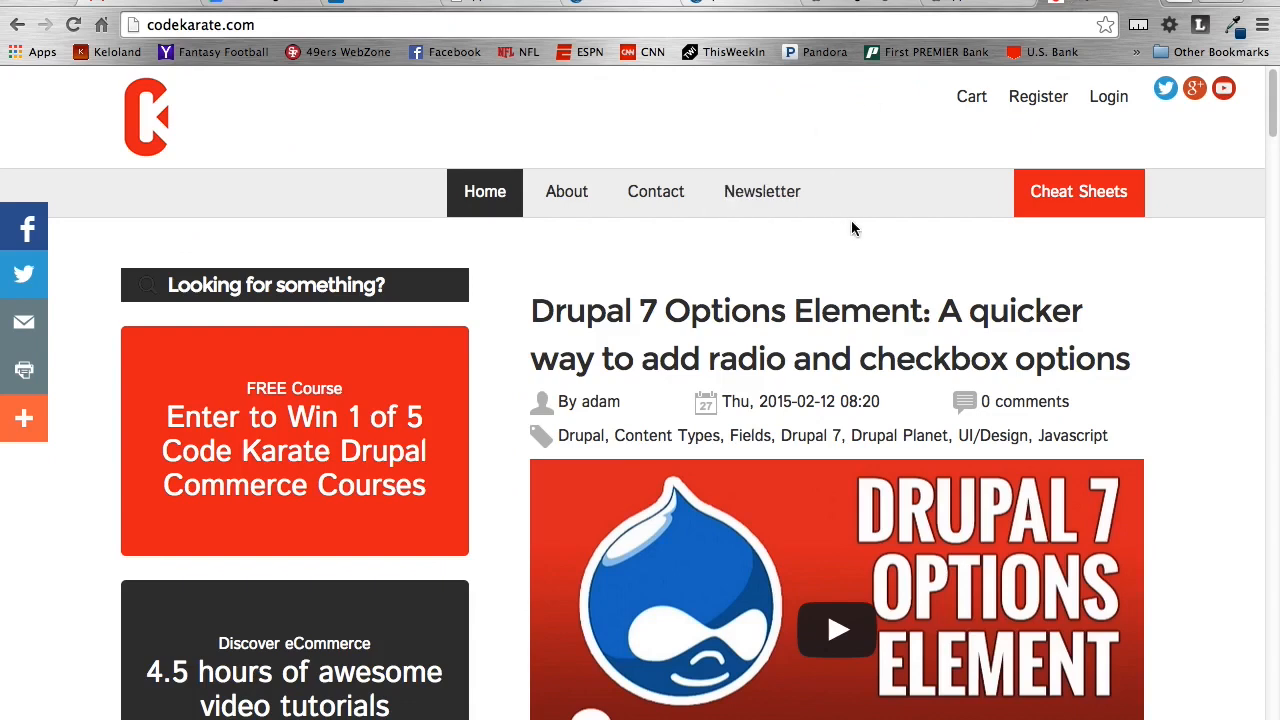
mouse_move(305, 124)
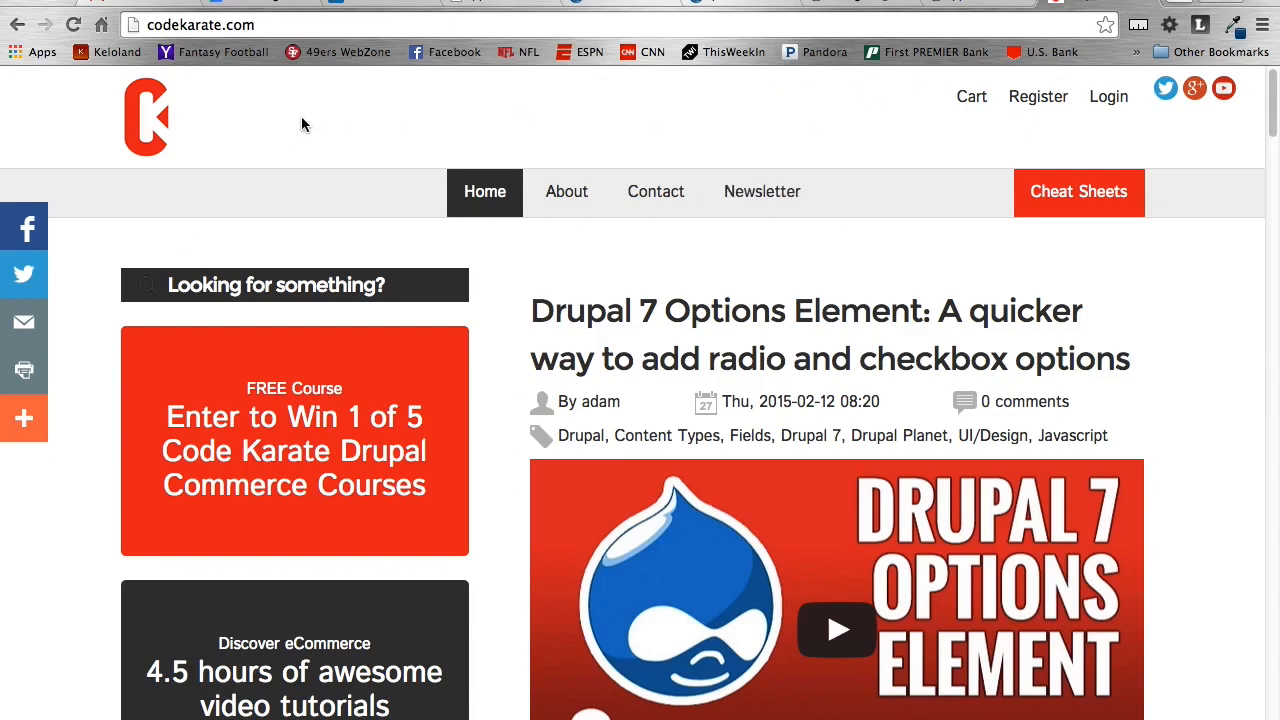
mouse_move(334, 495)
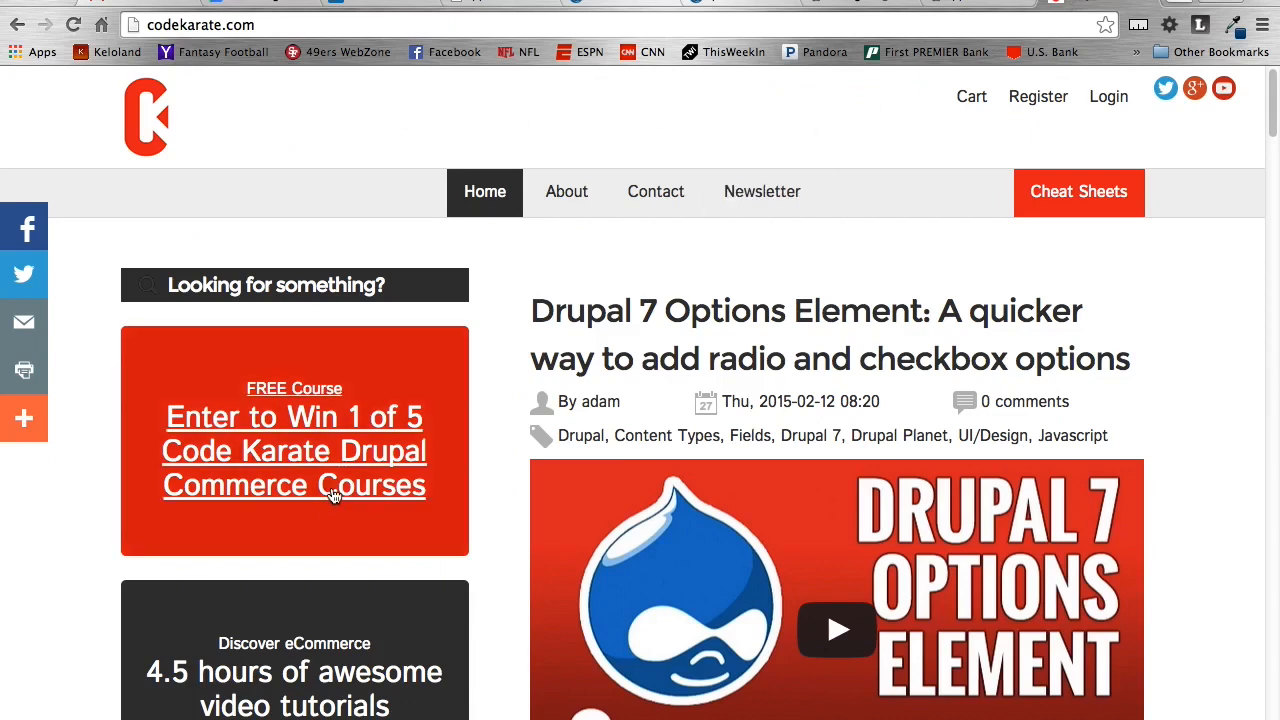
mouse_move(505, 624)
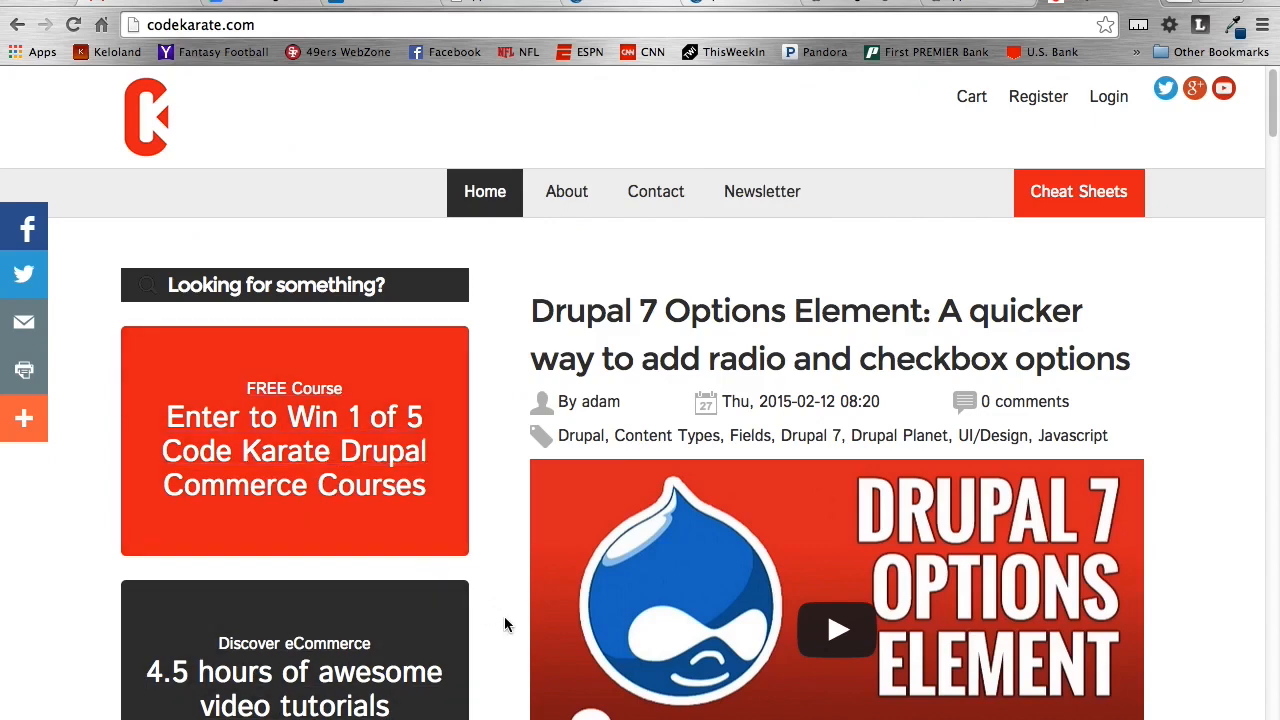
Scroll the codekarate.com home page down and back up.
scroll(down, 3)
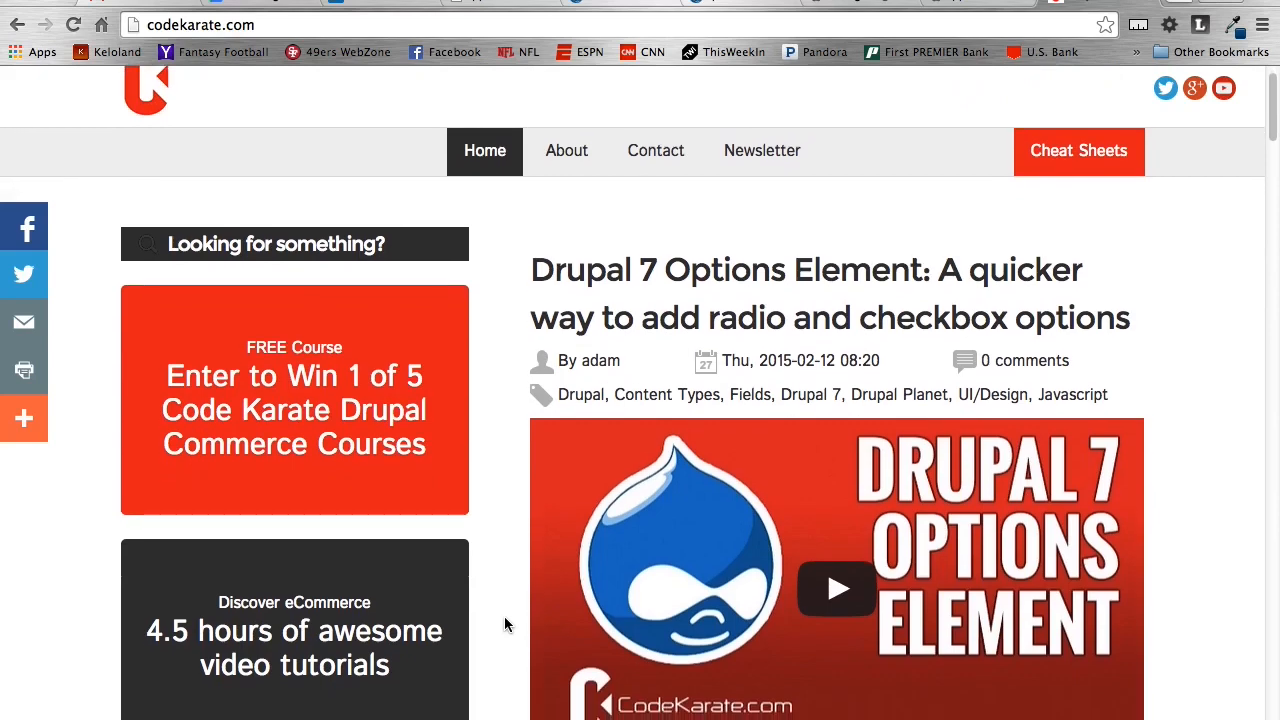
scroll(up, 3)
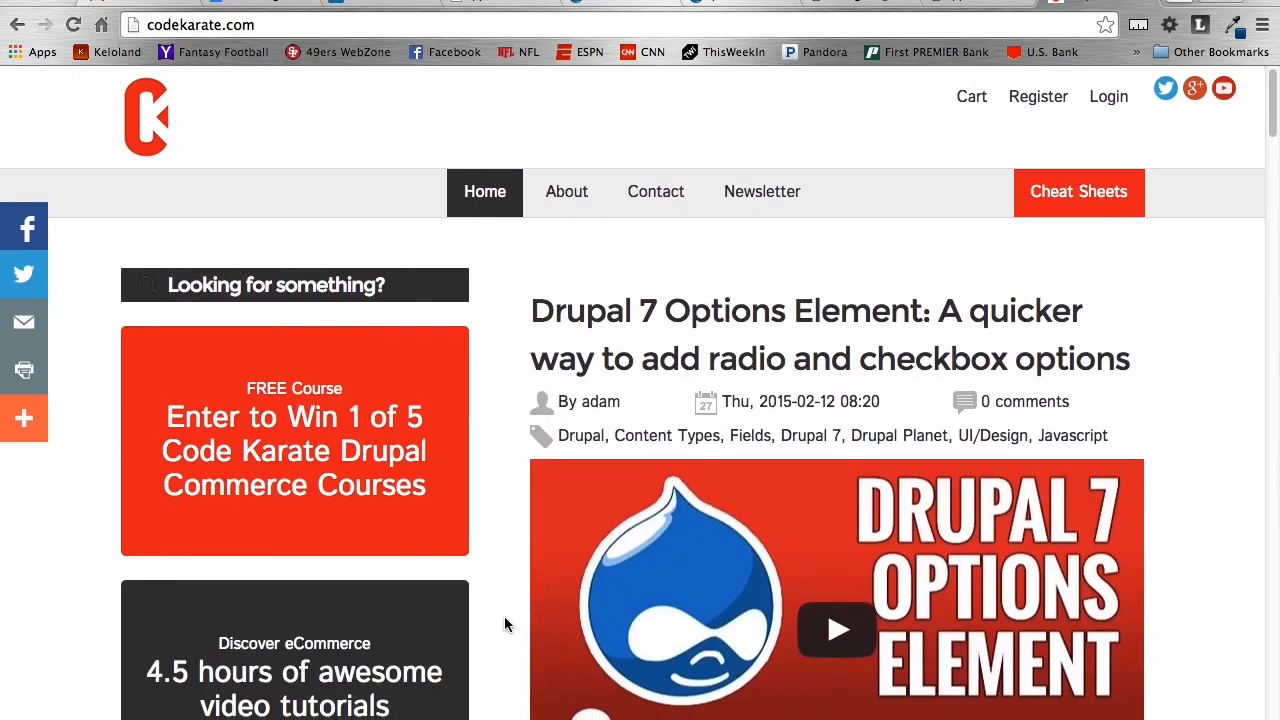